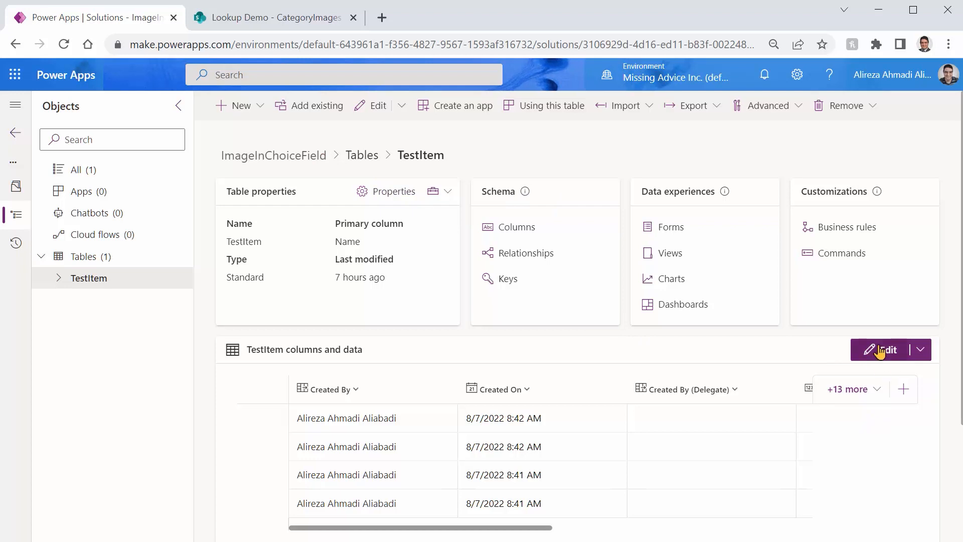
Review the TestItem table's rows and columns in the solution.
{"action": "left_click", "coordinate": [886, 349]}
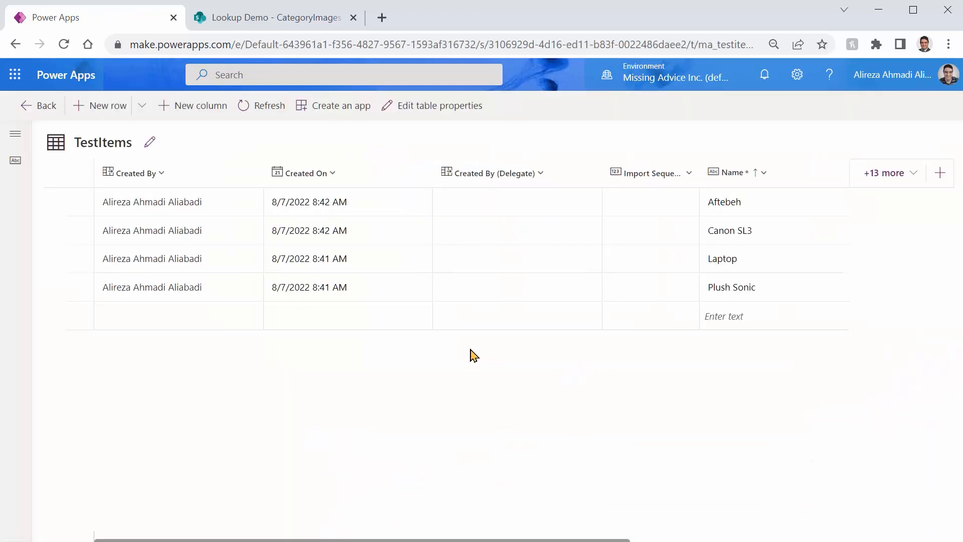
{"action": "mouse_move", "coordinate": [755, 252]}
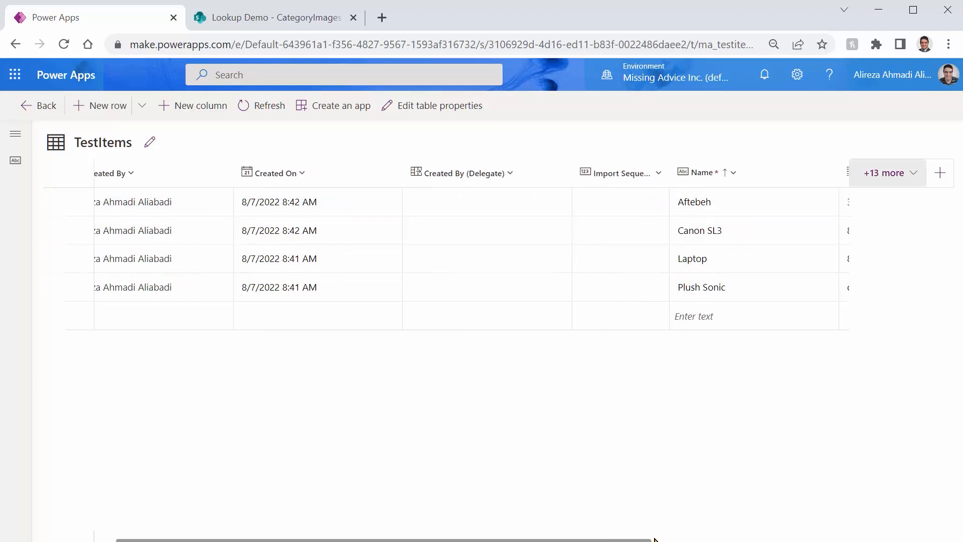
{"action": "scroll", "scroll_direction": "right", "scroll_amount": 3}
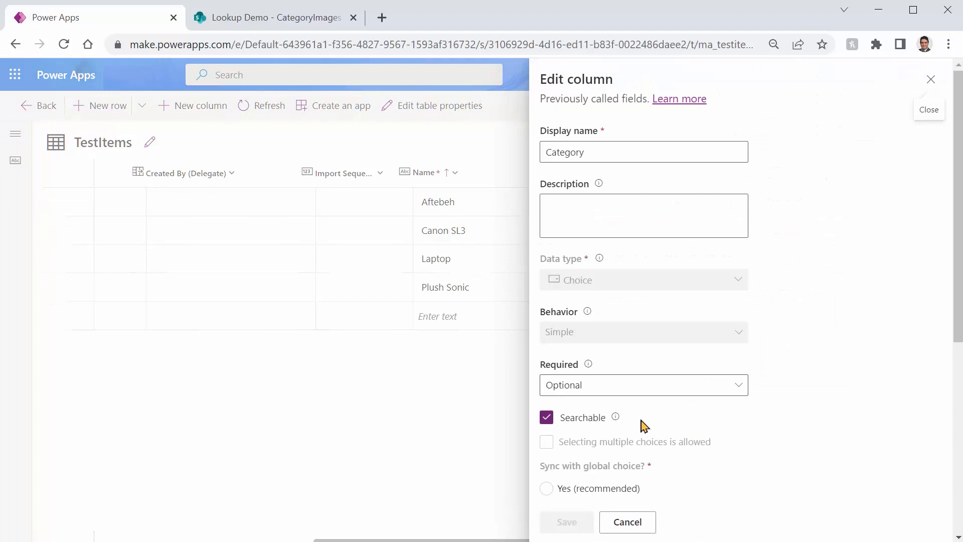
{"action": "mouse_move", "coordinate": [582, 288]}
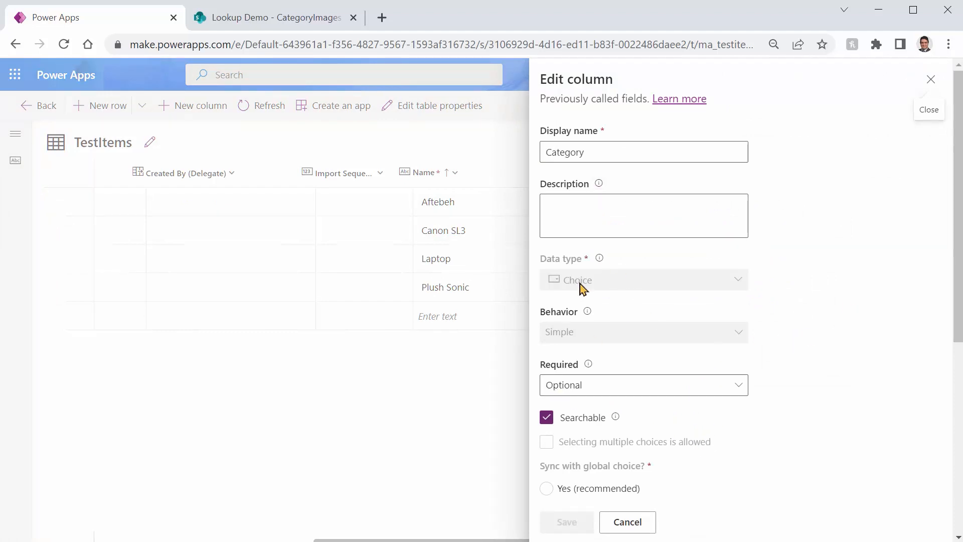
{"action": "mouse_move", "coordinate": [718, 396]}
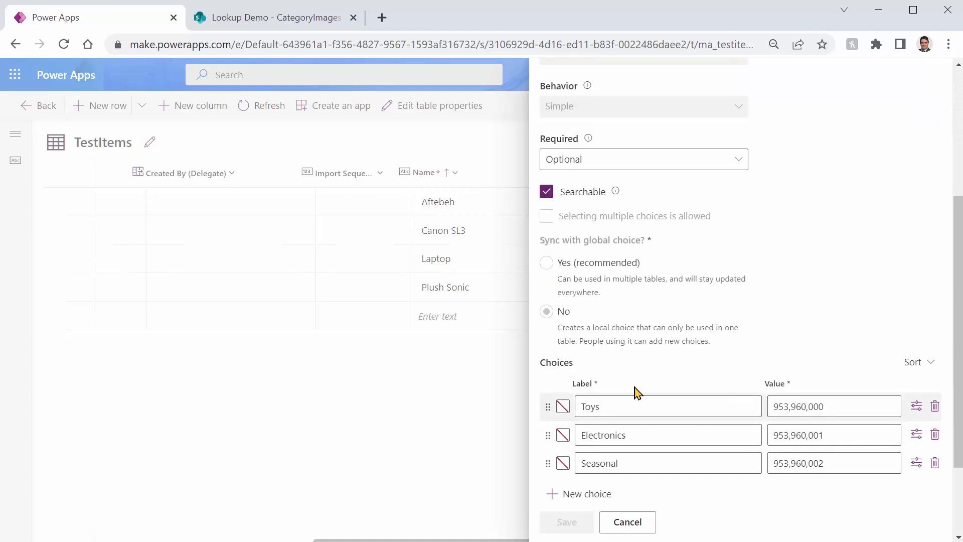
{"action": "left_click", "coordinate": [608, 463]}
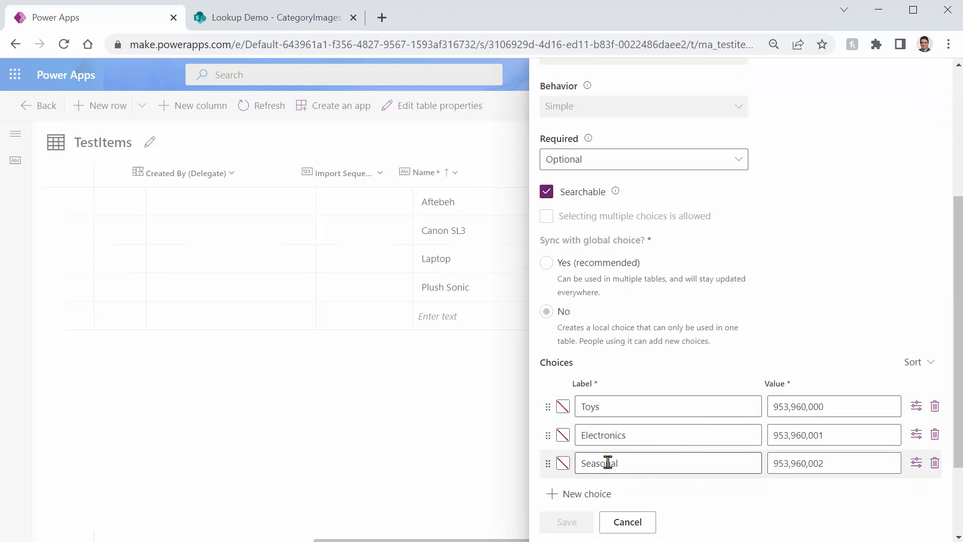
{"action": "left_click", "coordinate": [807, 463]}
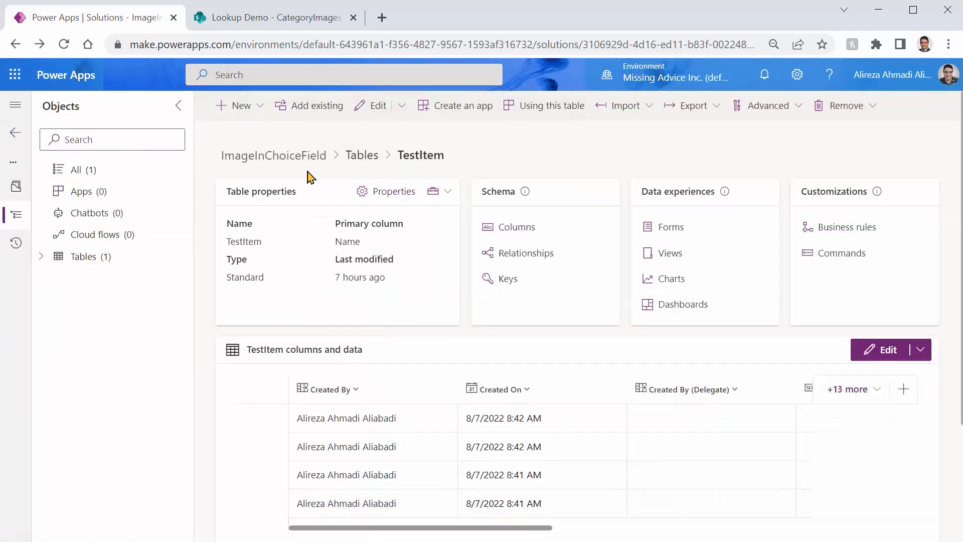
Create a blank tablet canvas app named Add Image To Choice from the solution's All objects view.
{"action": "left_click", "coordinate": [76, 170]}
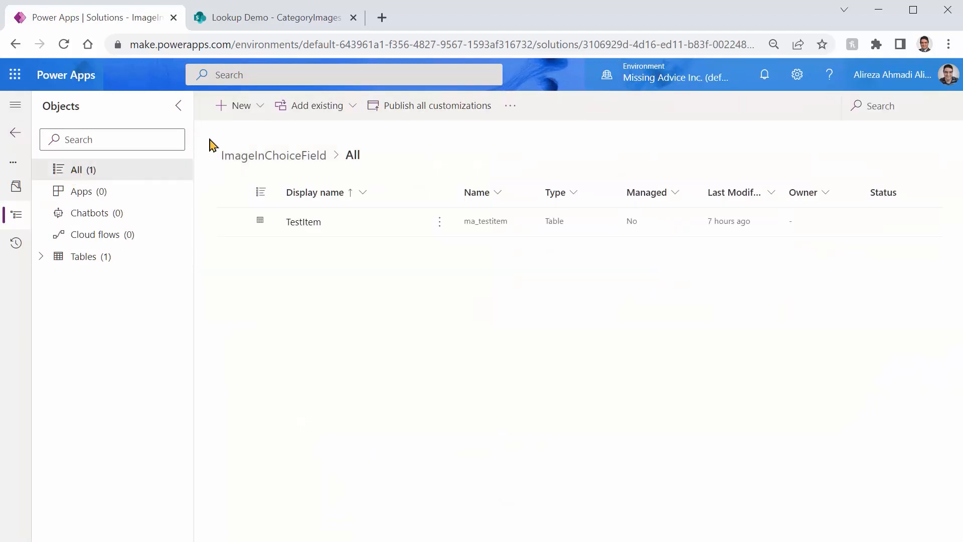
{"action": "mouse_move", "coordinate": [266, 113]}
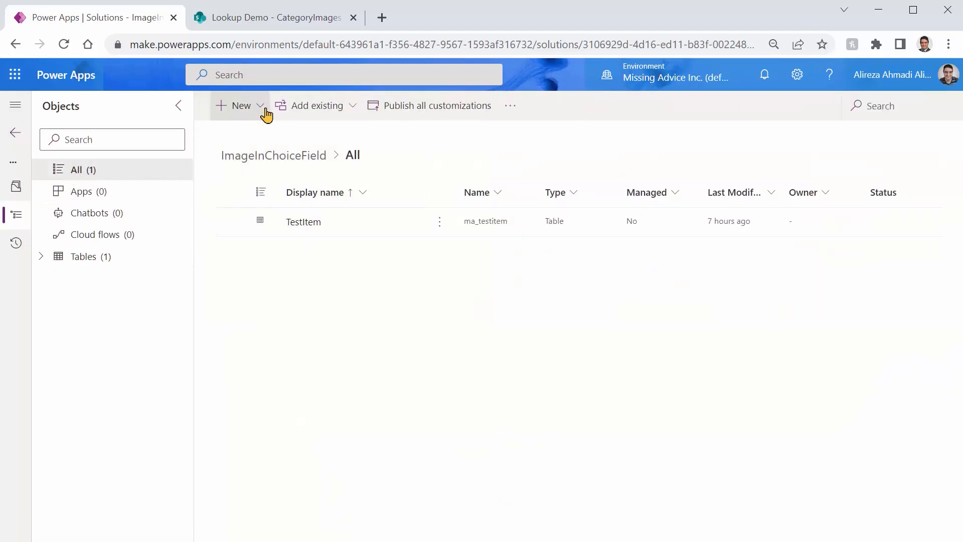
{"action": "left_click", "coordinate": [239, 105]}
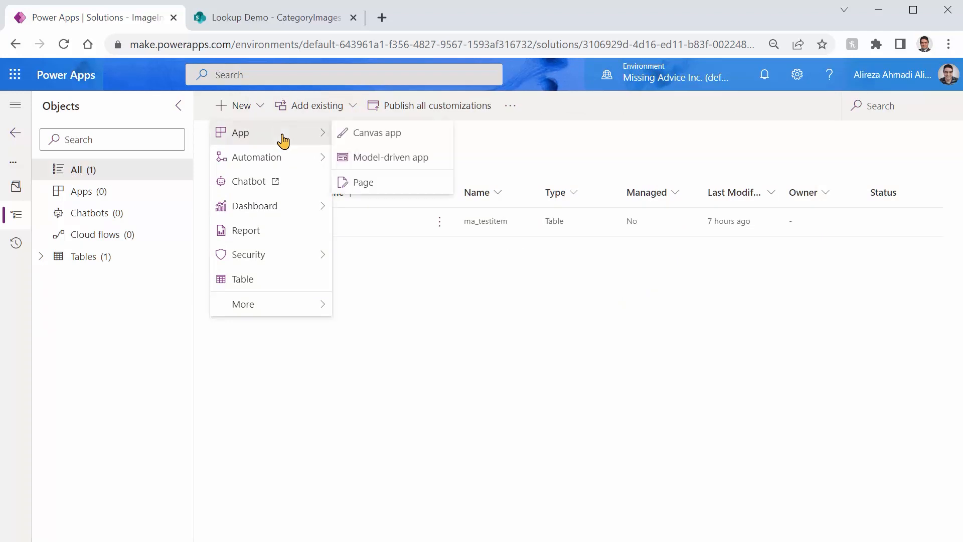
{"action": "left_click", "coordinate": [377, 132]}
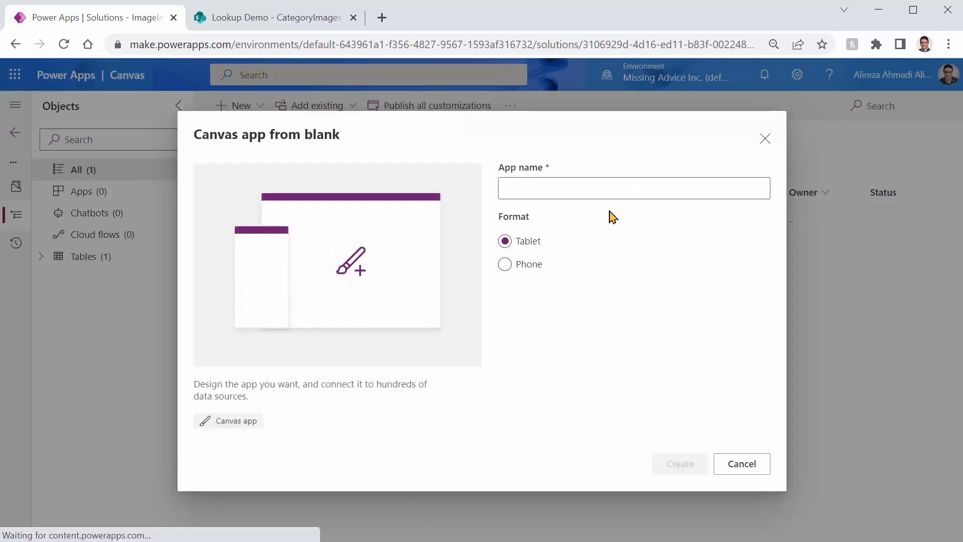
{"action": "left_click", "coordinate": [633, 188]}
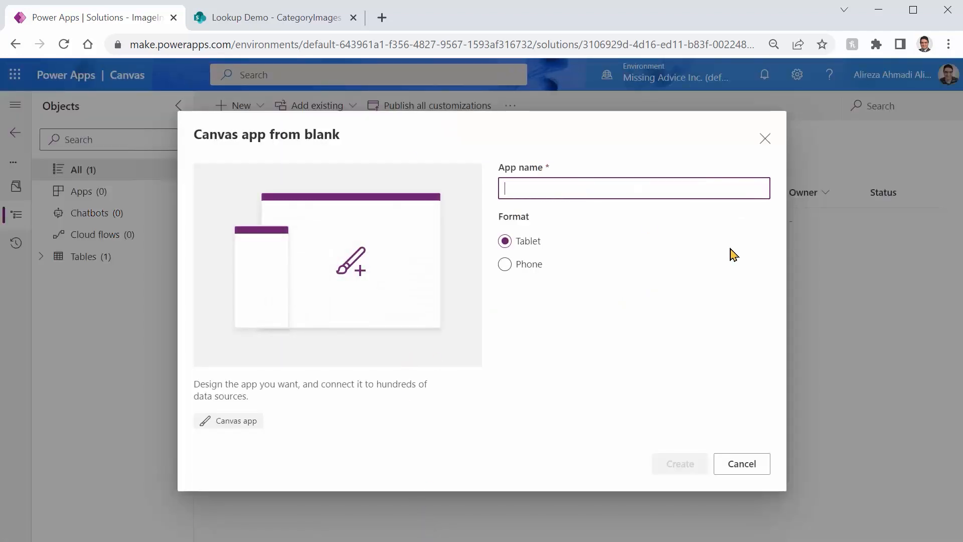
{"action": "type", "text": "Add Image To Cho"}
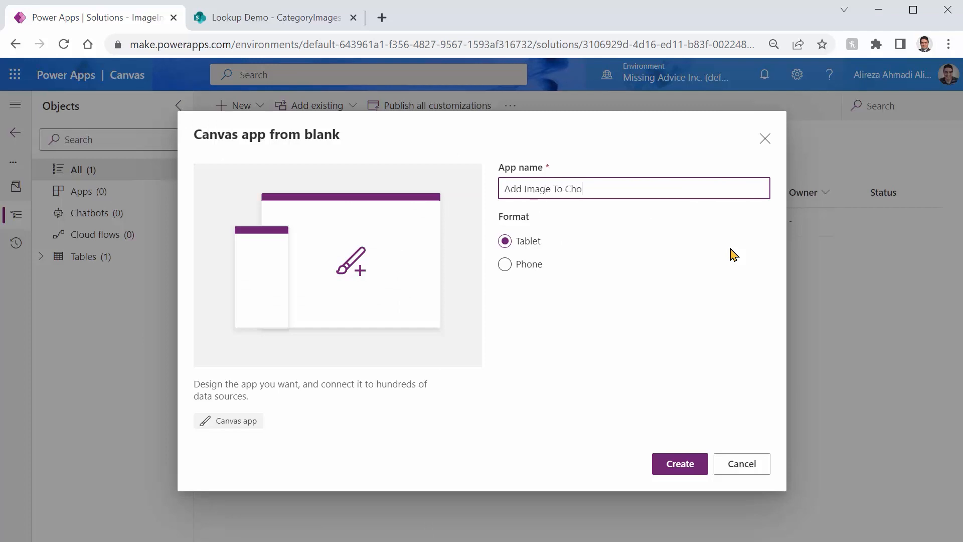
{"action": "type", "text": "ice"}
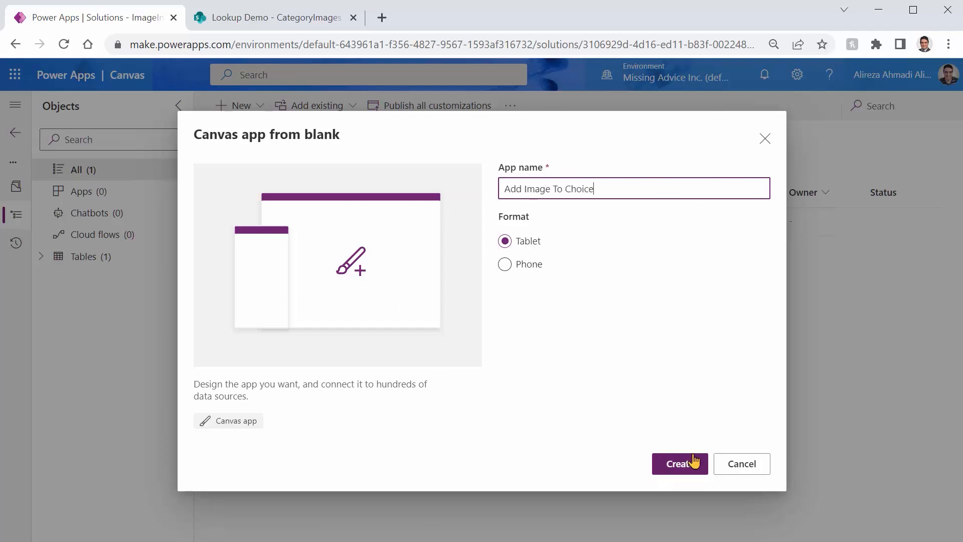
{"action": "left_click", "coordinate": [680, 463]}
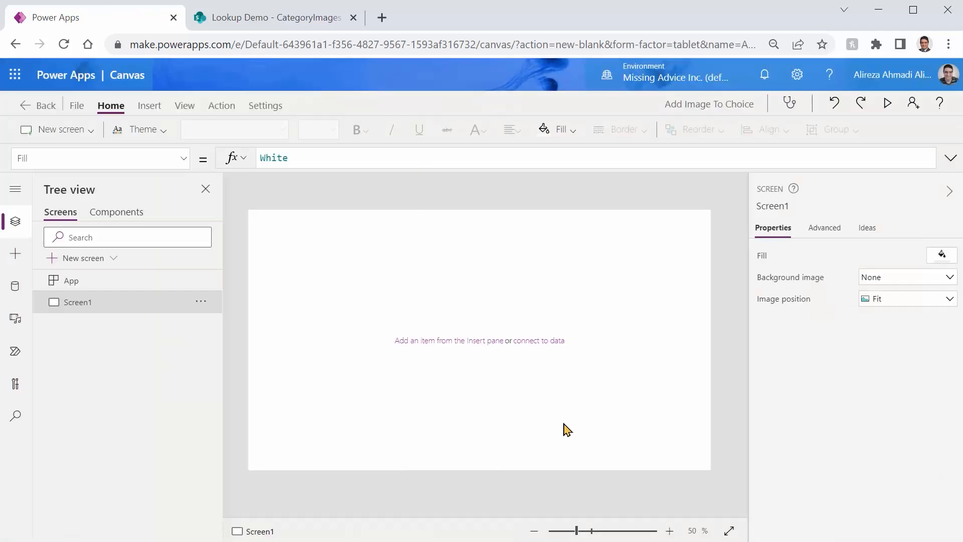
Rename Screen1 to Scr_Items and add the TestItems Dataverse table as app data.
{"action": "left_click", "coordinate": [200, 301]}
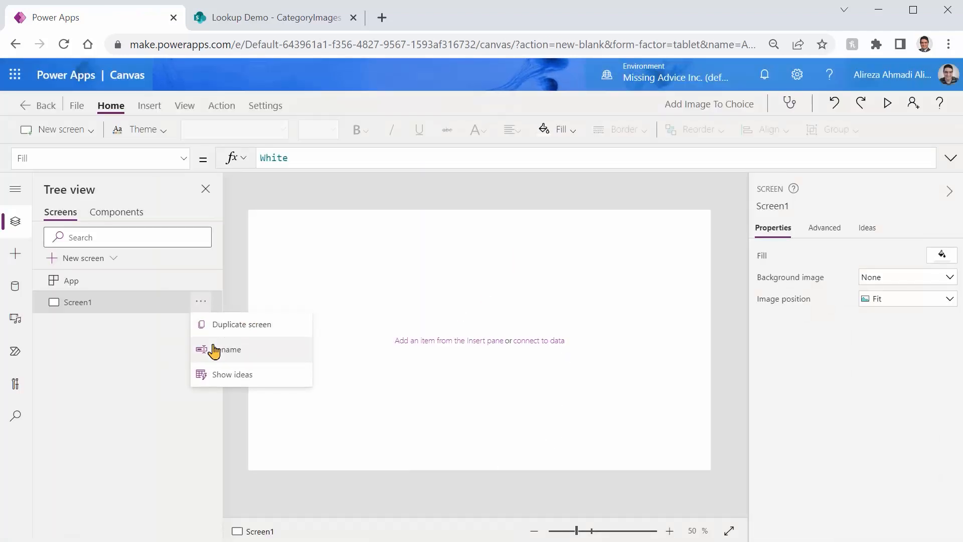
{"action": "left_click", "coordinate": [229, 349]}
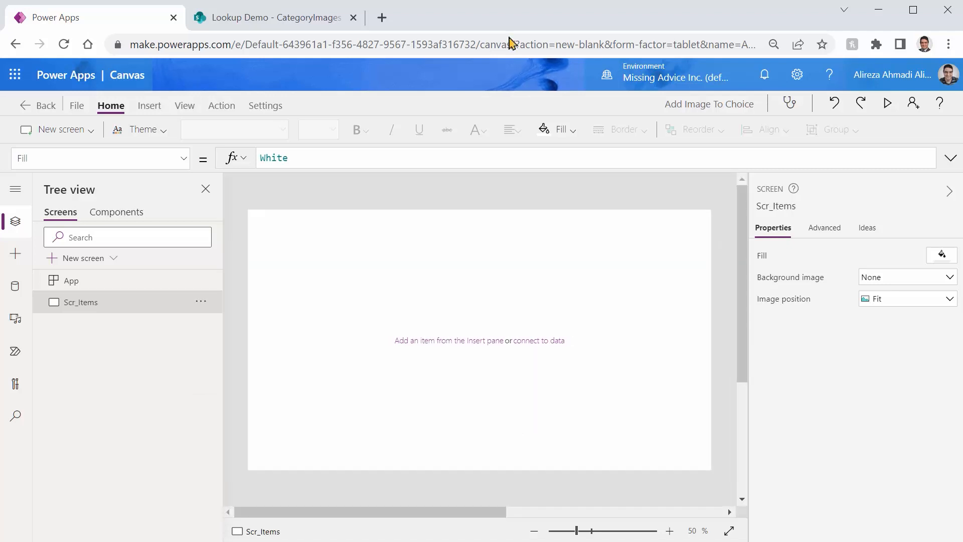
{"action": "mouse_move", "coordinate": [57, 268]}
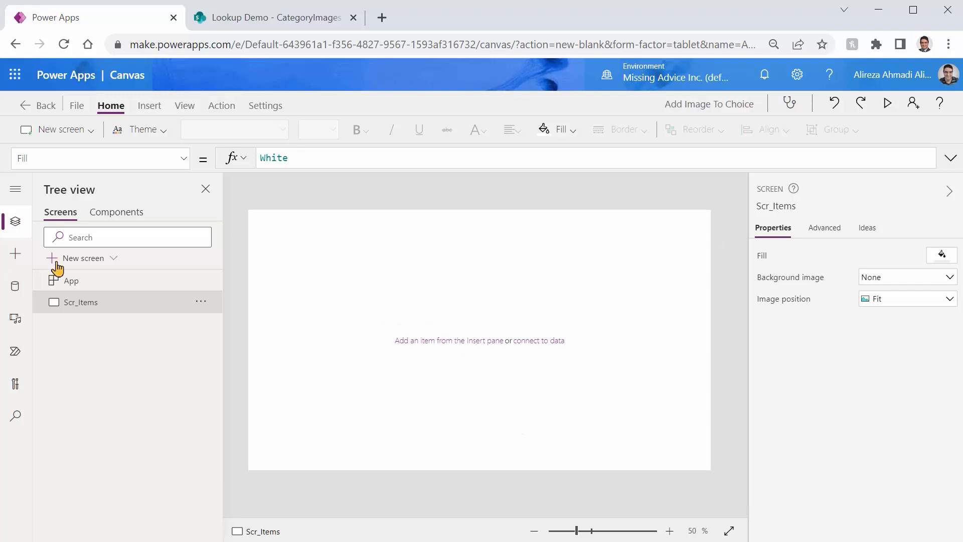
{"action": "mouse_move", "coordinate": [15, 288]}
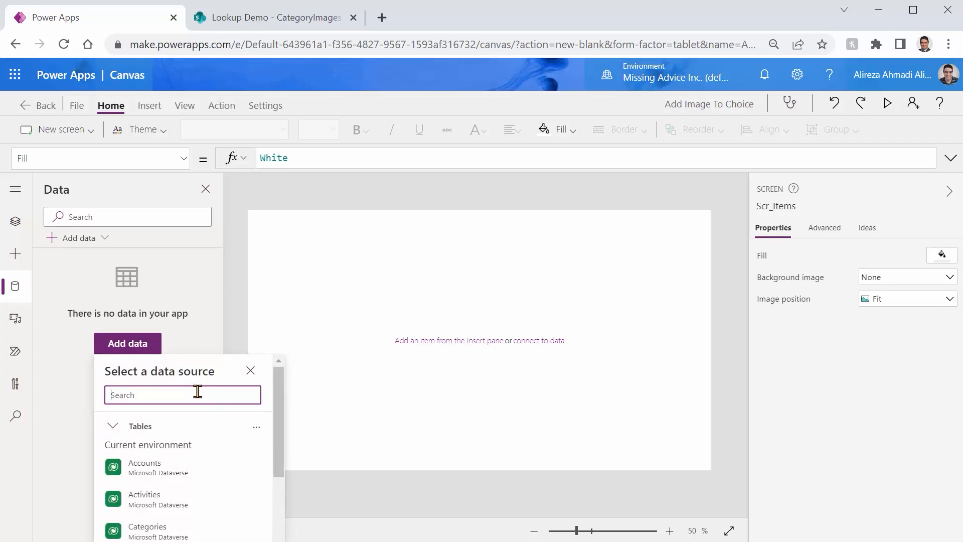
{"action": "type", "text": "Test"}
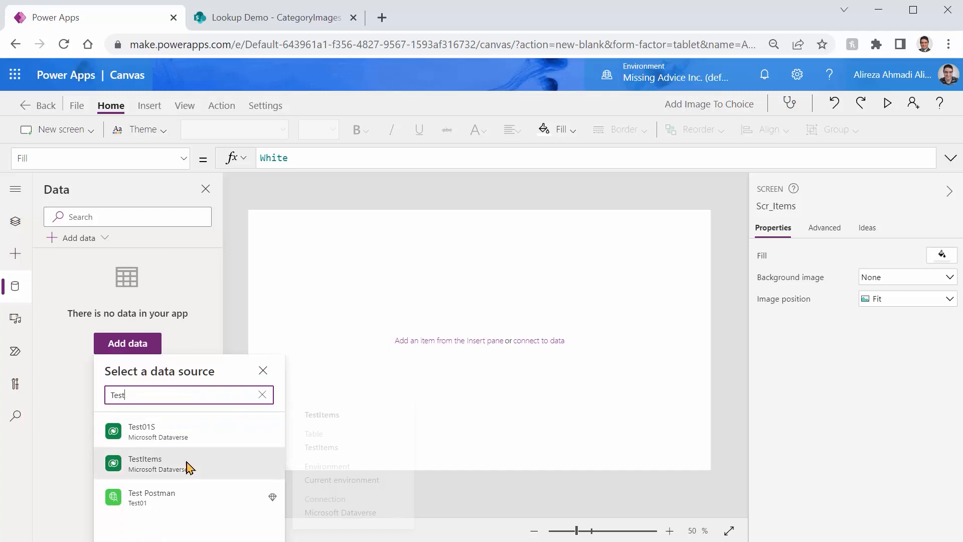
{"action": "left_click", "coordinate": [145, 464]}
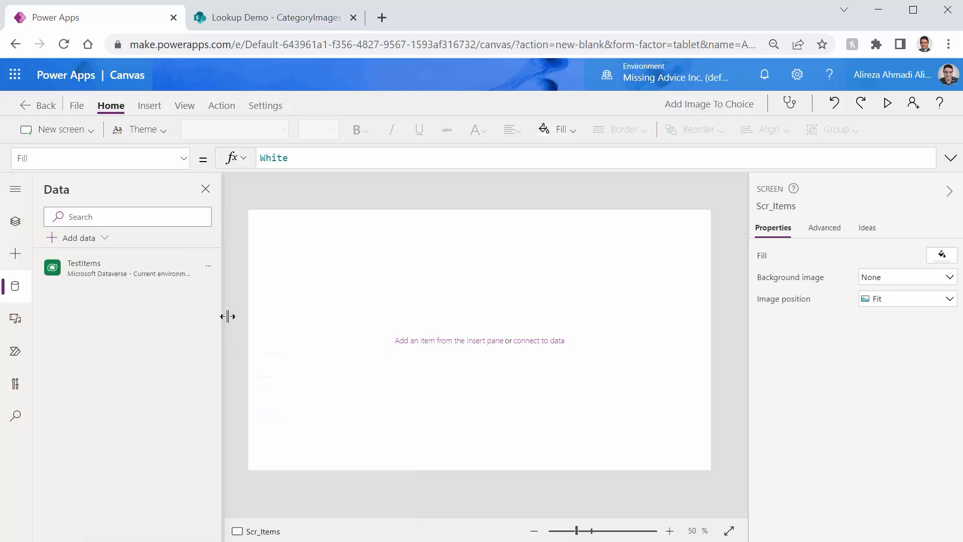
{"action": "left_click", "coordinate": [149, 105]}
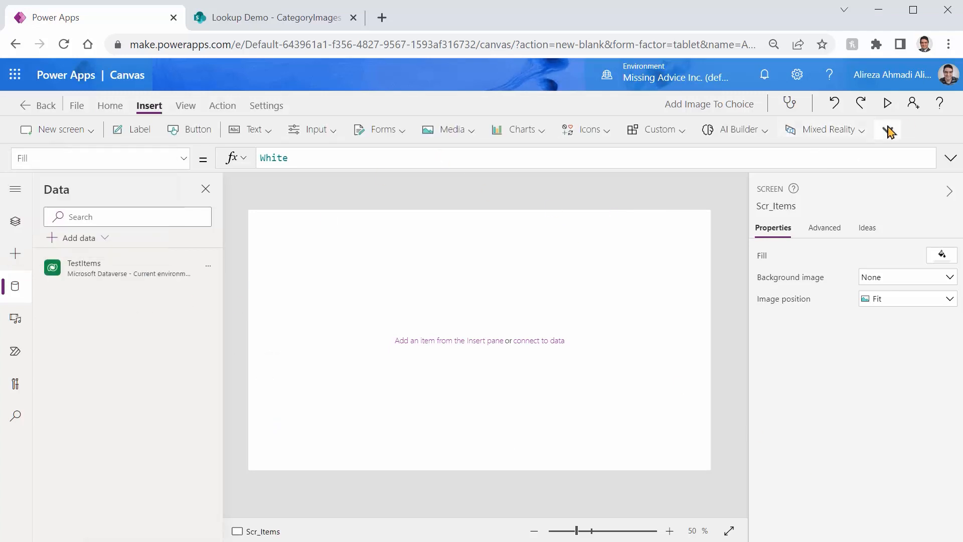
Add a vertical gallery of TestItems with the image removed and Category shown as the subtitle.
{"action": "left_click", "coordinate": [887, 130]}
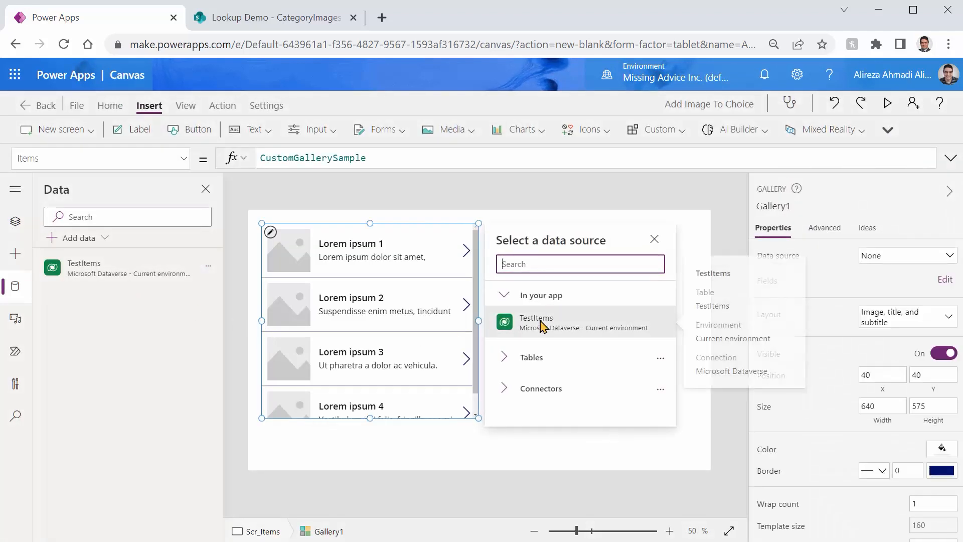
{"action": "left_click", "coordinate": [536, 322]}
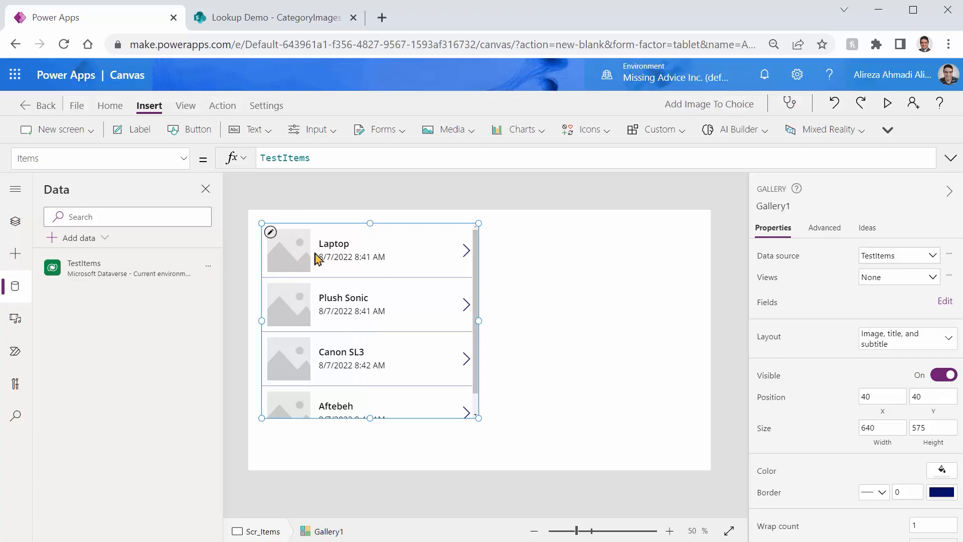
{"action": "left_click", "coordinate": [948, 338]}
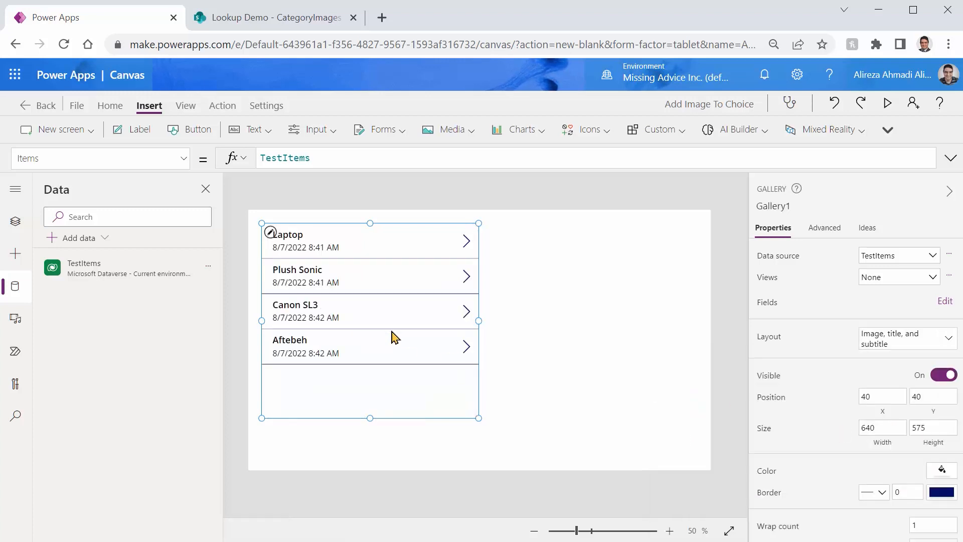
{"action": "left_click", "coordinate": [305, 246]}
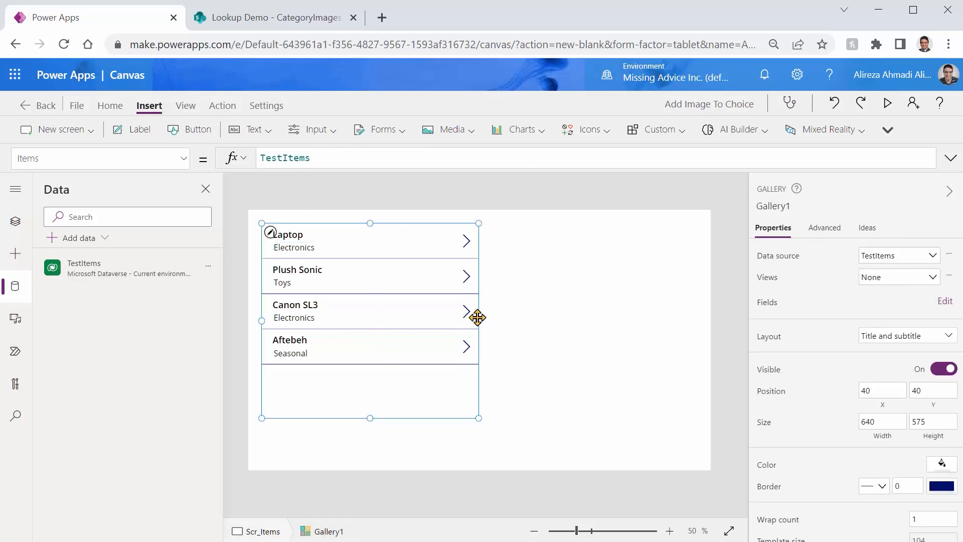
{"action": "mouse_move", "coordinate": [555, 365]}
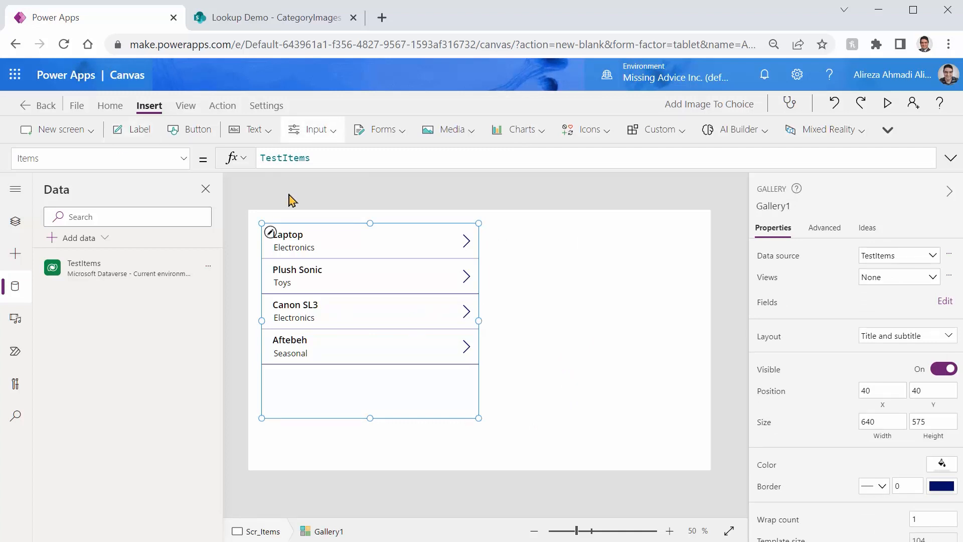
Insert an edit form bound to the TestItems data source.
{"action": "left_click", "coordinate": [381, 129]}
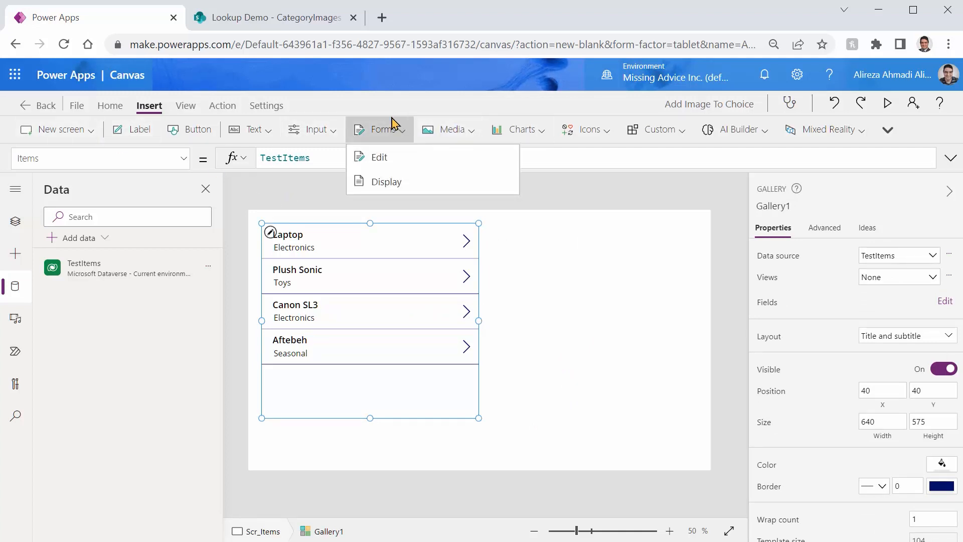
{"action": "left_click", "coordinate": [379, 157]}
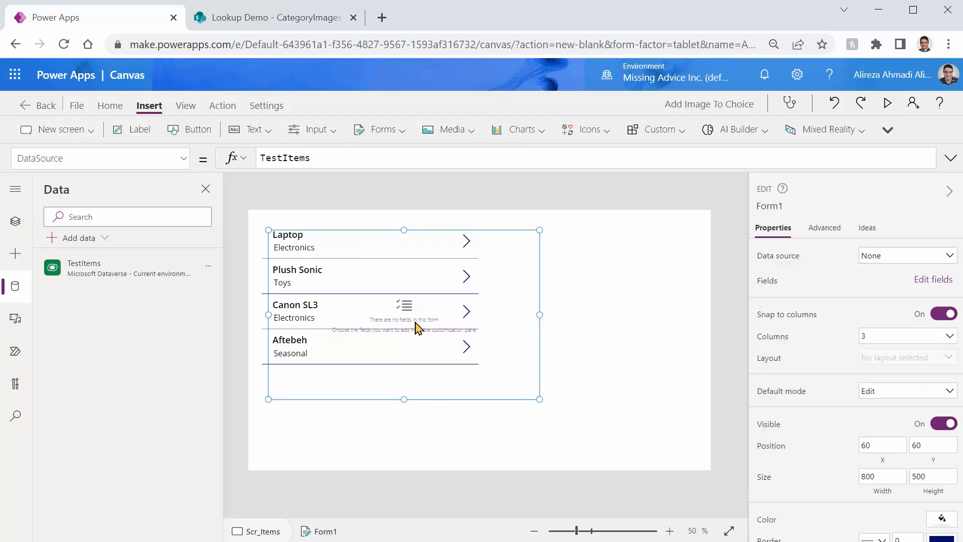
{"action": "left_click", "coordinate": [906, 255]}
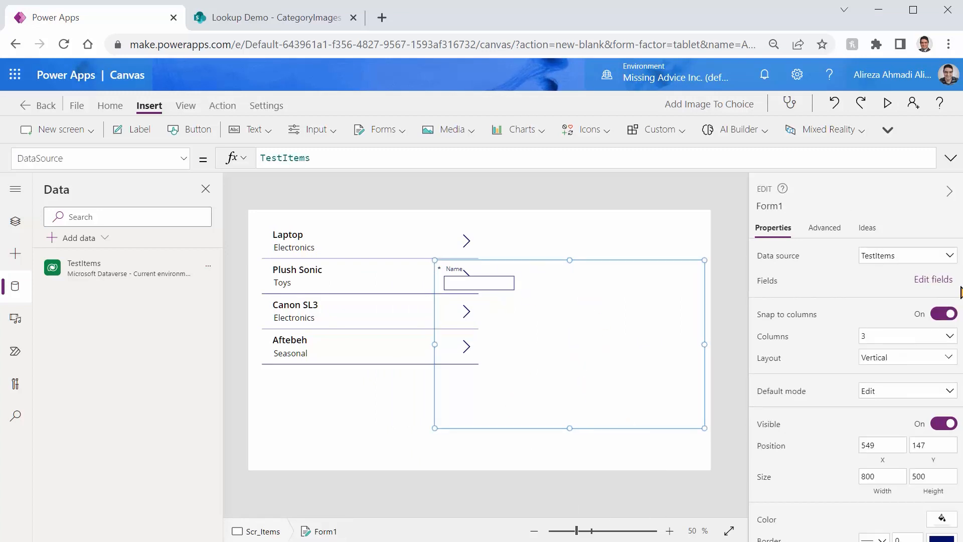
Add the Category field to the form and lay it out in a single column beside the gallery.
{"action": "left_click", "coordinate": [932, 279]}
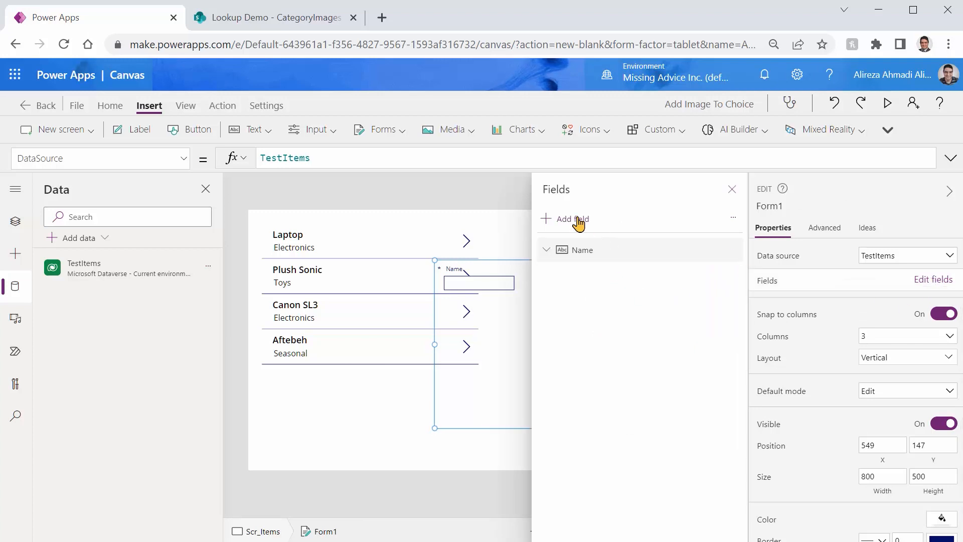
{"action": "left_click", "coordinate": [571, 218]}
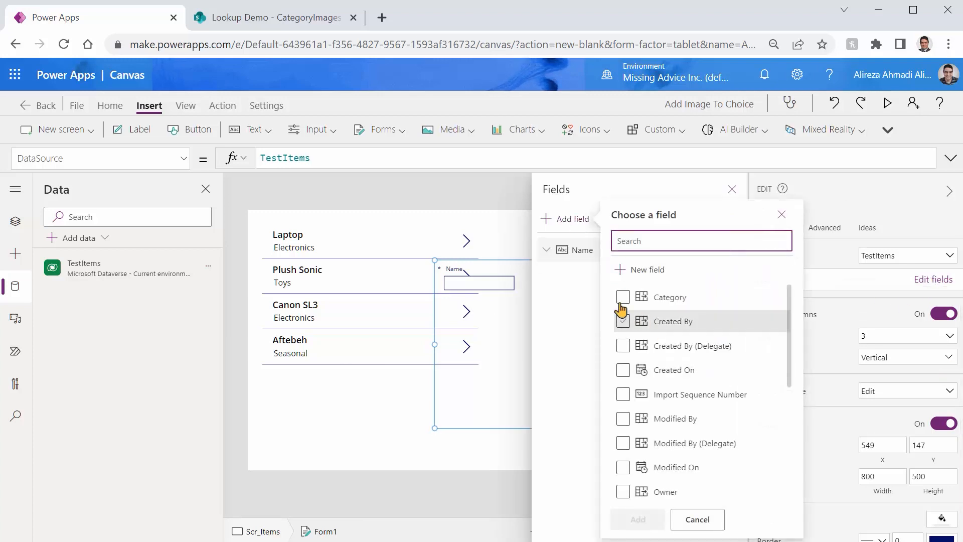
{"action": "left_click", "coordinate": [697, 519]}
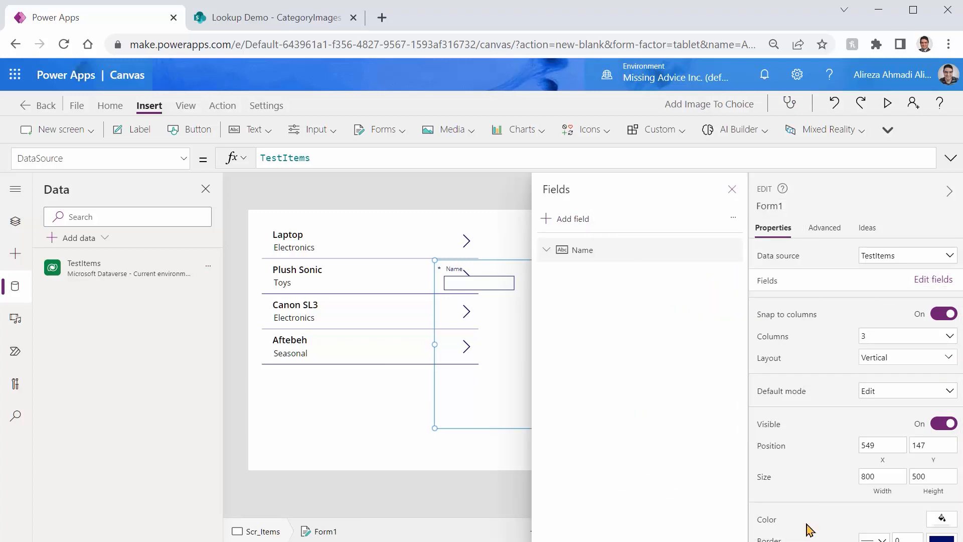
{"action": "left_click", "coordinate": [588, 279]}
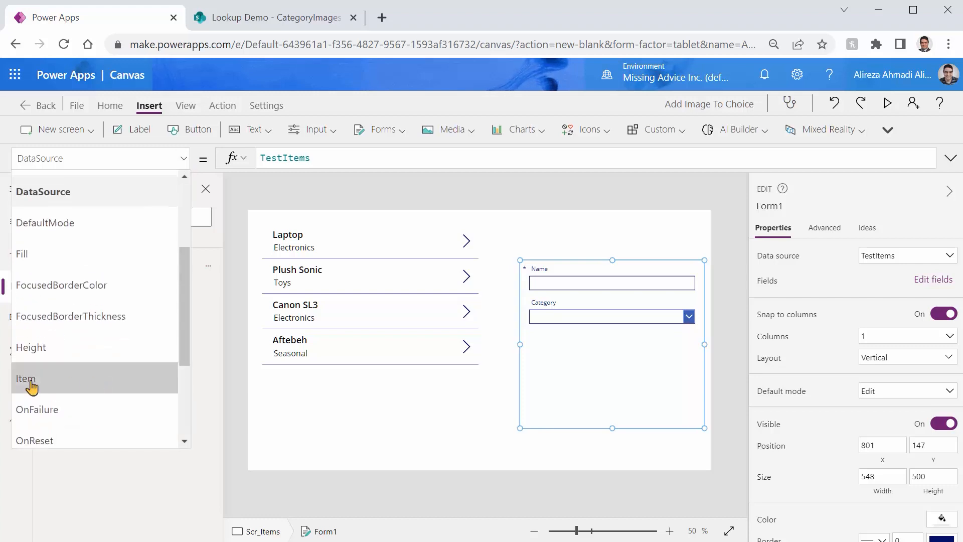
Set the form's Item property to Gallery1.Selected.
{"action": "left_click", "coordinate": [26, 378]}
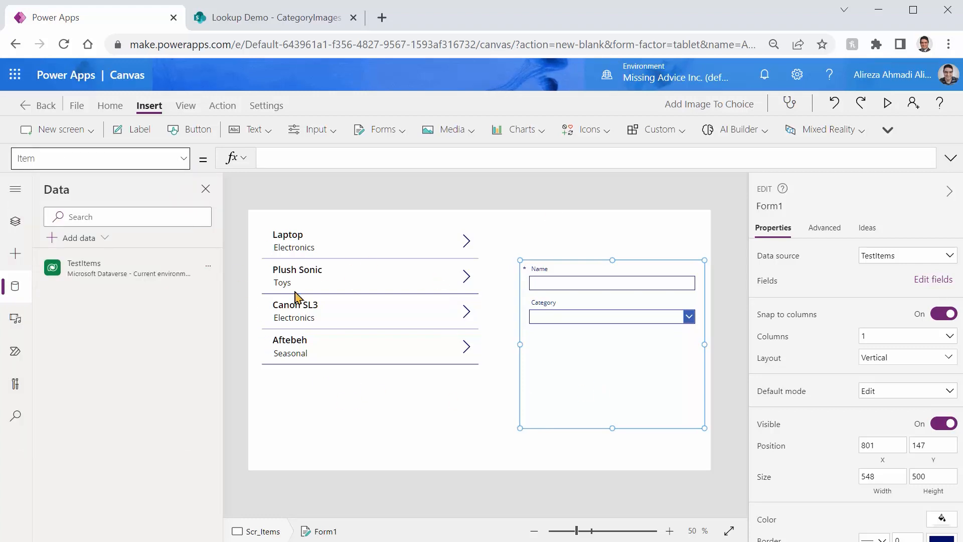
{"action": "mouse_move", "coordinate": [284, 250]}
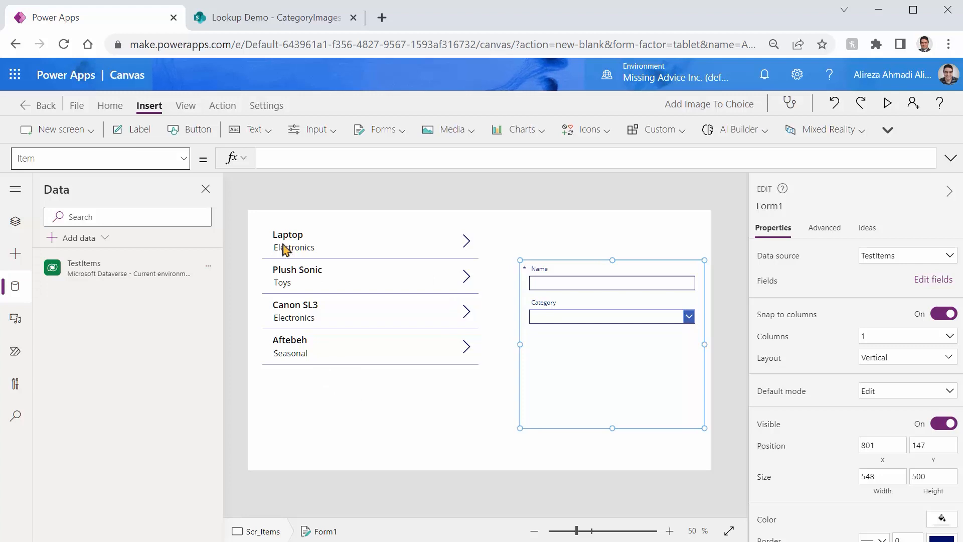
{"action": "type", "text": "Gallery1.S"}
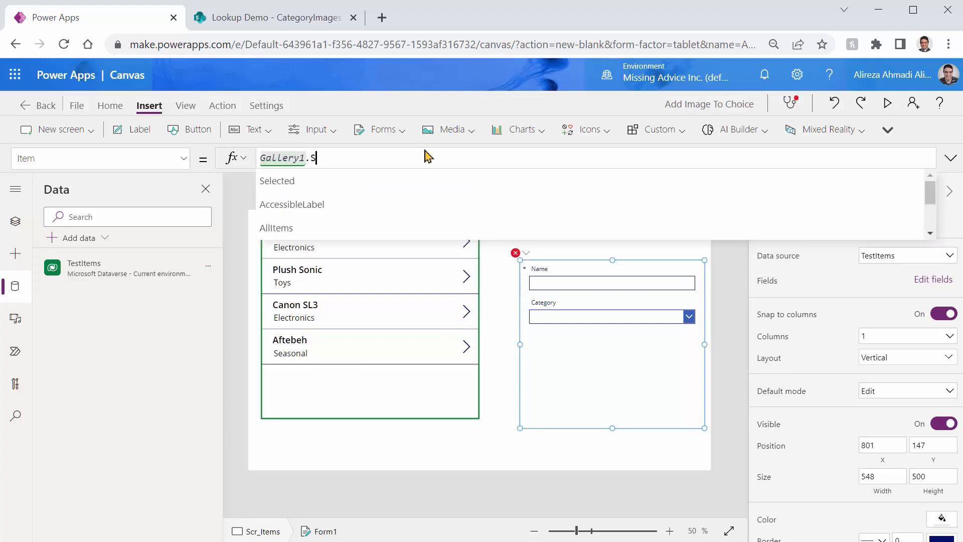
{"action": "type", "text": "elected"}
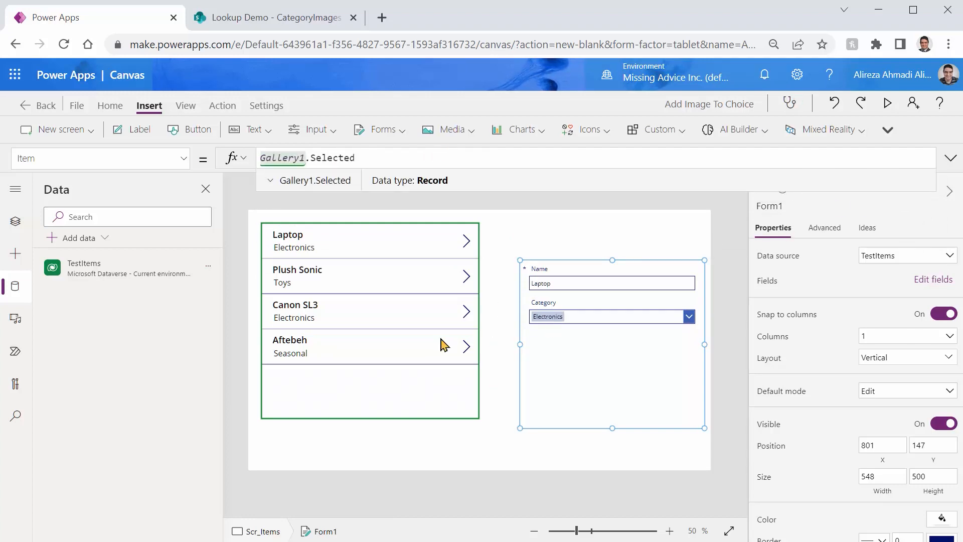
Preview the app to confirm the form shows the selected gallery record, then return to editing.
{"action": "left_click", "coordinate": [886, 102]}
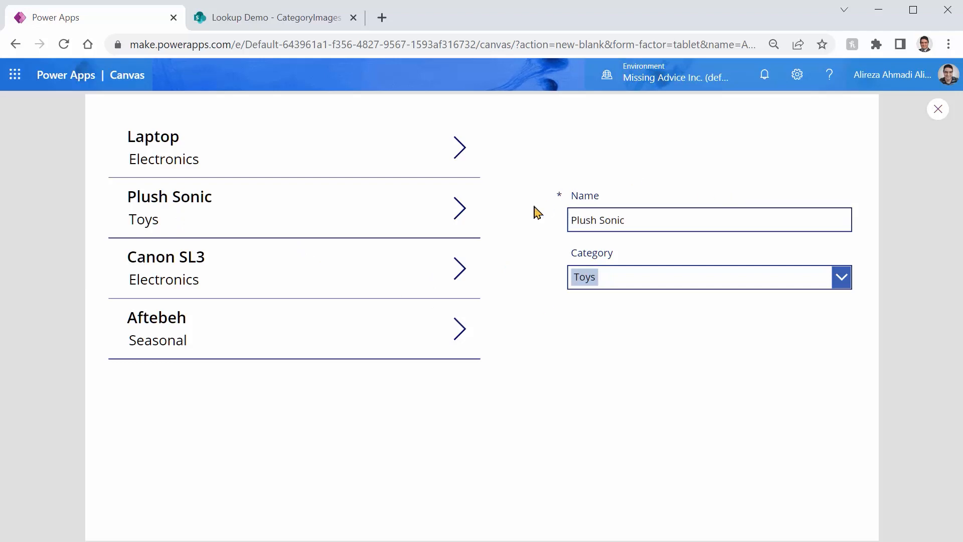
{"action": "left_click", "coordinate": [937, 109]}
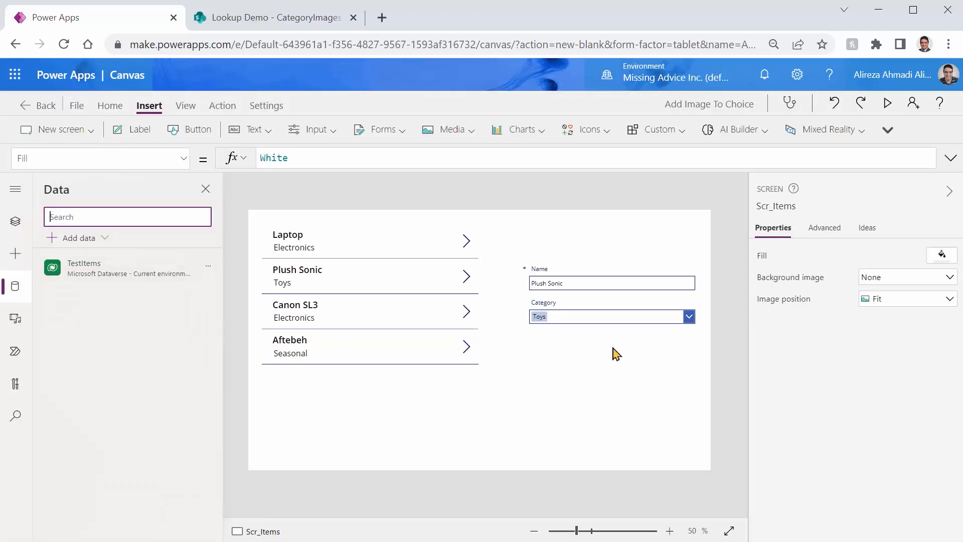
{"action": "left_click", "coordinate": [615, 353]}
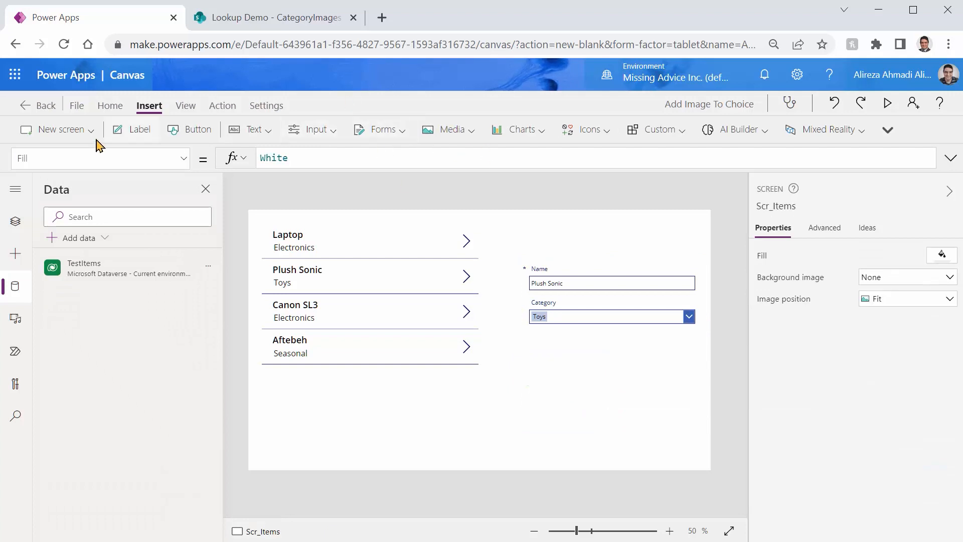
Add a Save button below the form with OnSelect SubmitForm(Form1); ResetForm(Form1).
{"action": "left_click", "coordinate": [189, 130]}
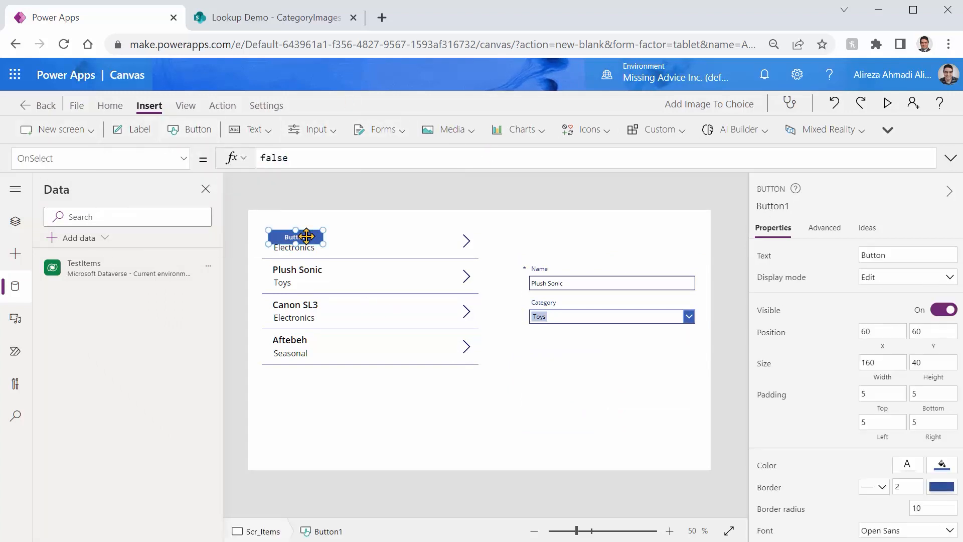
{"action": "left_click_drag", "start_coordinate": [305, 237], "coordinate": [562, 351]}
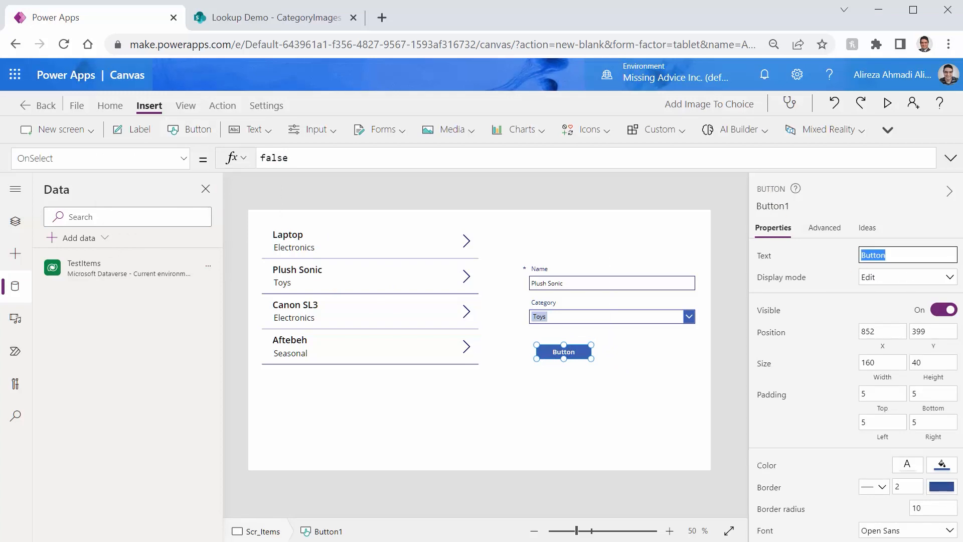
{"action": "type", "text": "Save"}
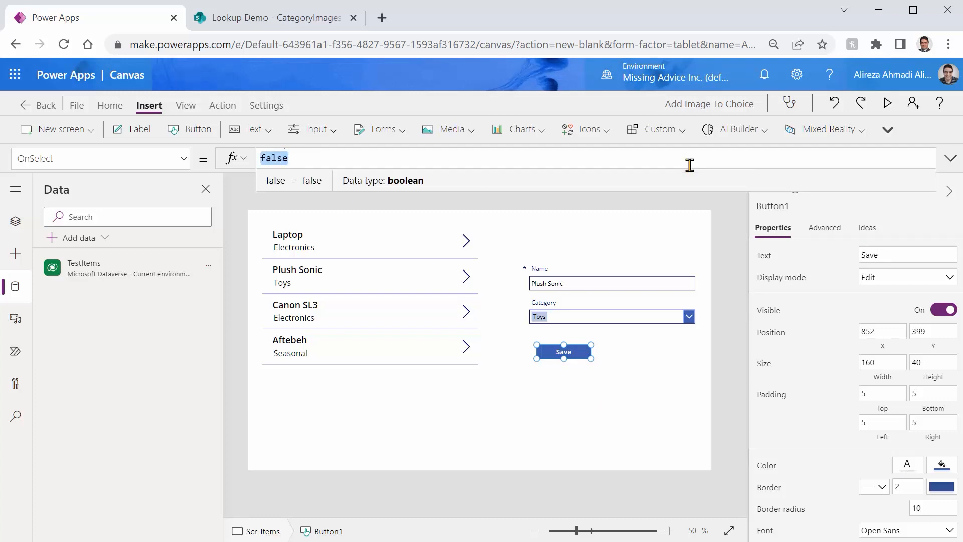
{"action": "type", "text": "Submit"}
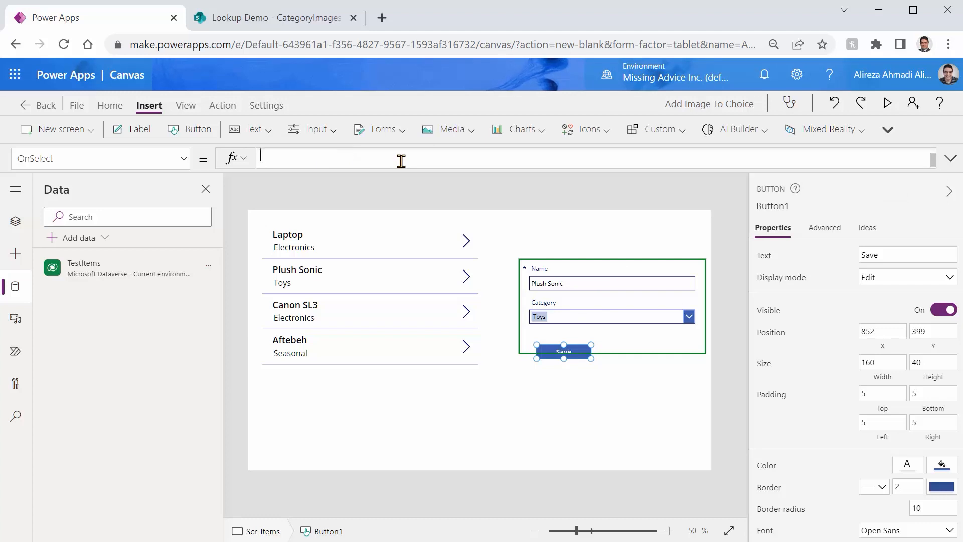
{"action": "type", "text": "ResetForm(Form1"}
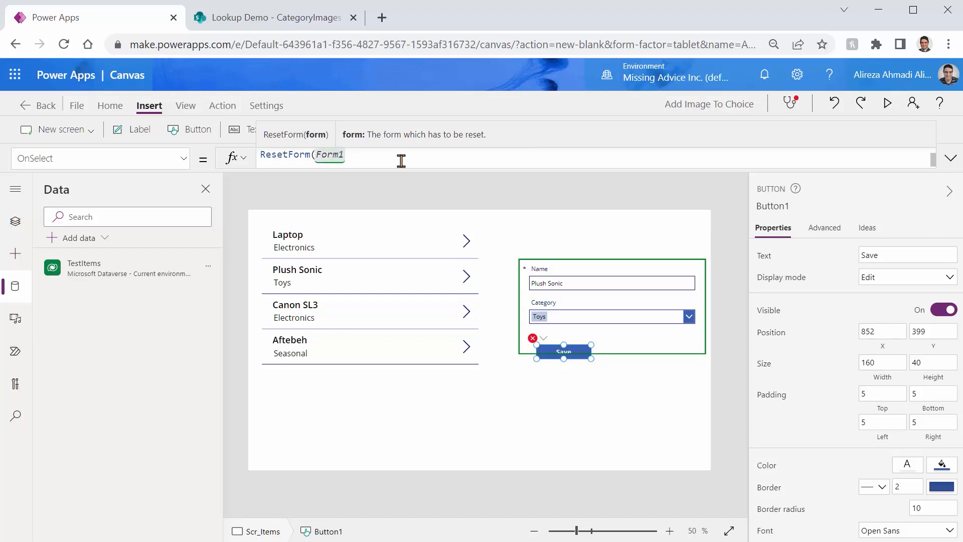
Save the app to the cloud as Add Image To Choice and return to the editor.
{"action": "left_click", "coordinate": [77, 106]}
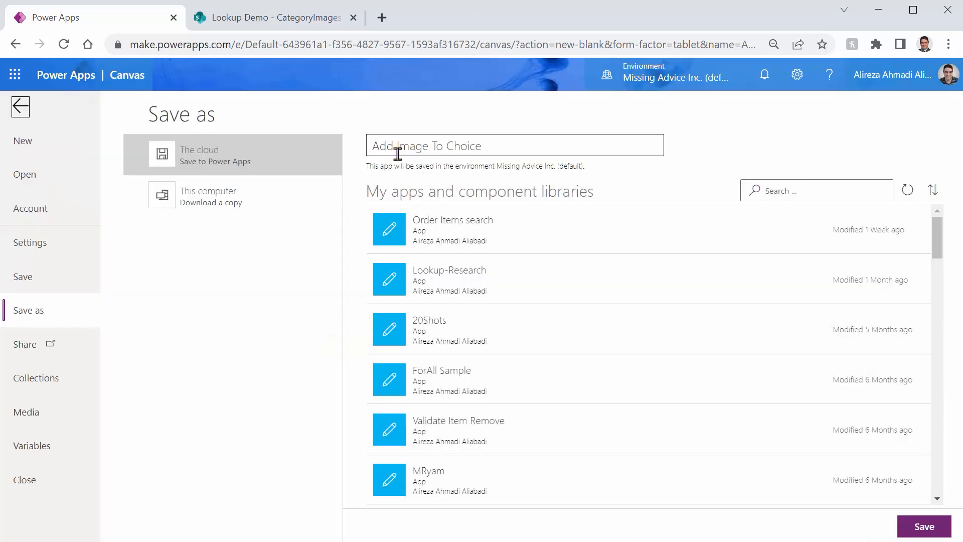
{"action": "left_click", "coordinate": [926, 526]}
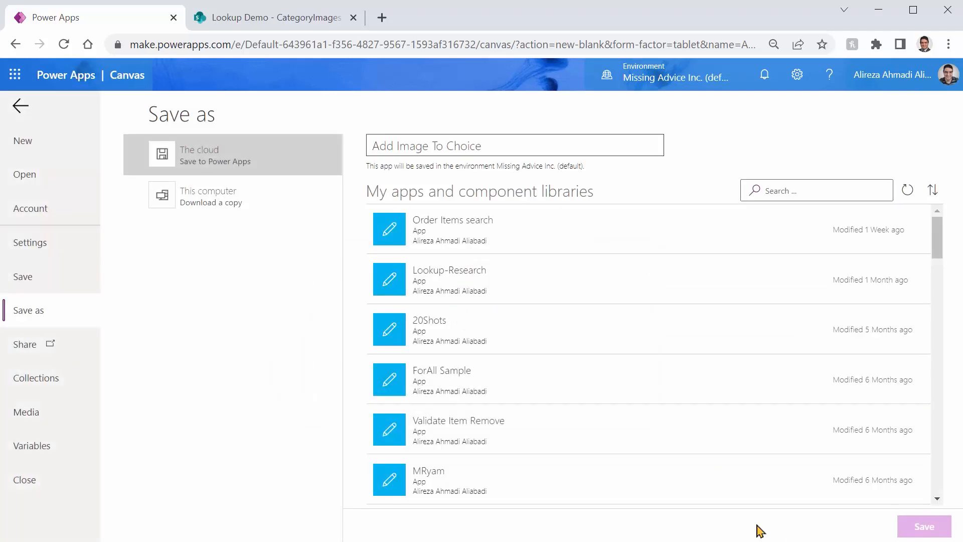
{"action": "left_click", "coordinate": [923, 525]}
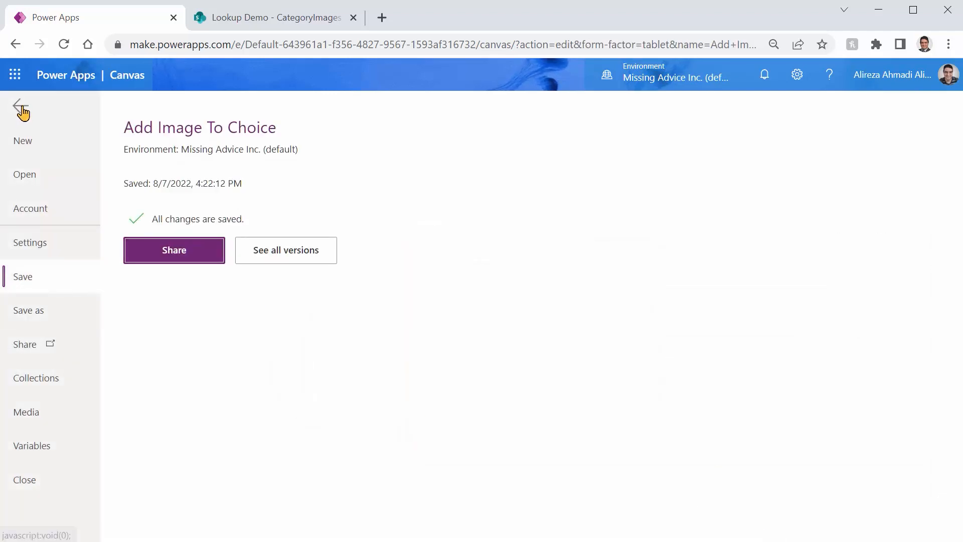
{"action": "left_click", "coordinate": [19, 102]}
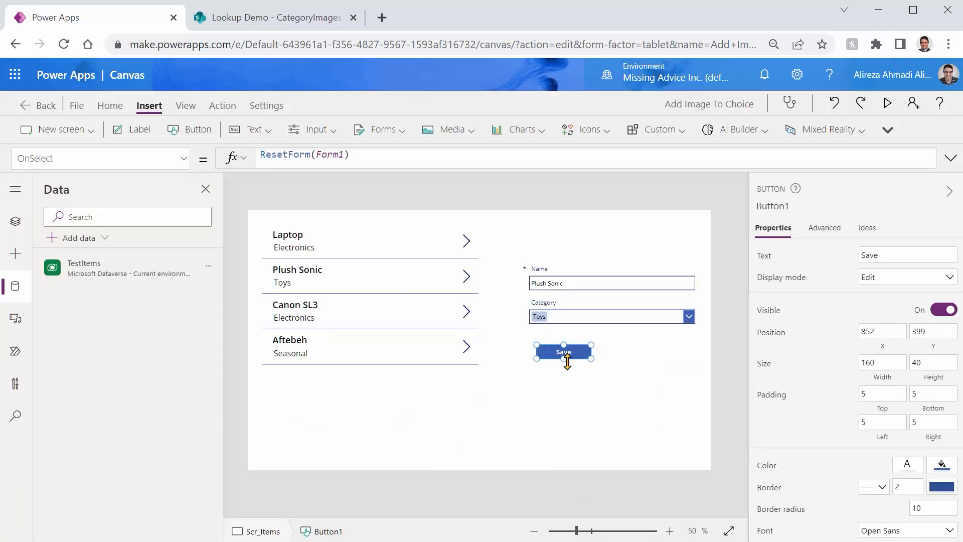
In preview, rename the Laptop record to Laptop1 and save it, then resume editing.
{"action": "left_click", "coordinate": [886, 104]}
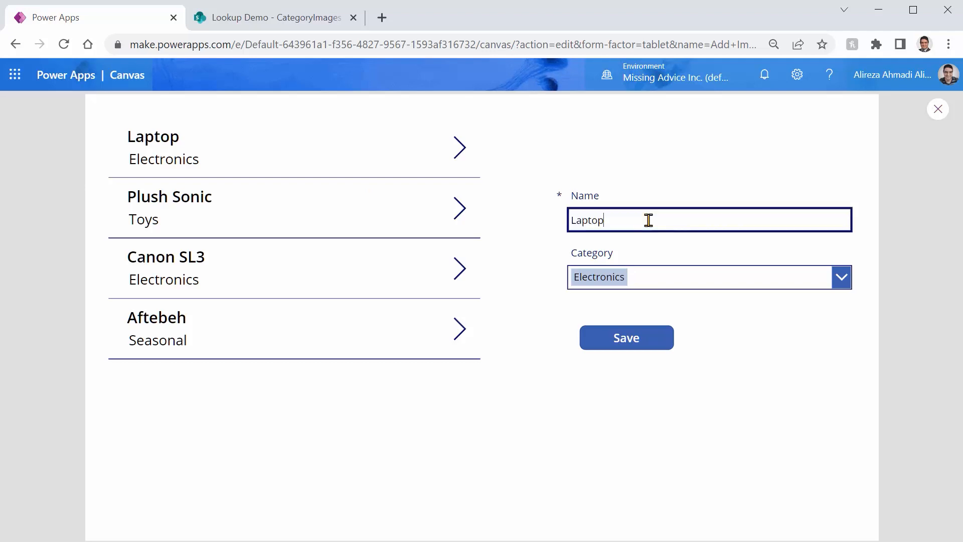
{"action": "type", "text": "1"}
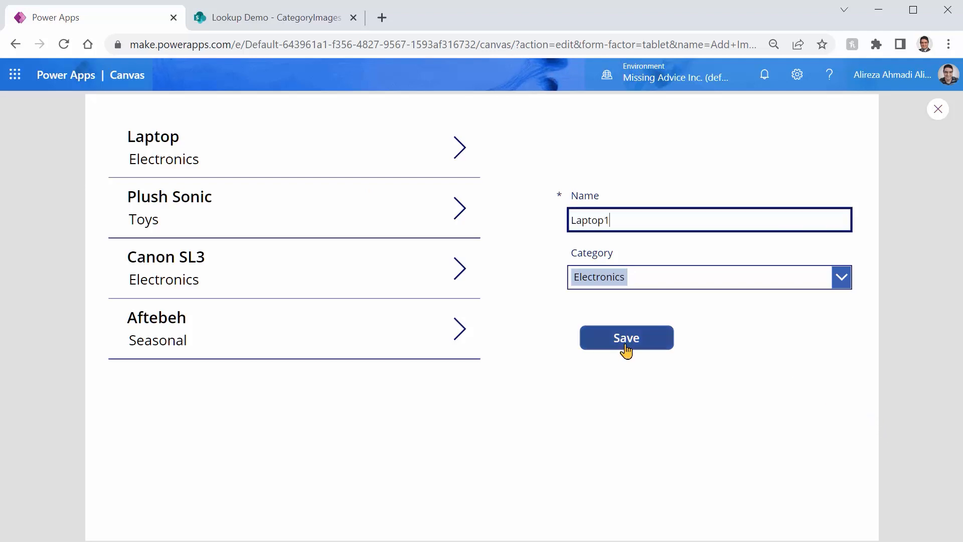
{"action": "left_click", "coordinate": [626, 337]}
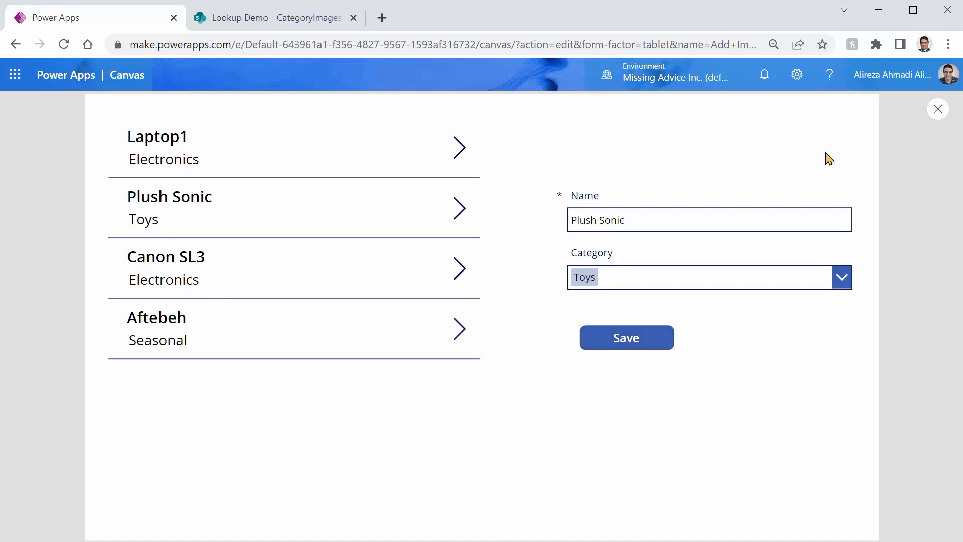
{"action": "mouse_move", "coordinate": [937, 108]}
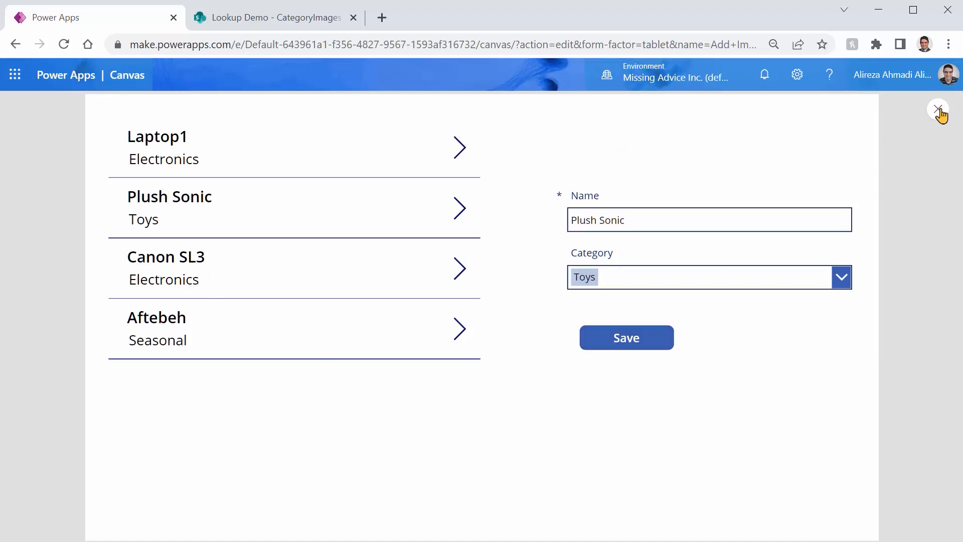
{"action": "left_click", "coordinate": [936, 108]}
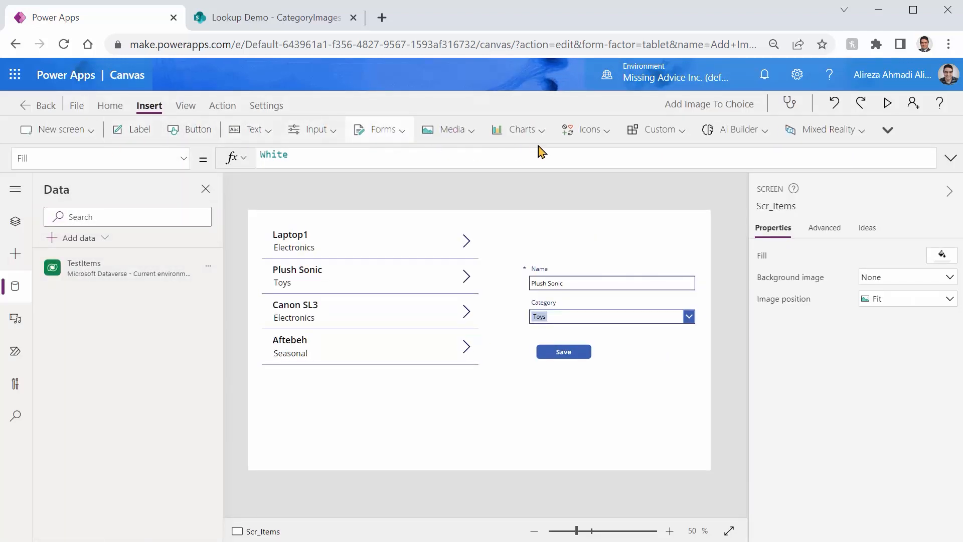
{"action": "mouse_move", "coordinate": [184, 134]}
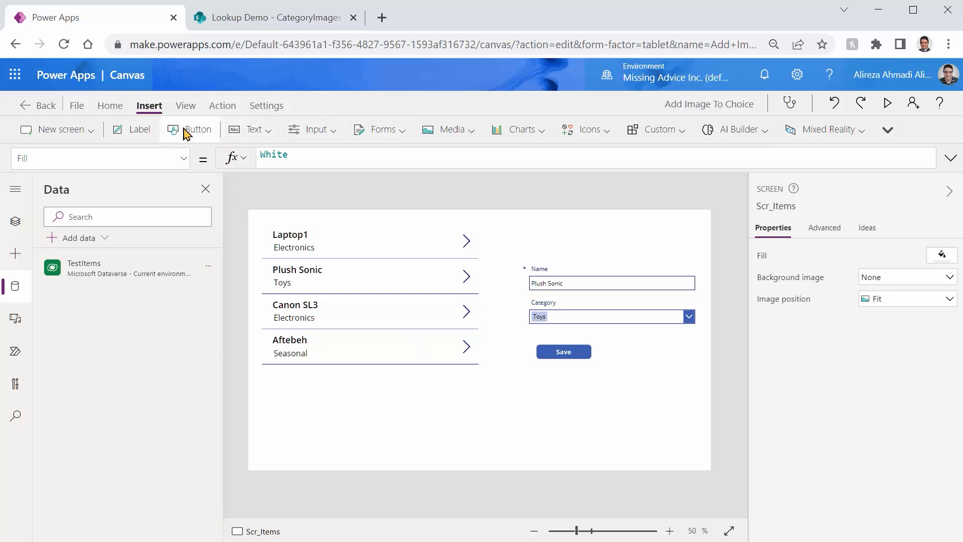
Add a New item button above the form.
{"action": "left_click", "coordinate": [190, 130]}
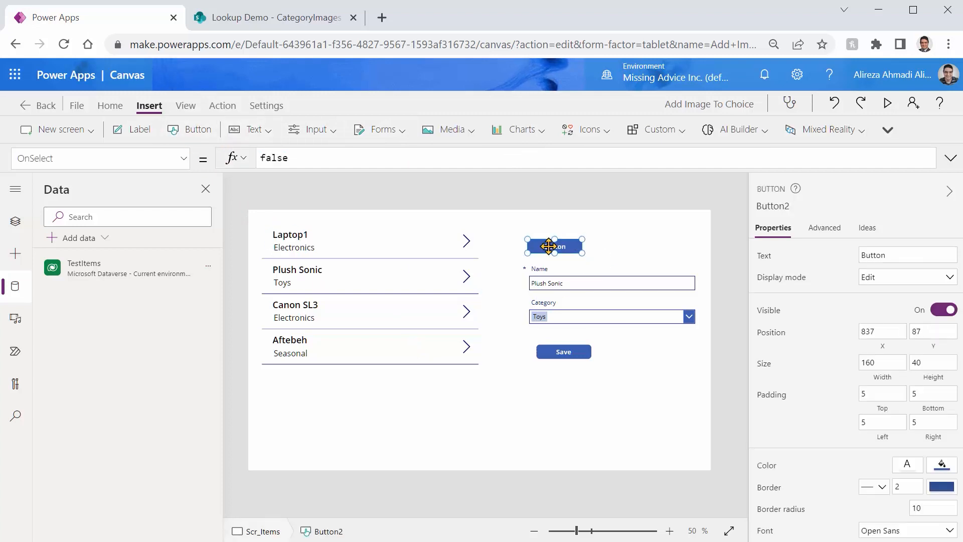
{"action": "left_click_drag", "start_coordinate": [550, 246], "coordinate": [545, 247]}
{"action": "type", "text": "N"}
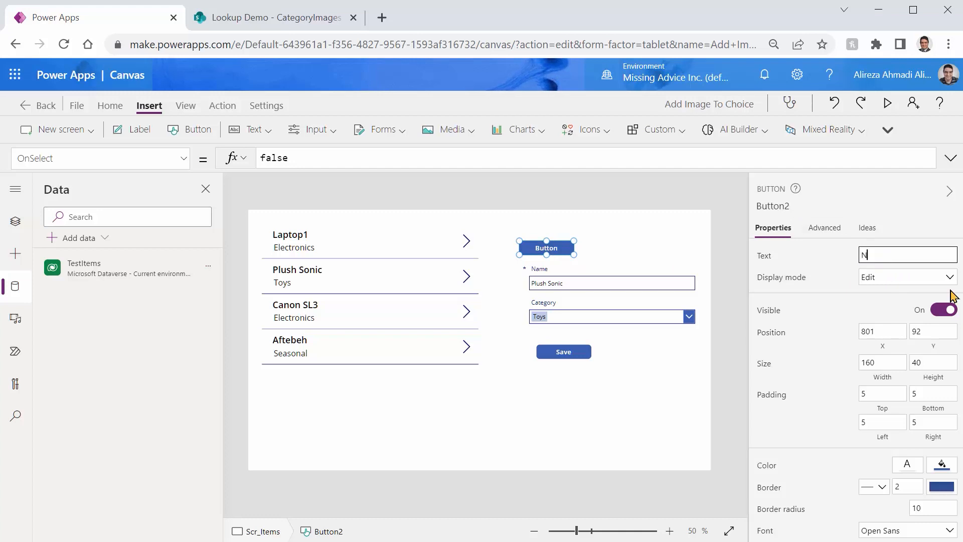
{"action": "type", "text": "ew ite"}
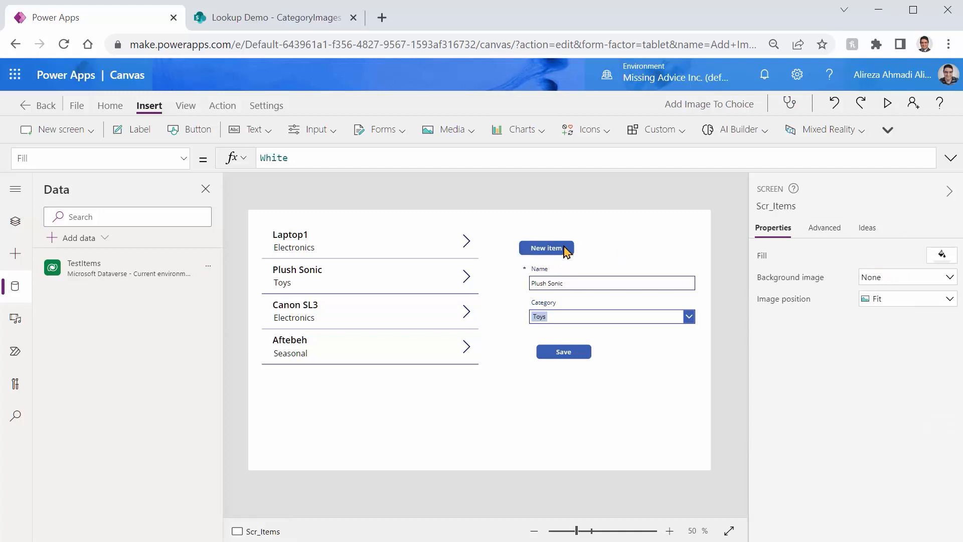
Set the New item button's OnSelect to ResetForm(Form1); NewForm(Form1).
{"action": "left_click", "coordinate": [546, 248]}
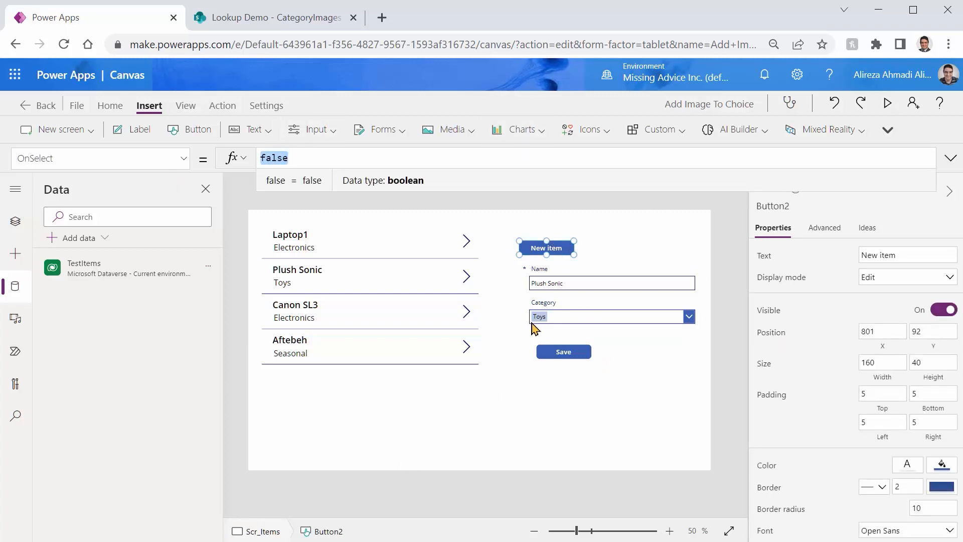
{"action": "mouse_move", "coordinate": [558, 329]}
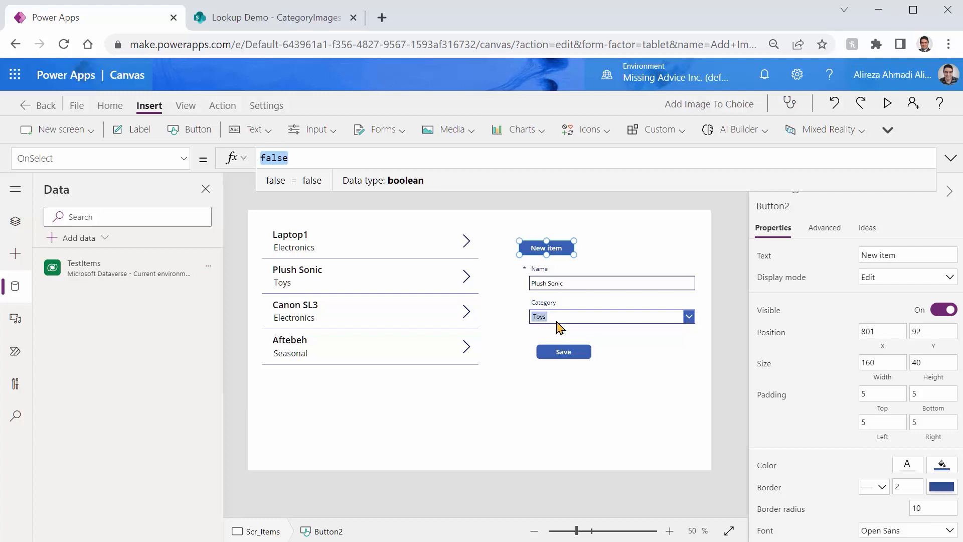
{"action": "type", "text": "NewForm(form"}
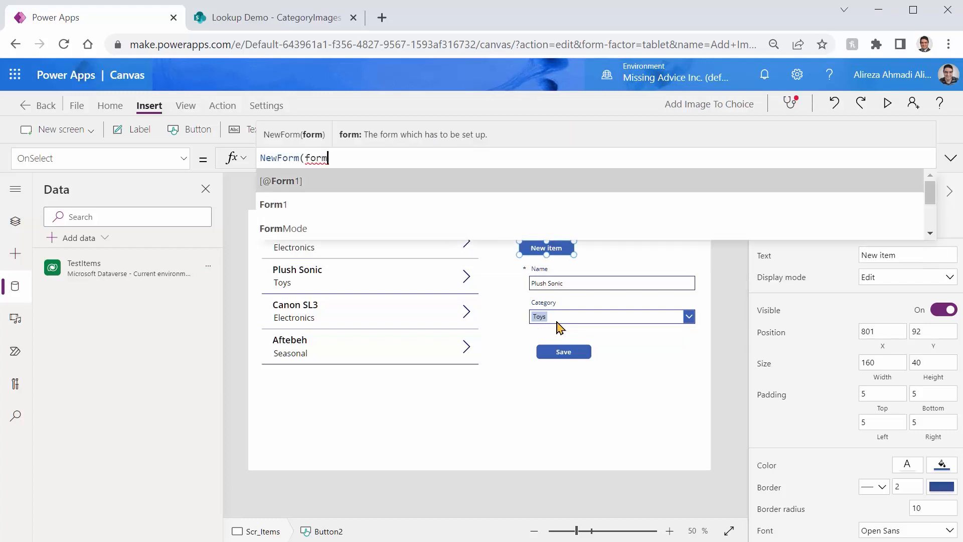
{"action": "left_click", "coordinate": [272, 204]}
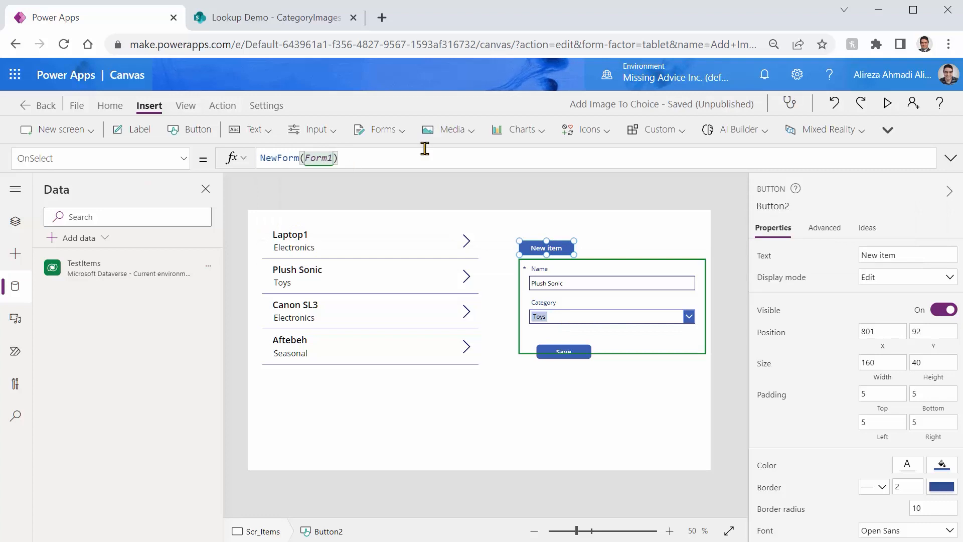
{"action": "type", "text": "R"}
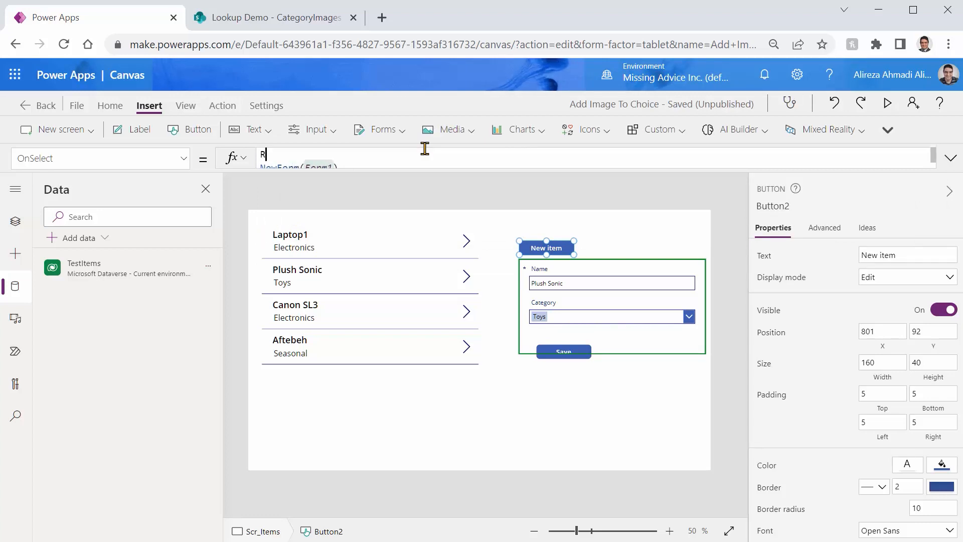
{"action": "type", "text": "esetfo"}
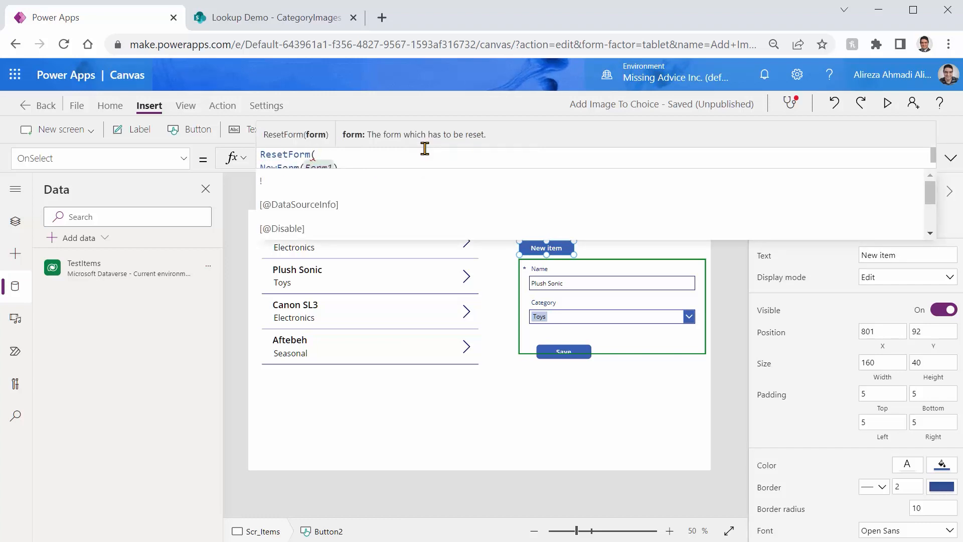
{"action": "type", "text": "Form1);"}
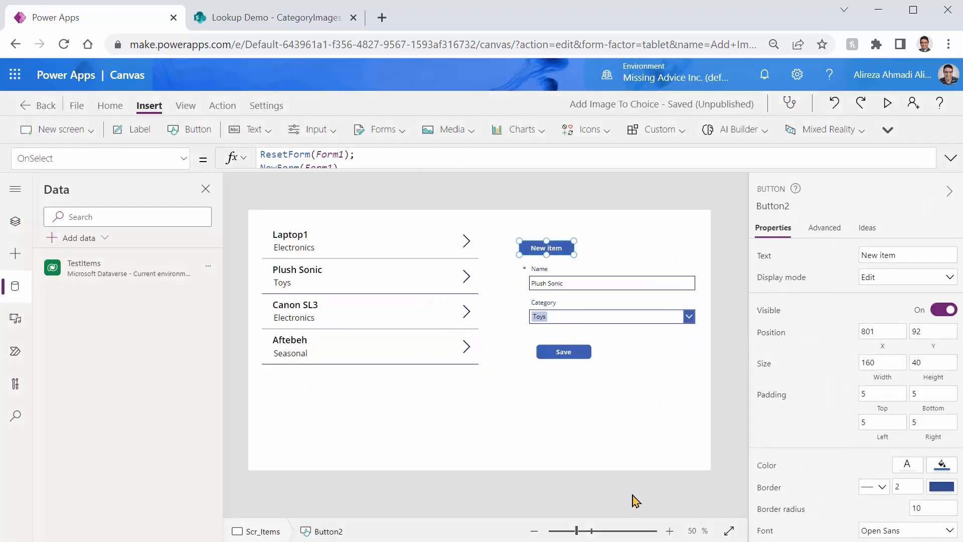
{"action": "mouse_move", "coordinate": [887, 104]}
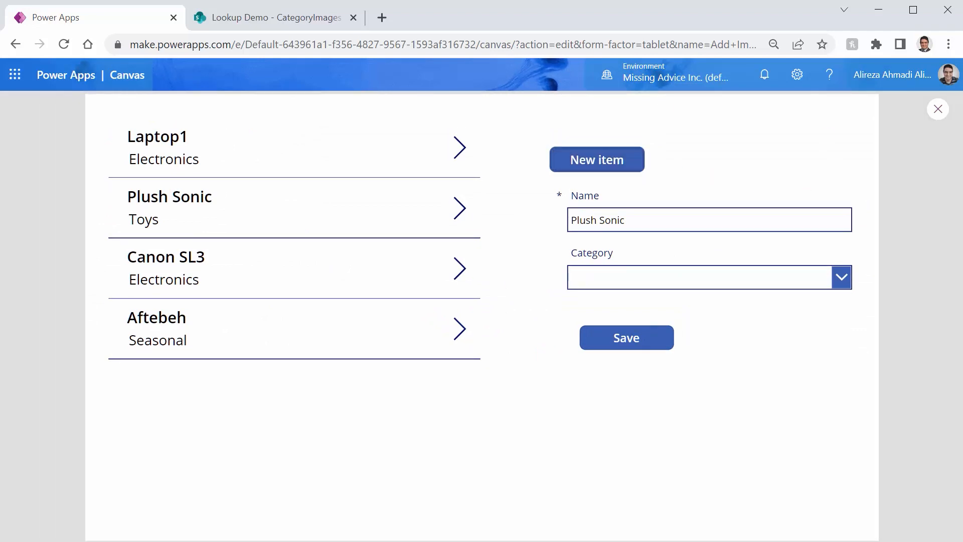
In preview, create and save a record named My new item, then leave the preview.
{"action": "triple_click", "coordinate": [709, 219]}
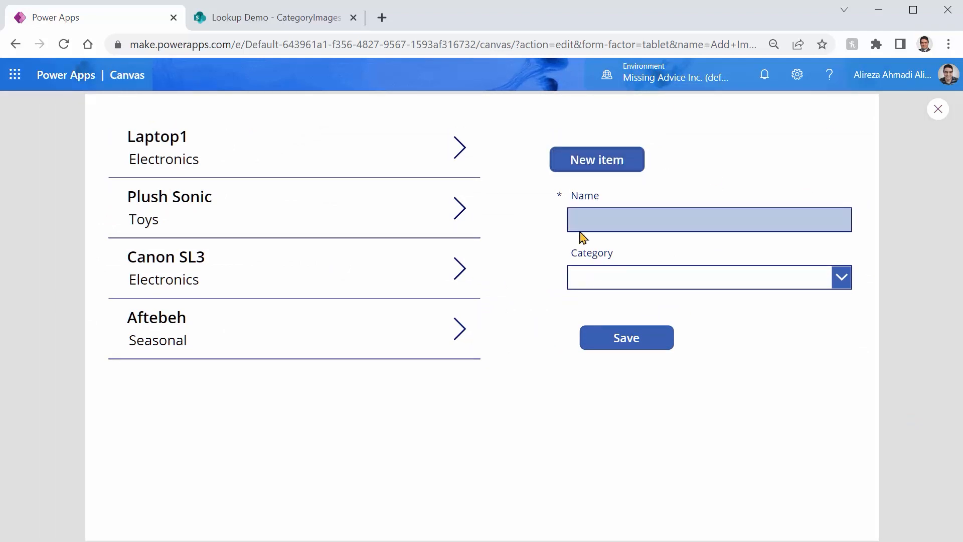
{"action": "type", "text": "My n"}
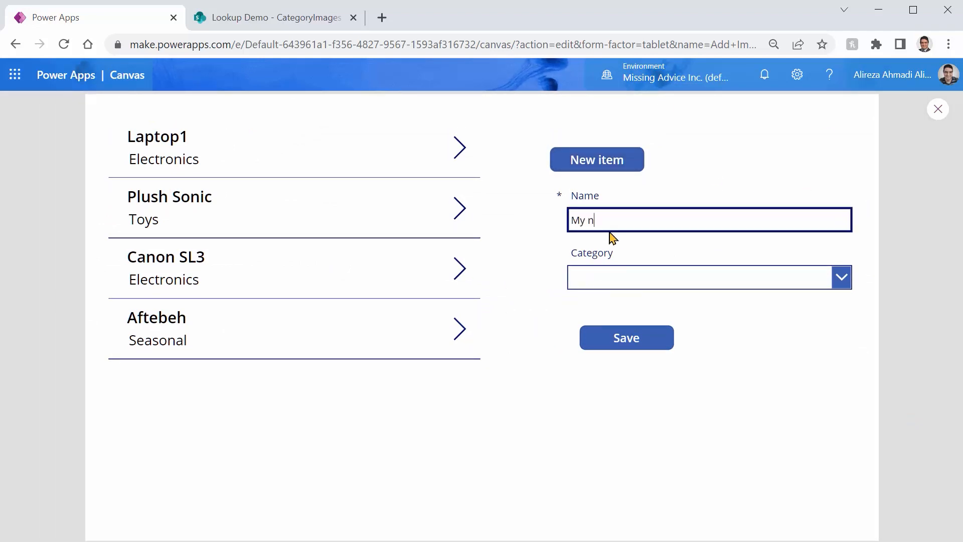
{"action": "type", "text": "ew item"}
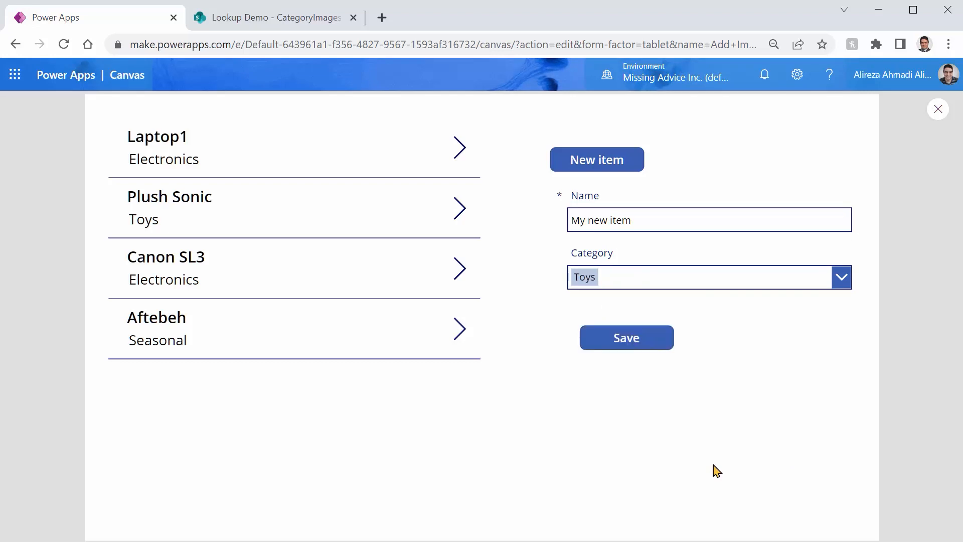
{"action": "left_click", "coordinate": [626, 337]}
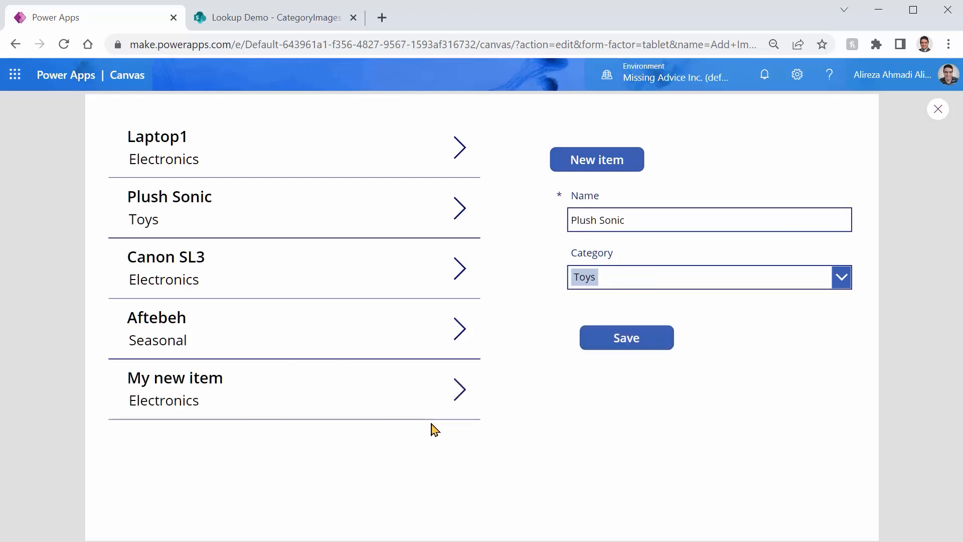
{"action": "mouse_move", "coordinate": [549, 339]}
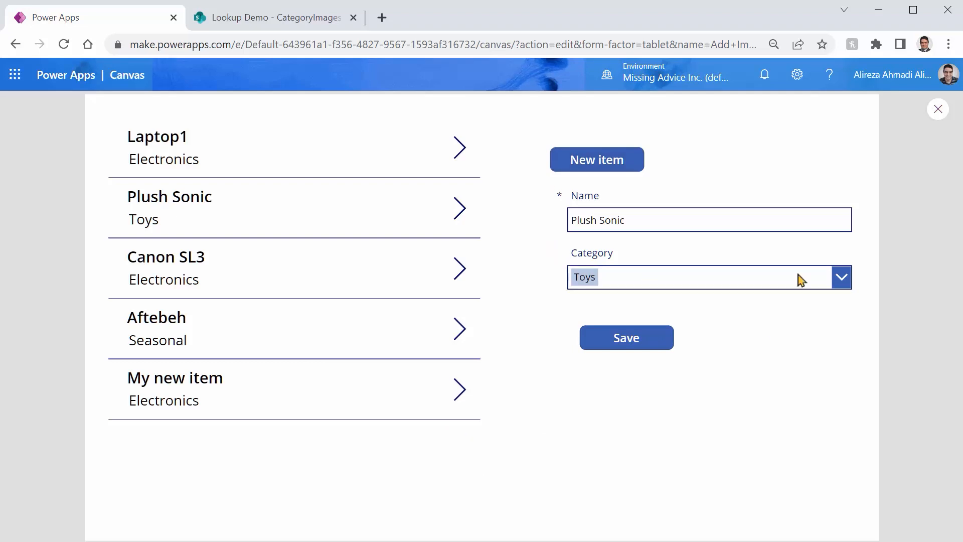
{"action": "mouse_move", "coordinate": [277, 262]}
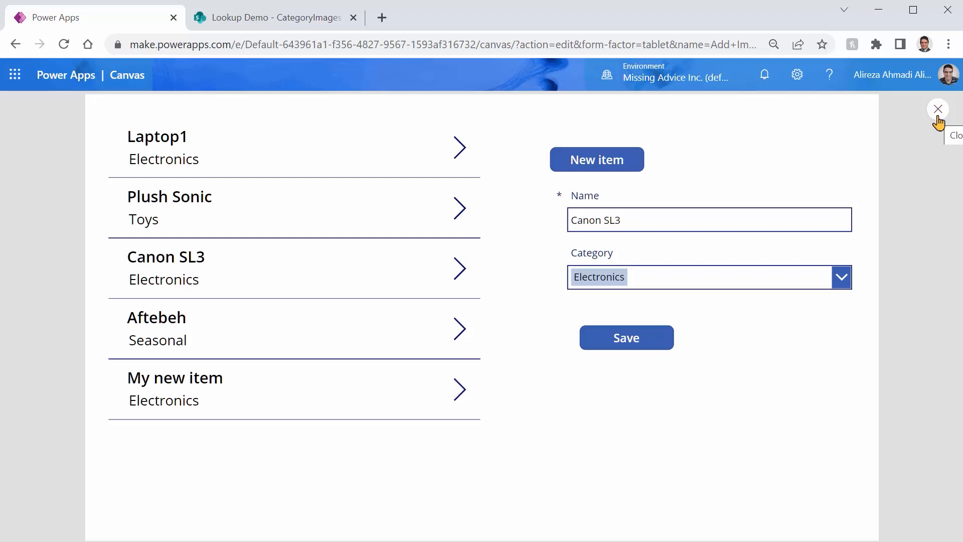
{"action": "left_click", "coordinate": [937, 109]}
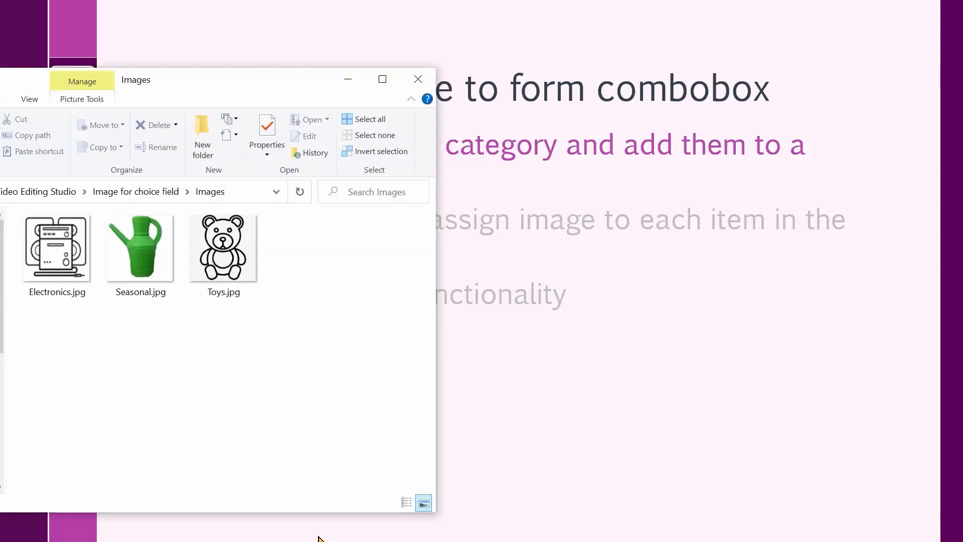
Show the Images folder and pick out Electronics.jpg among the three category pictures.
{"action": "left_click", "coordinate": [139, 247]}
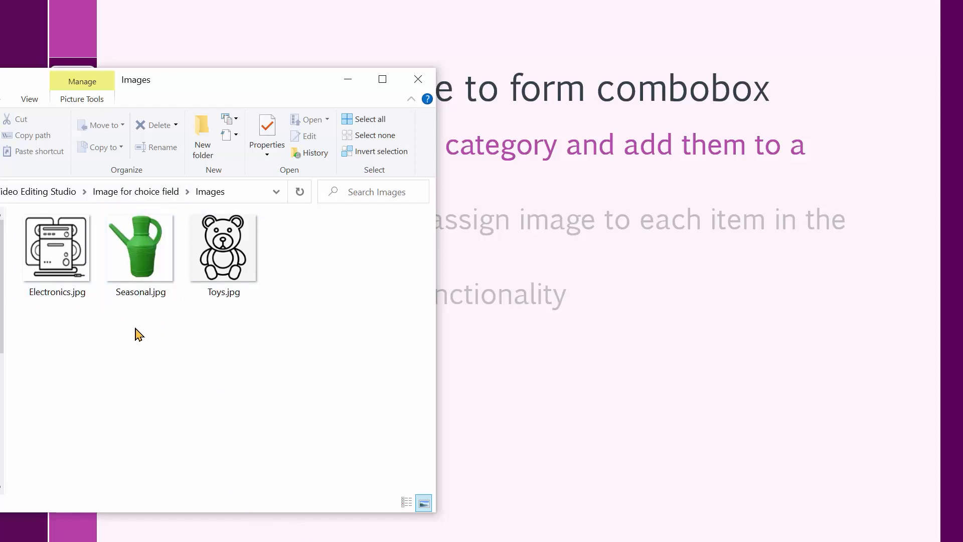
{"action": "mouse_move", "coordinate": [152, 387]}
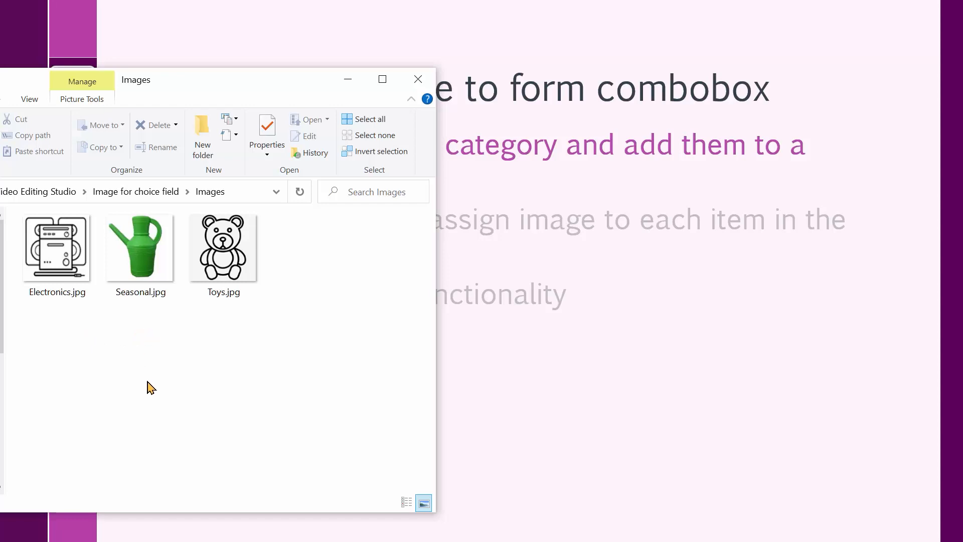
{"action": "mouse_move", "coordinate": [70, 326]}
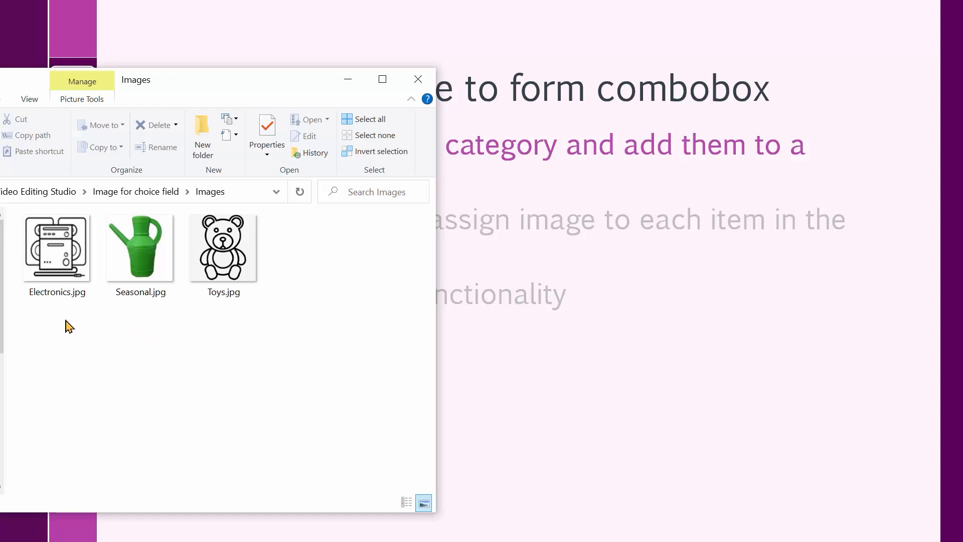
{"action": "left_click", "coordinate": [56, 251]}
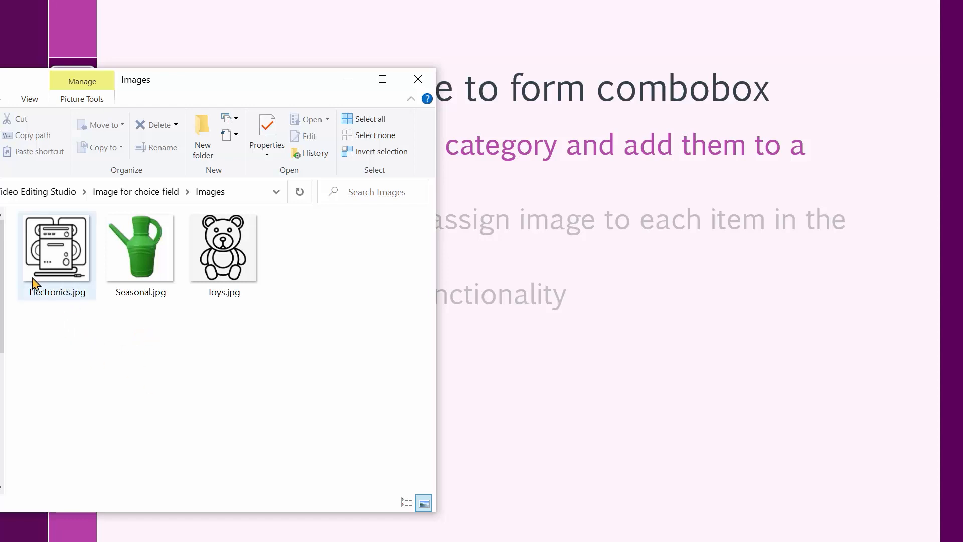
{"action": "mouse_move", "coordinate": [46, 311]}
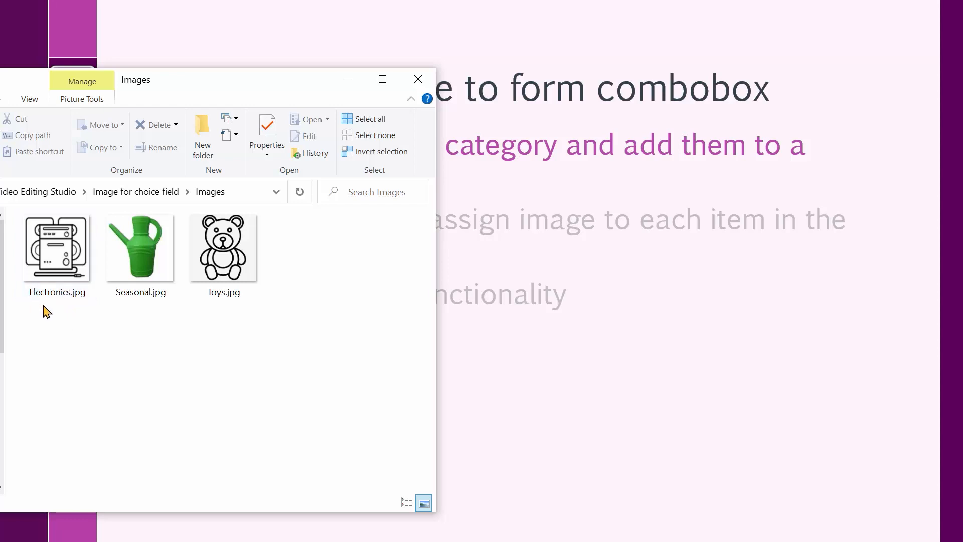
{"action": "mouse_move", "coordinate": [242, 158]}
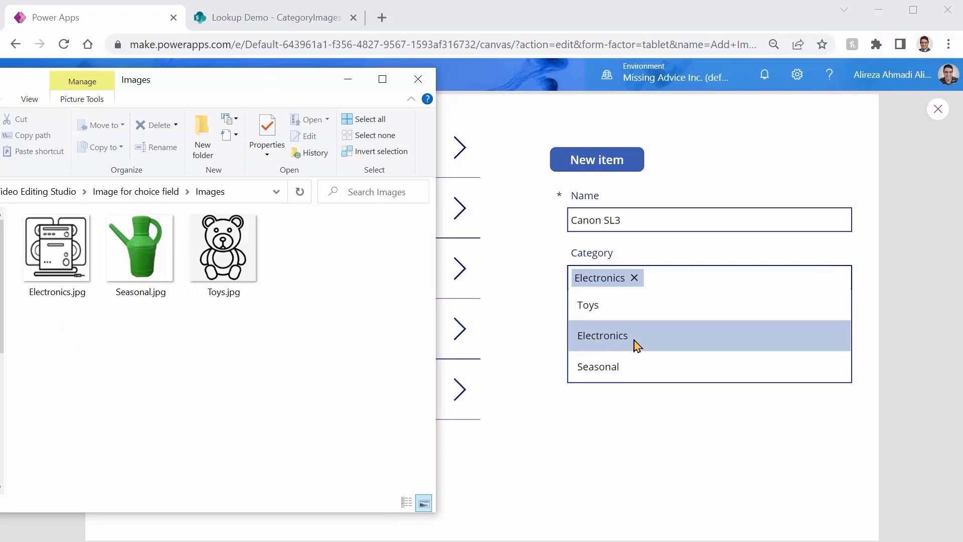
{"action": "mouse_move", "coordinate": [587, 379]}
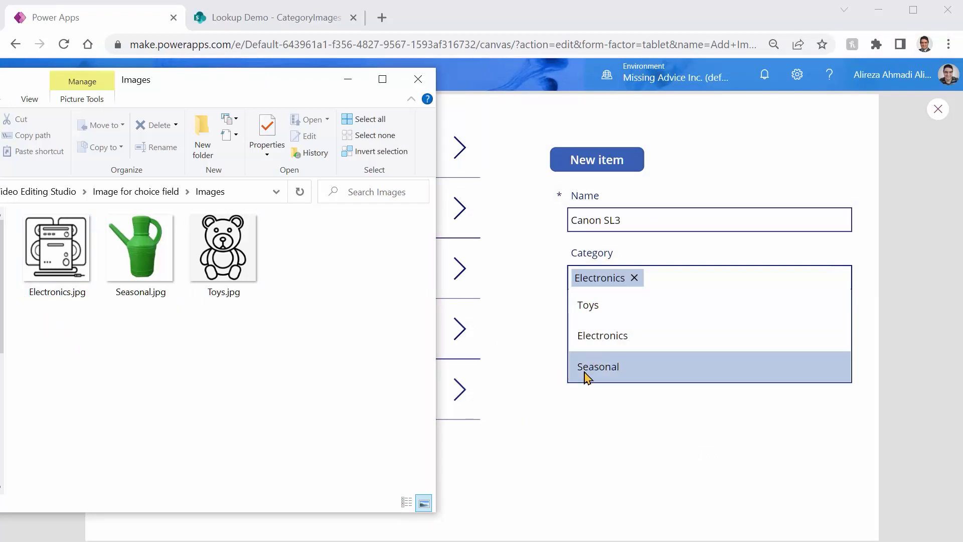
{"action": "mouse_move", "coordinate": [610, 313]}
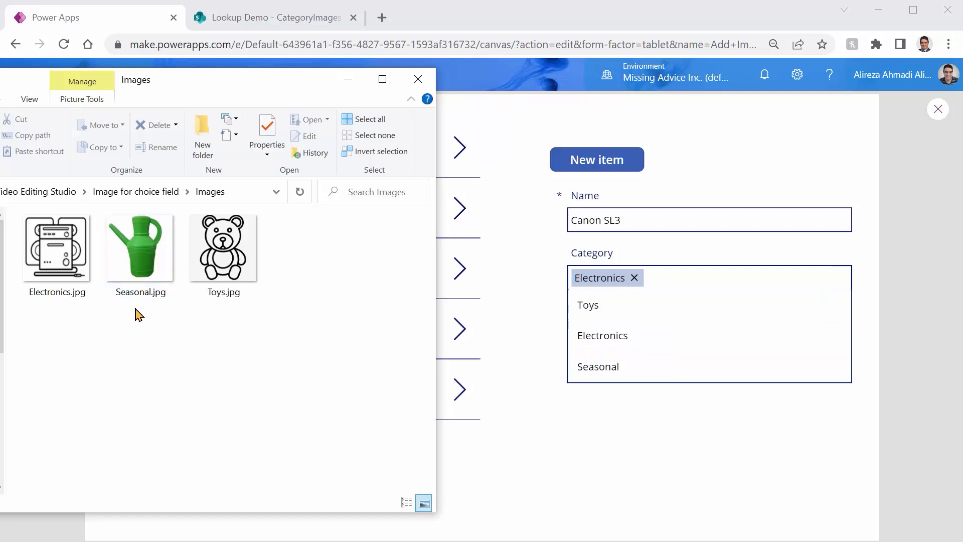
{"action": "left_click", "coordinate": [56, 248]}
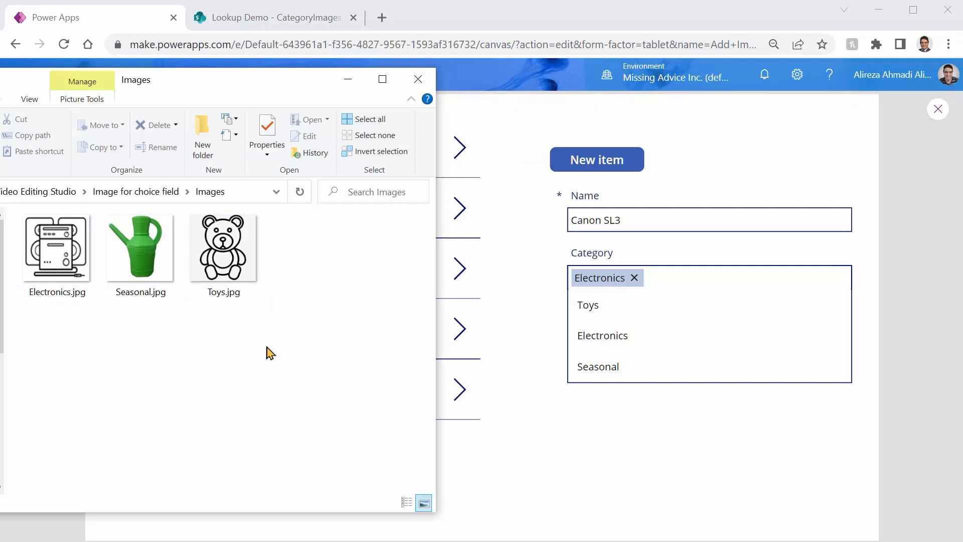
{"action": "mouse_move", "coordinate": [159, 309]}
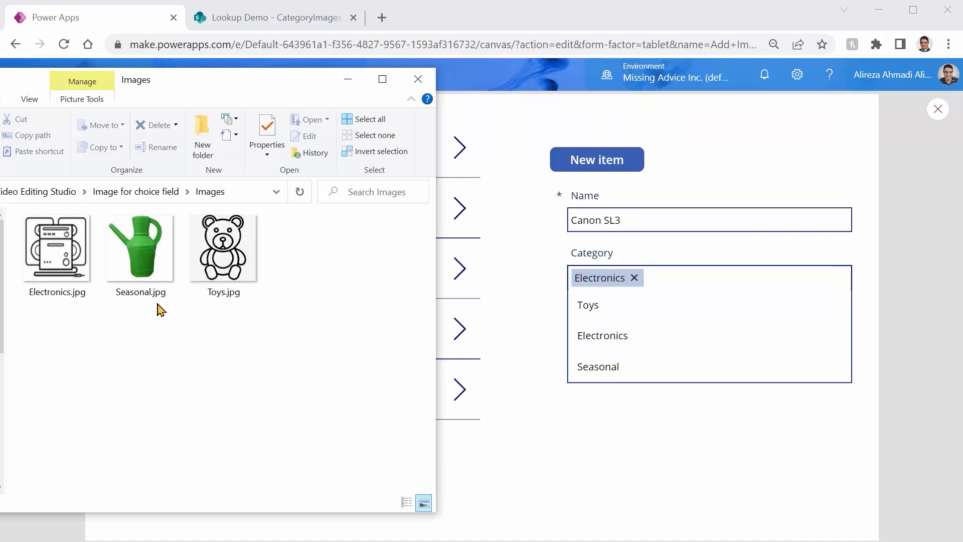
{"action": "mouse_move", "coordinate": [256, 316]}
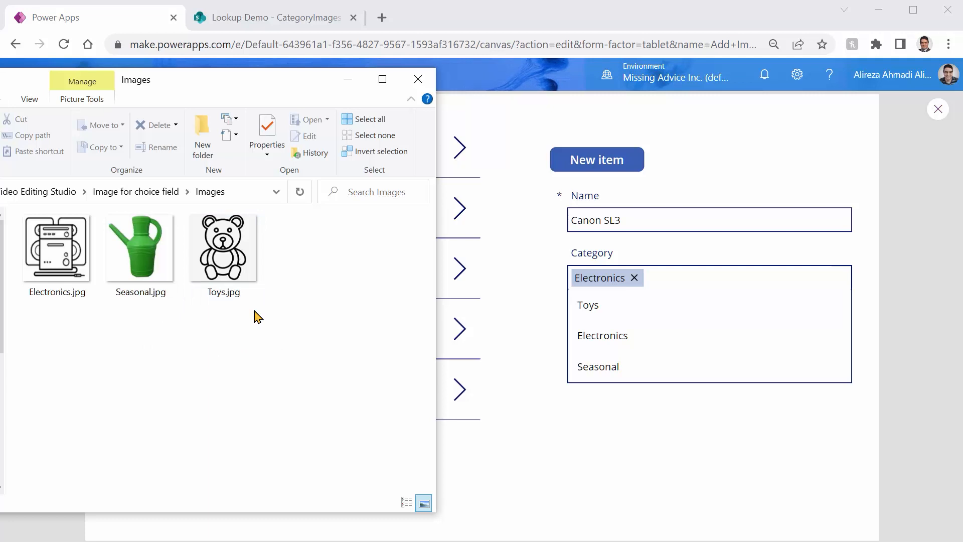
{"action": "mouse_move", "coordinate": [196, 65]}
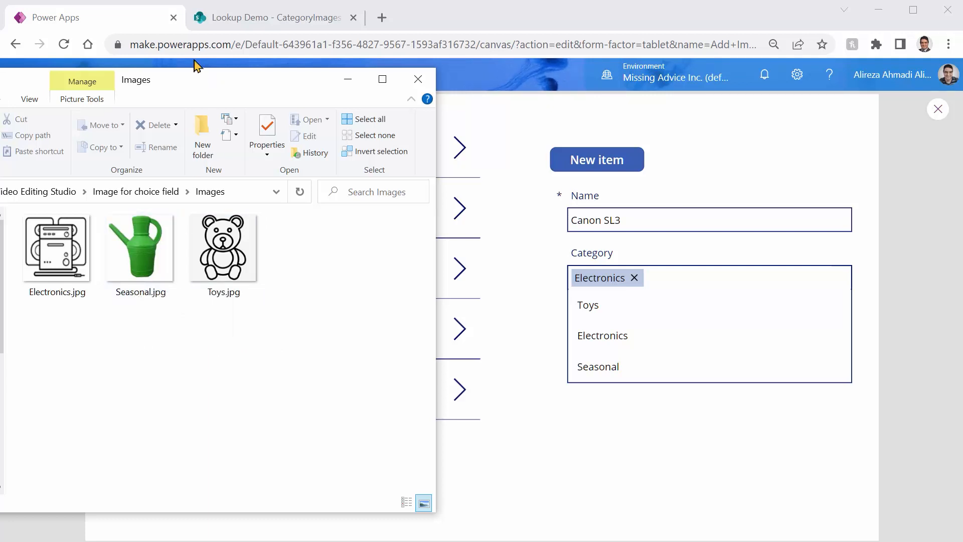
Leave the preview and bring up the Category combo box's field settings via Edit next to Fields.
{"action": "left_click", "coordinate": [417, 78]}
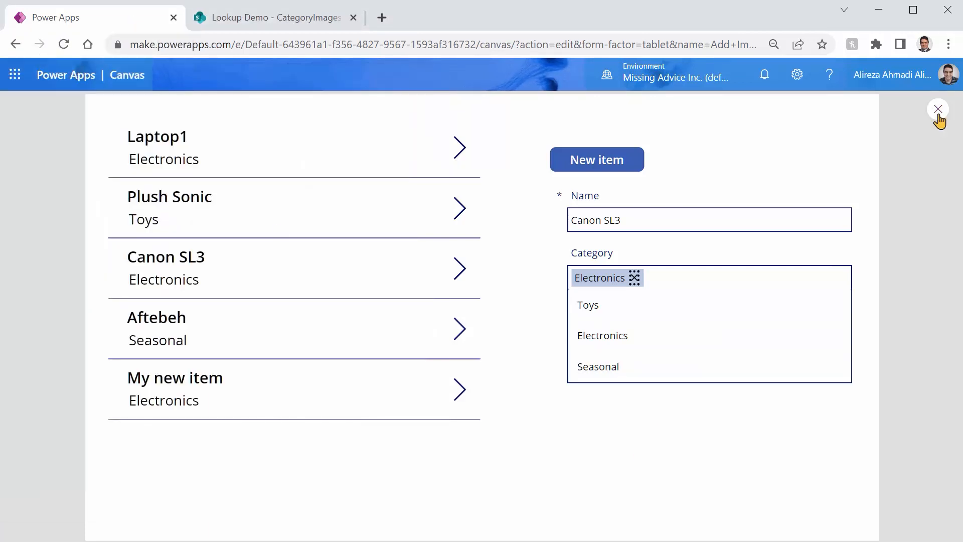
{"action": "left_click", "coordinate": [938, 108]}
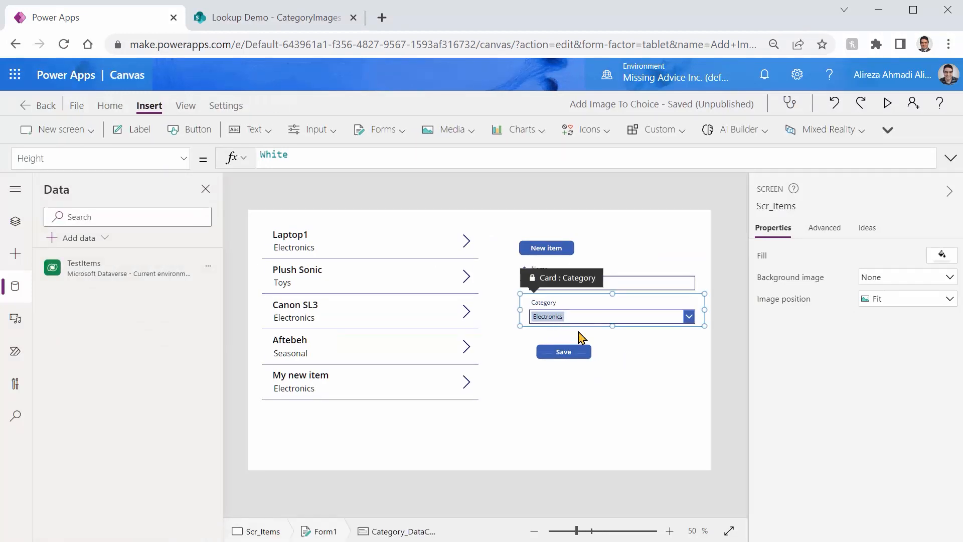
{"action": "left_click", "coordinate": [611, 308]}
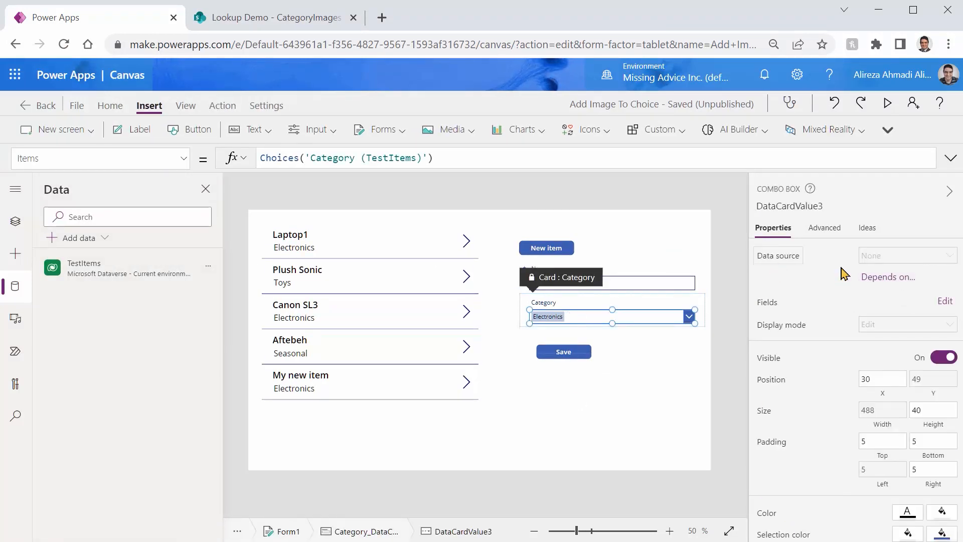
{"action": "left_click", "coordinate": [825, 228]}
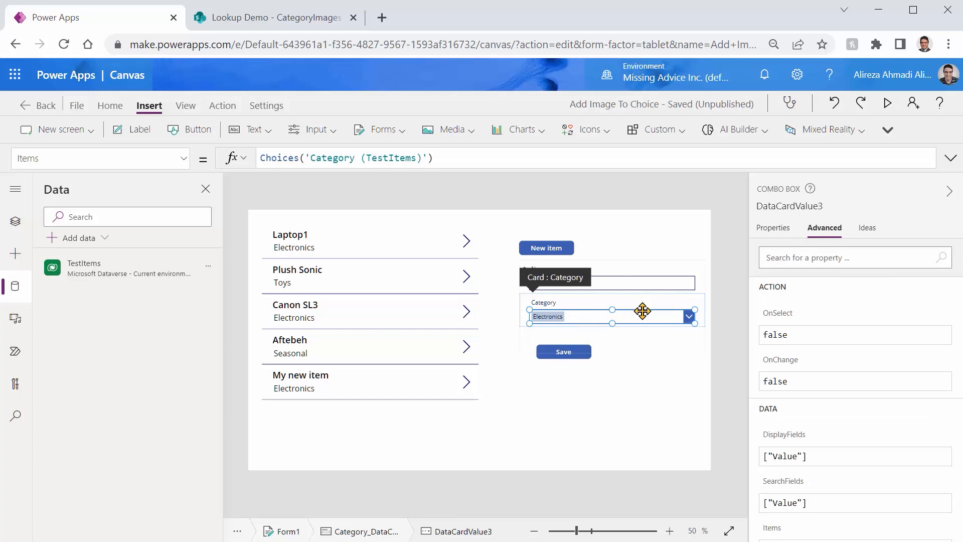
{"action": "left_click", "coordinate": [772, 228]}
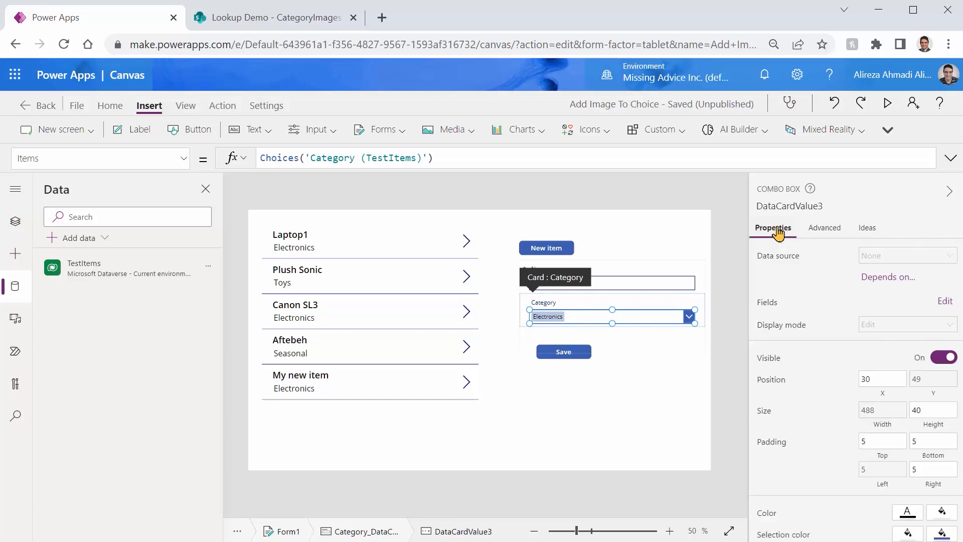
{"action": "mouse_move", "coordinate": [945, 310]}
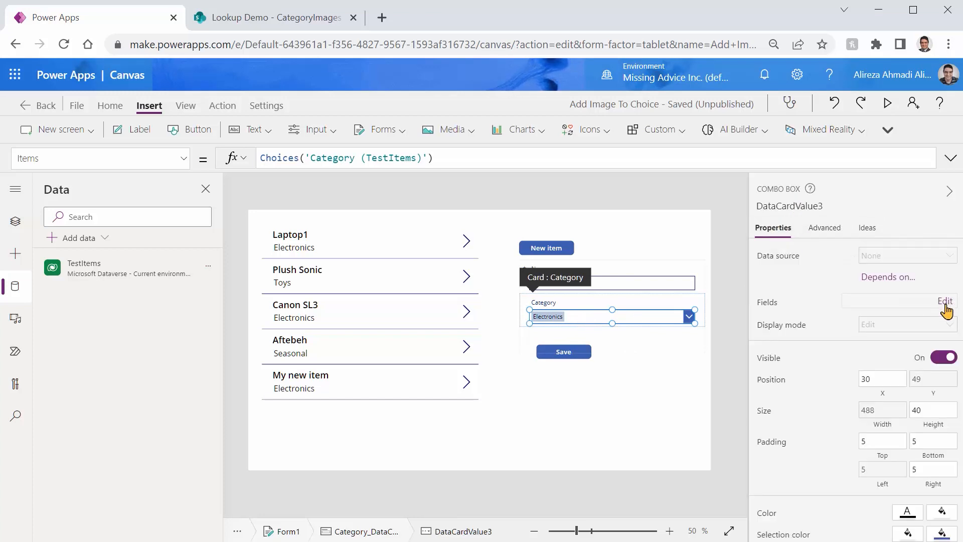
{"action": "left_click", "coordinate": [944, 300]}
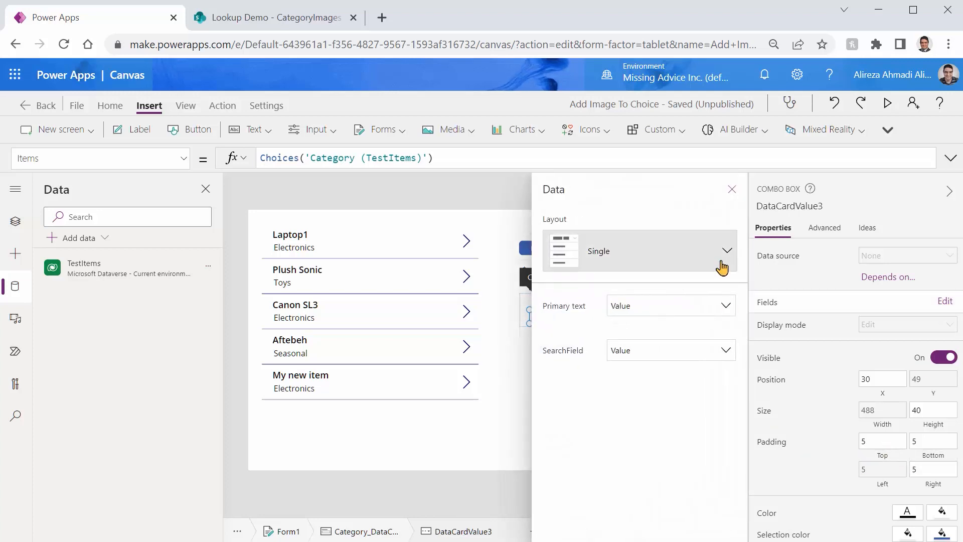
Give the Category combo box the Double layout with Value as secondary text and preview it.
{"action": "left_click", "coordinate": [726, 250]}
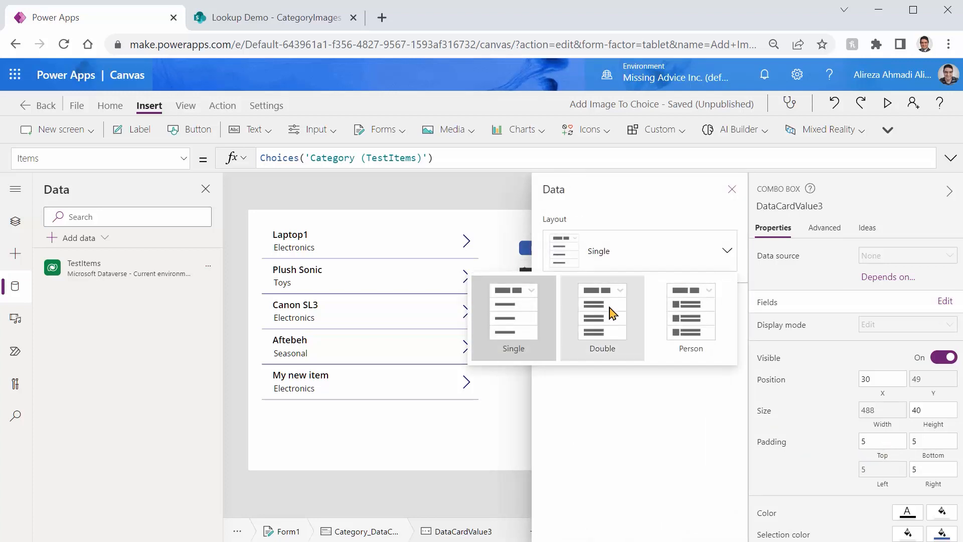
{"action": "left_click", "coordinate": [602, 315]}
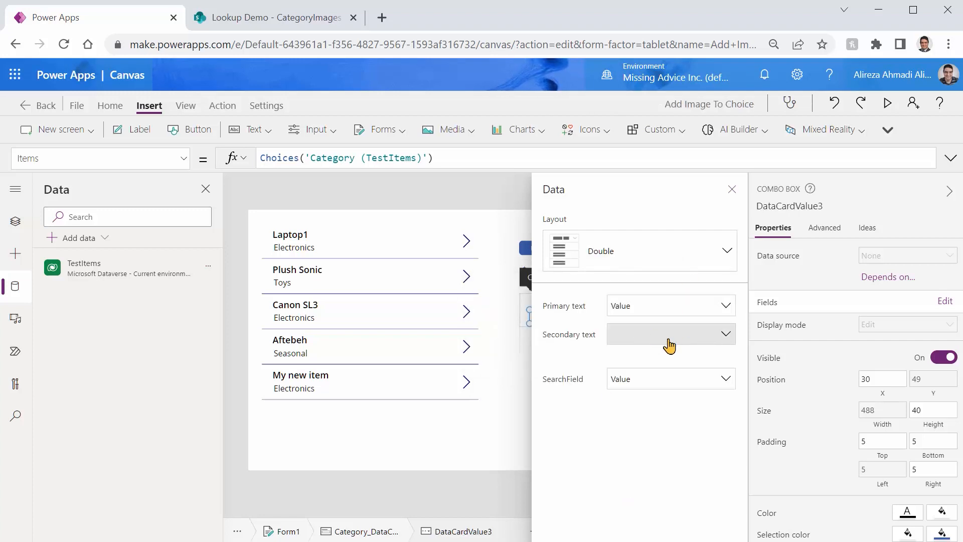
{"action": "left_click", "coordinate": [670, 334]}
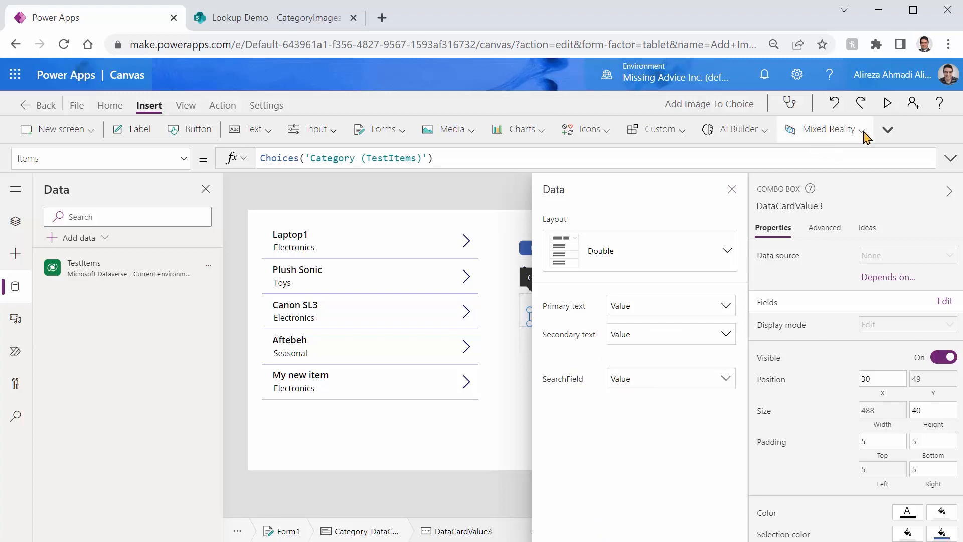
{"action": "left_click", "coordinate": [886, 103]}
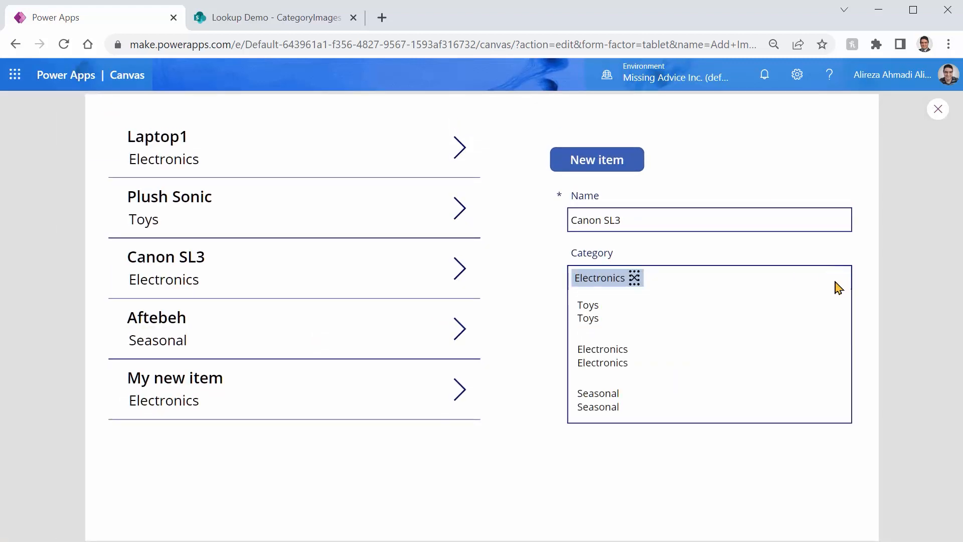
{"action": "mouse_move", "coordinate": [601, 360]}
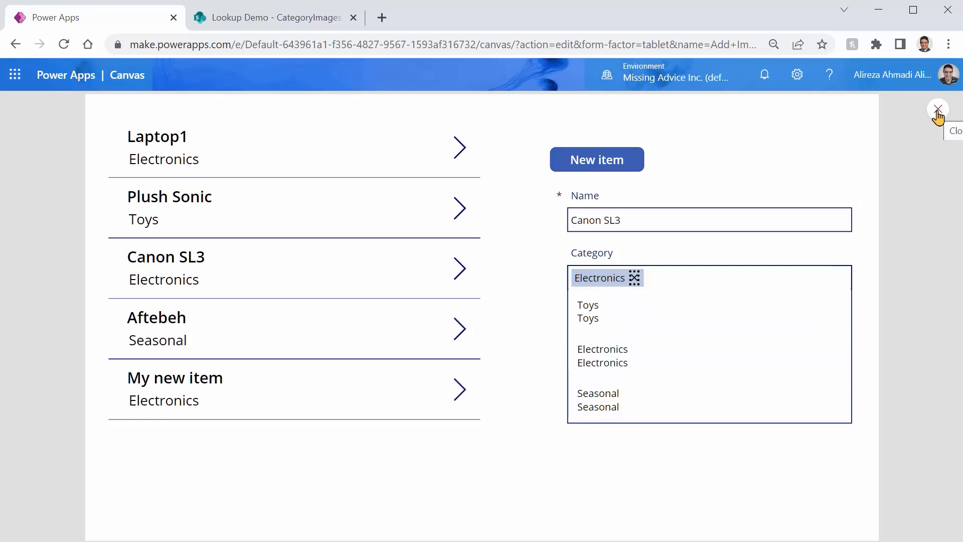
Leave the preview and select the combo box inside the Category card to reach its Items formula.
{"action": "left_click", "coordinate": [938, 109]}
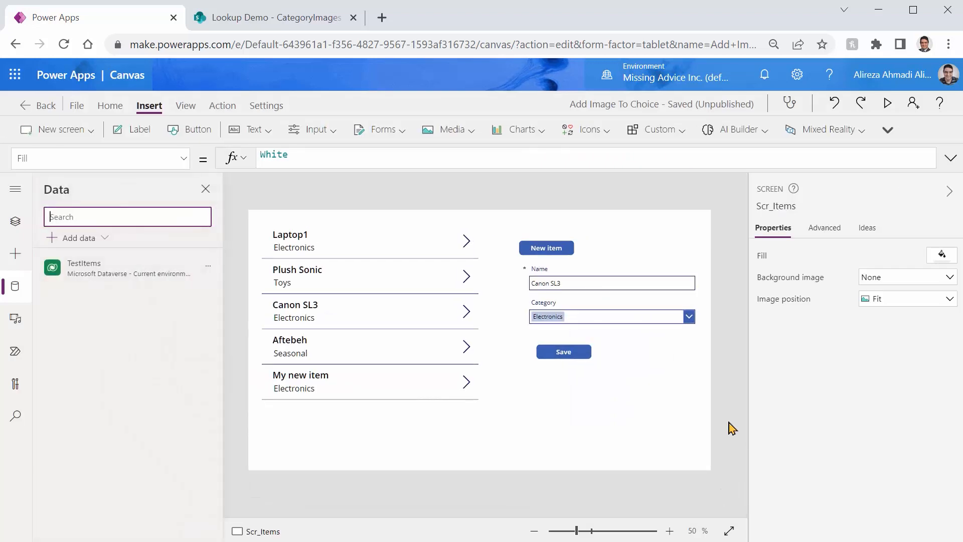
{"action": "left_click", "coordinate": [610, 315]}
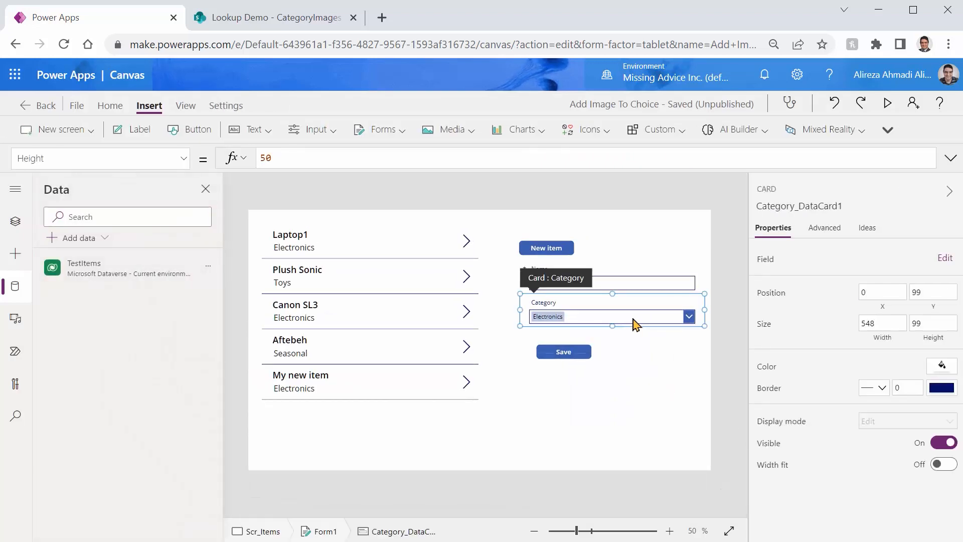
{"action": "left_click", "coordinate": [608, 316]}
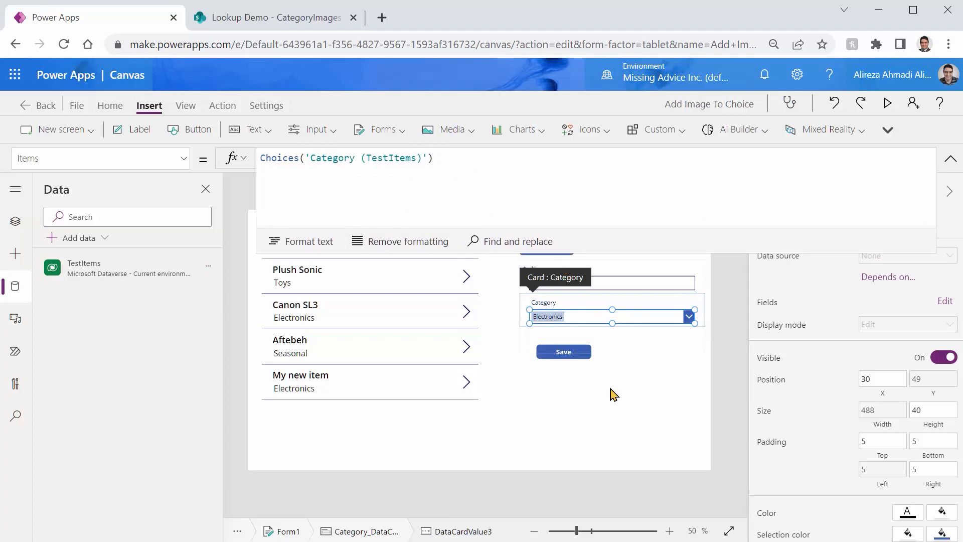
{"action": "mouse_move", "coordinate": [656, 396]}
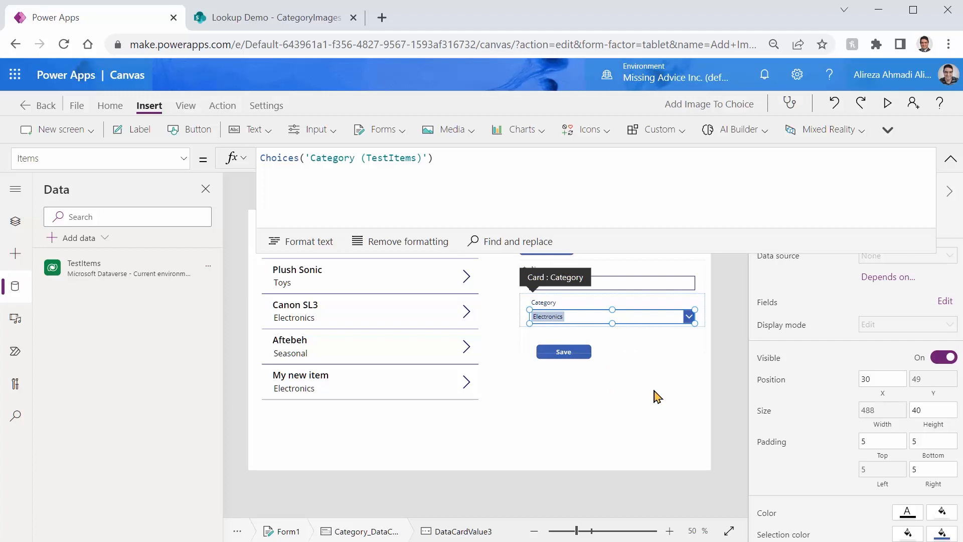
{"action": "mouse_move", "coordinate": [482, 162]}
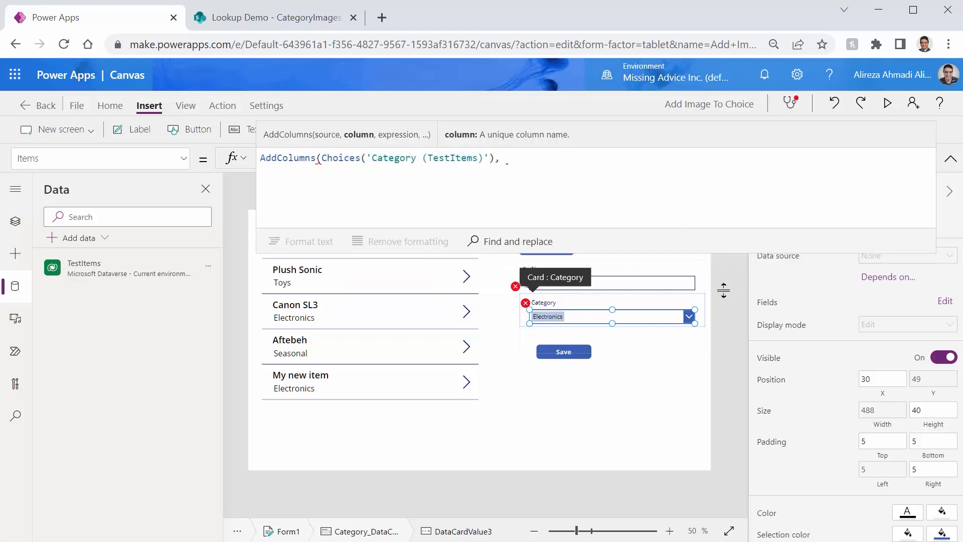
Wrap Items in AddColumns adding "Description" as "Description for " & ThisRecord.Value.
{"action": "type", "text": "\"D"}
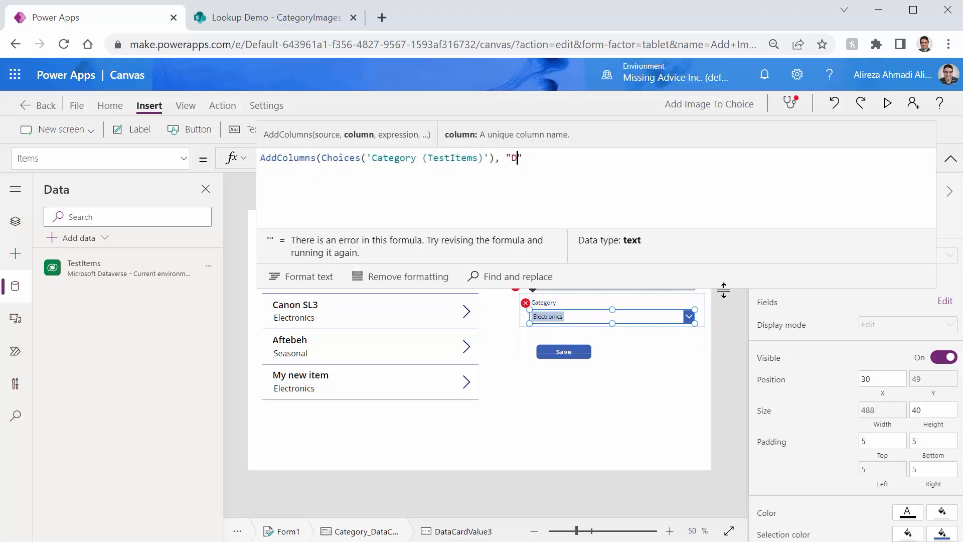
{"action": "type", "text": "escriptio"}
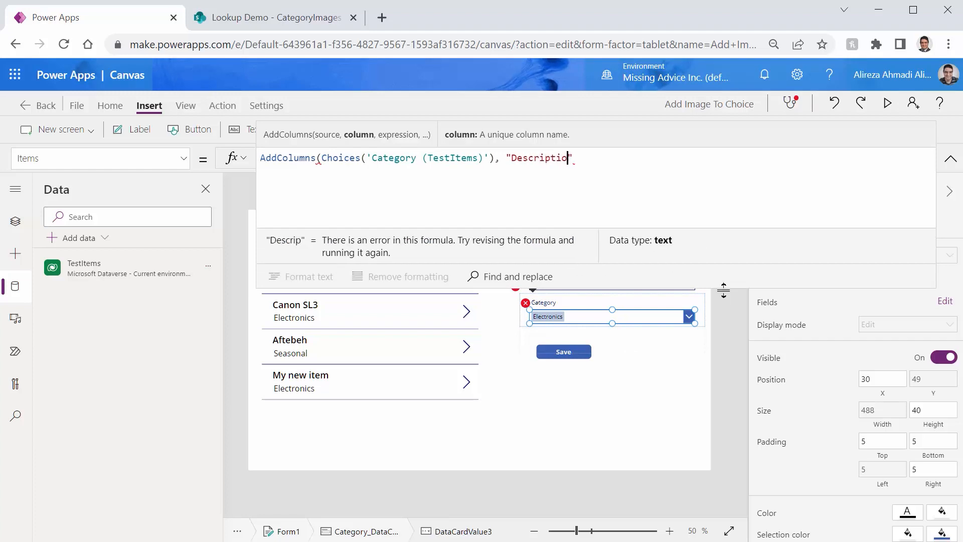
{"action": "type", "text": "n\", \"\""}
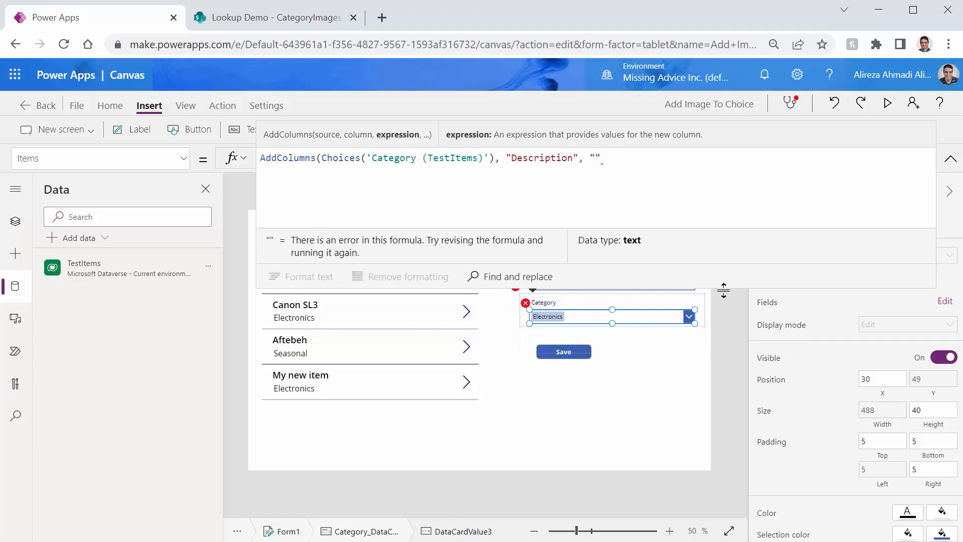
{"action": "type", "text": "Description for"}
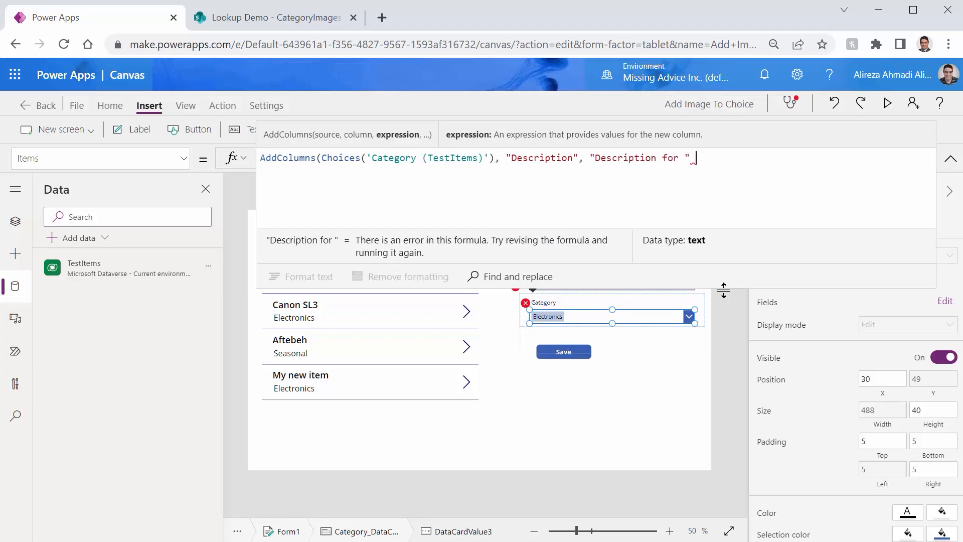
{"action": "type", "text": "&"}
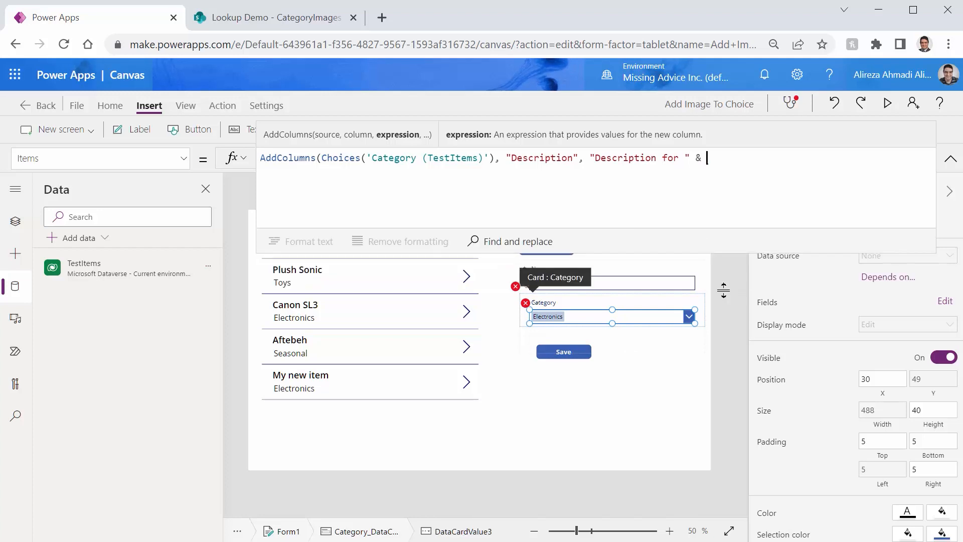
{"action": "type", "text": "thisre"}
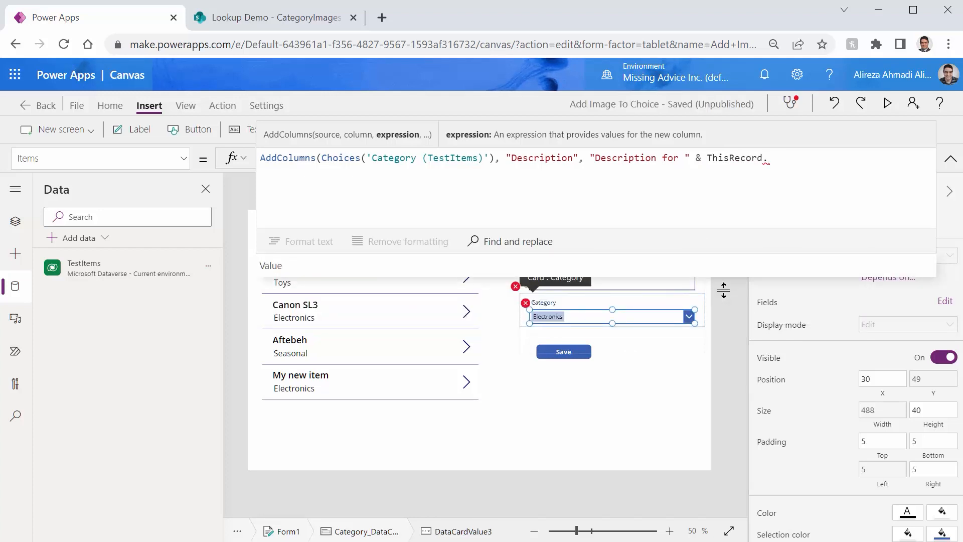
{"action": "type", "text": "Value)"}
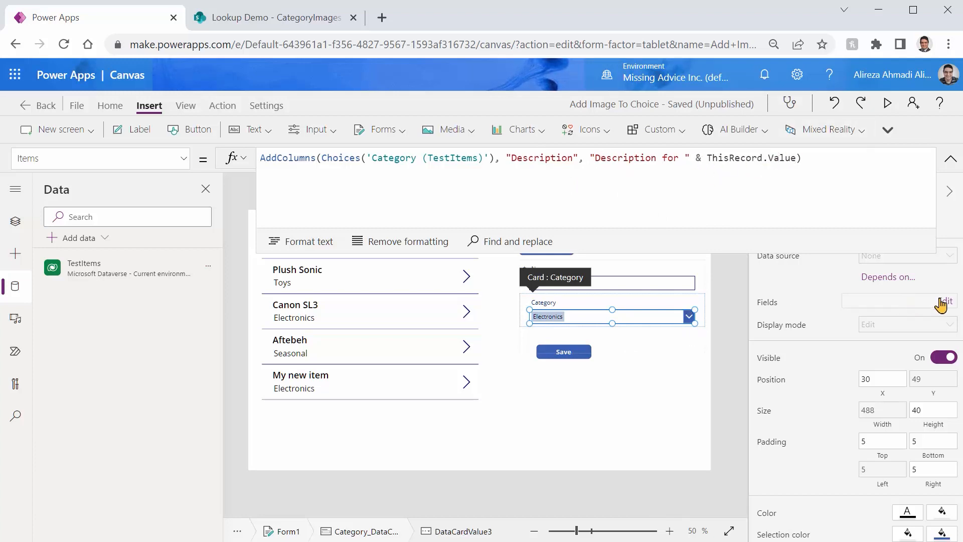
Make Description the combo box's secondary text in the Fields panel.
{"action": "left_click", "coordinate": [945, 301]}
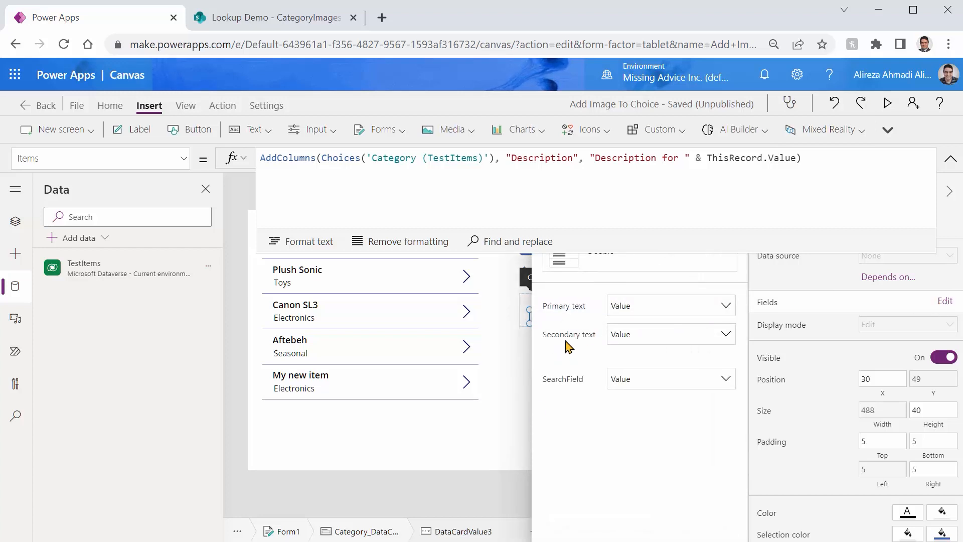
{"action": "left_click", "coordinate": [670, 334]}
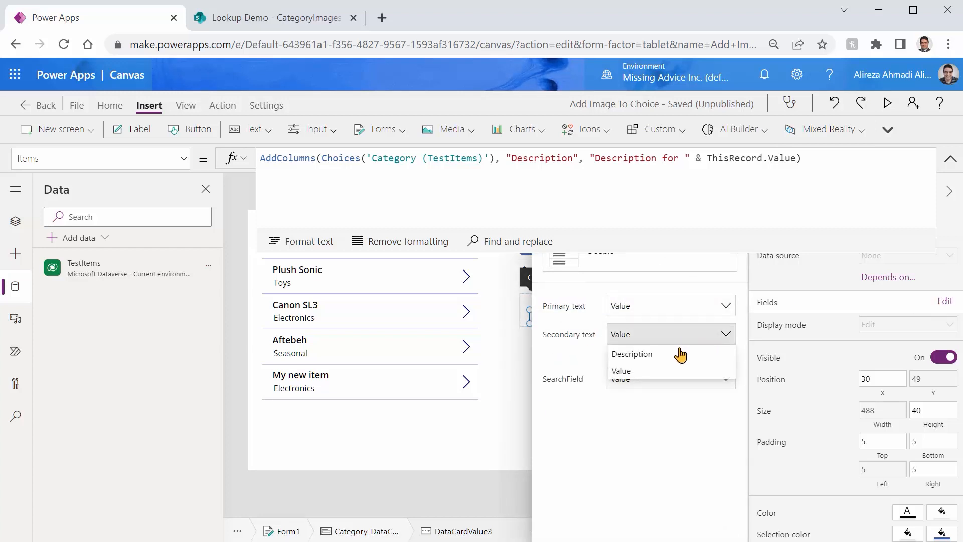
{"action": "left_click", "coordinate": [632, 353]}
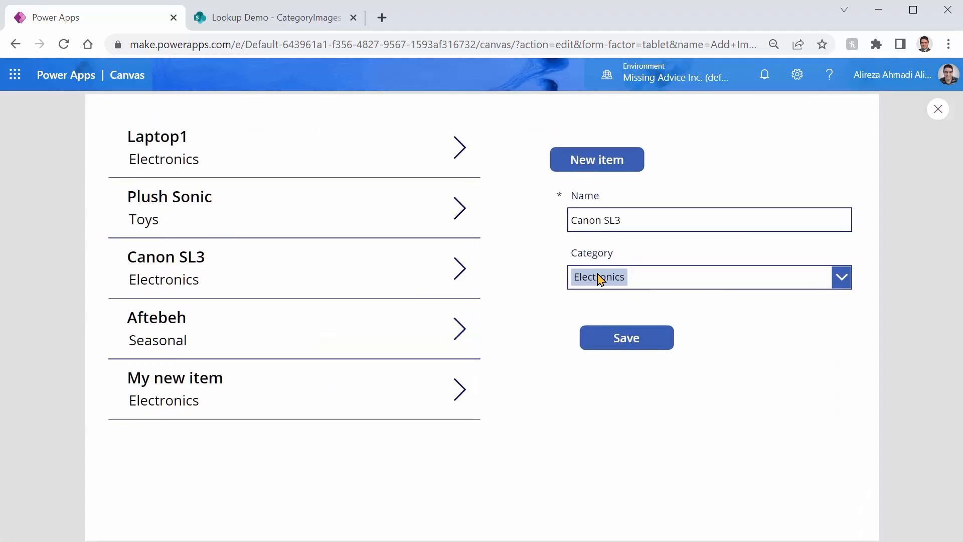
Expand the Category list in preview to see Toys, Electronics and Seasonal with their descriptions.
{"action": "left_click", "coordinate": [841, 277]}
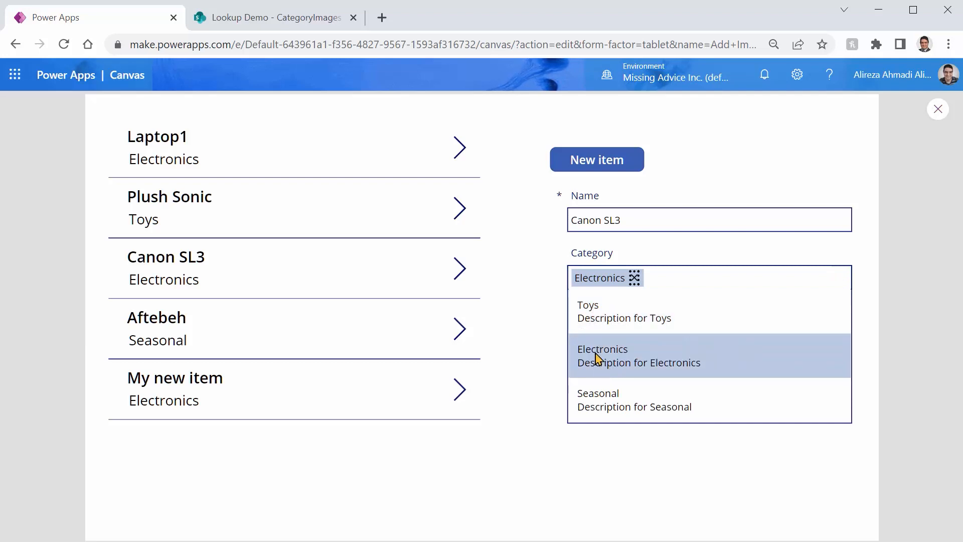
{"action": "mouse_move", "coordinate": [715, 357]}
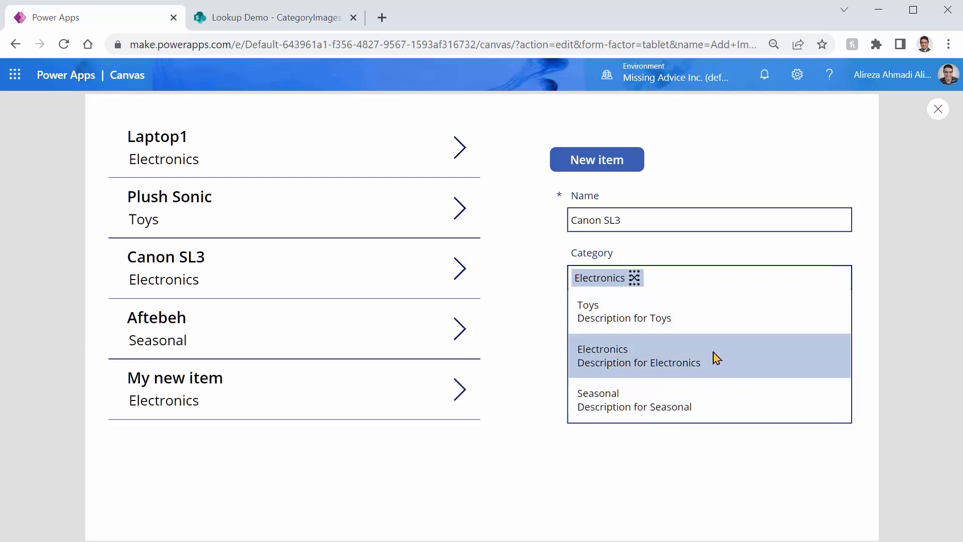
{"action": "mouse_move", "coordinate": [611, 371]}
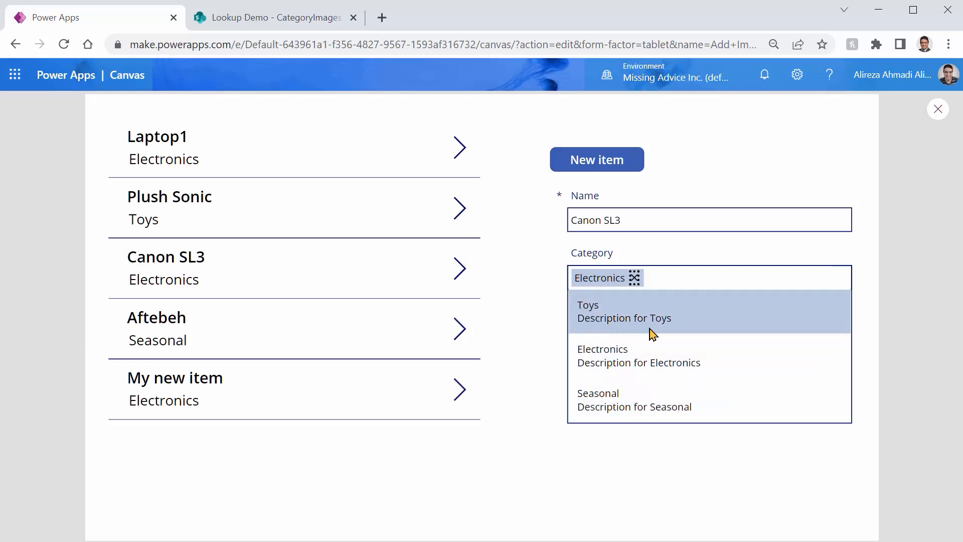
{"action": "mouse_move", "coordinate": [588, 425]}
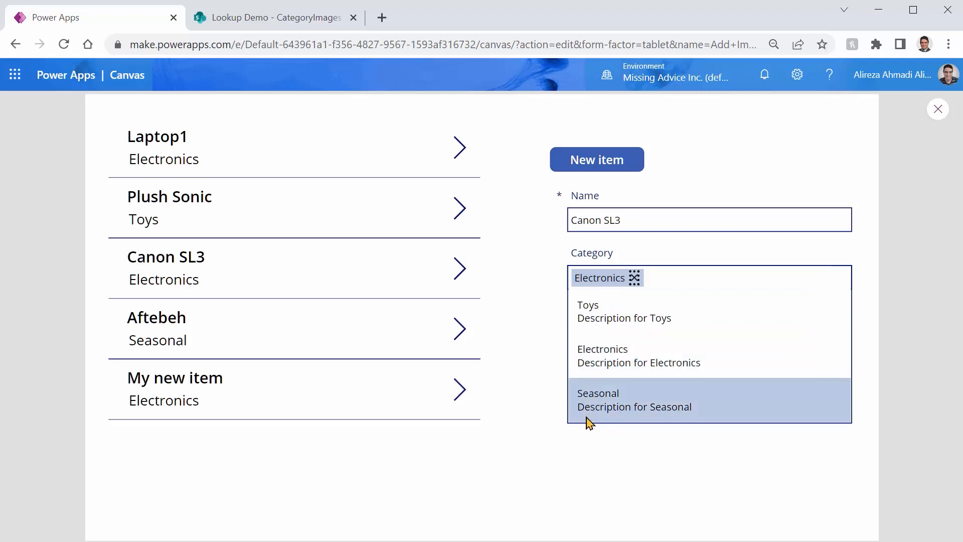
{"action": "mouse_move", "coordinate": [578, 400]}
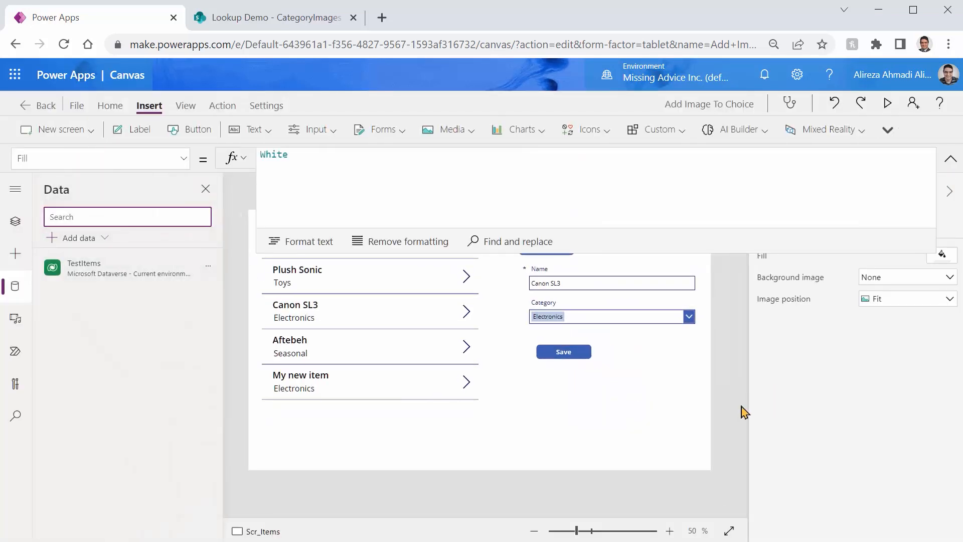
Extend the Items AddColumns formula with a "Picture" column set to an empty string.
{"action": "left_click", "coordinate": [611, 305]}
{"action": "type", "text": "AddColumns(Choices('Category (TestItems)'), \"Description\", \"Description for \" & ThisRecord.Value, \""}
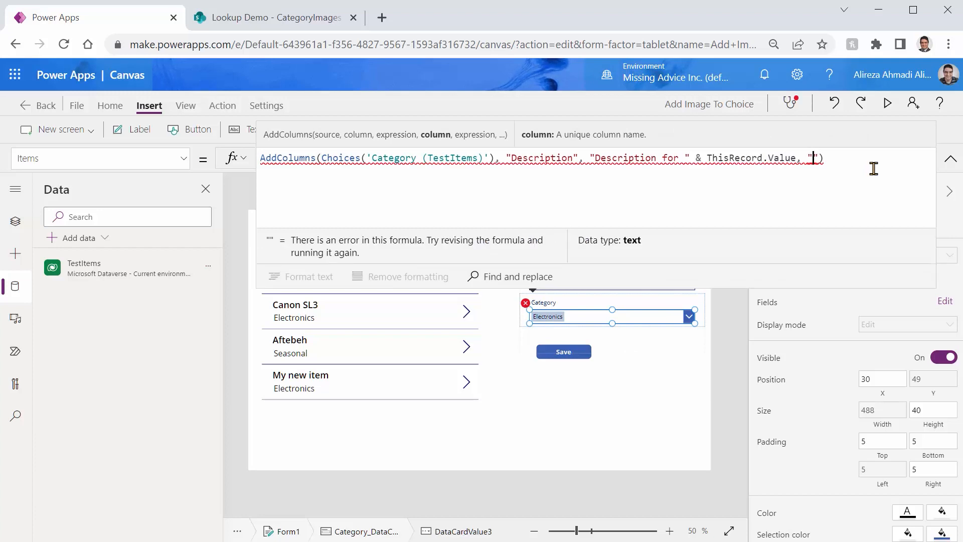
{"action": "type", "text": "Picture"}
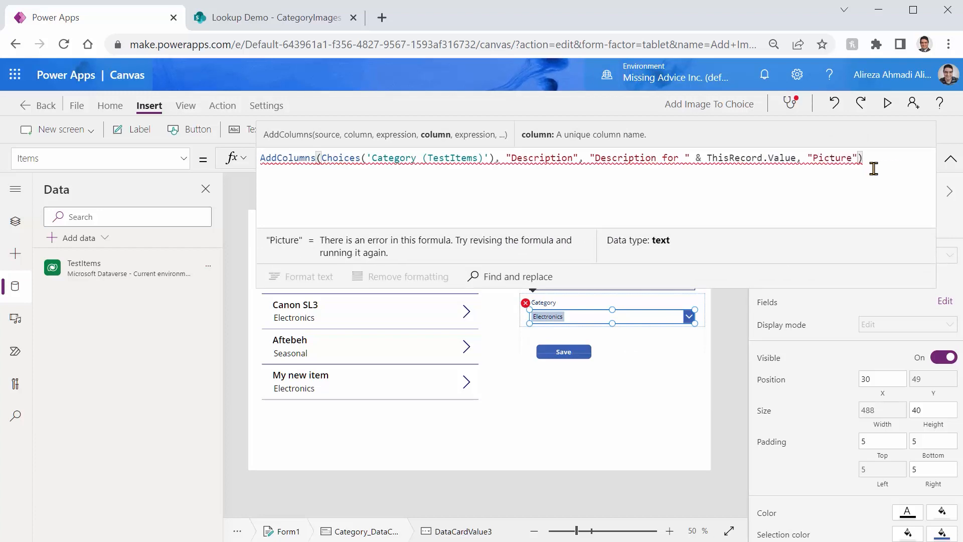
{"action": "type", "text": ", \"\""}
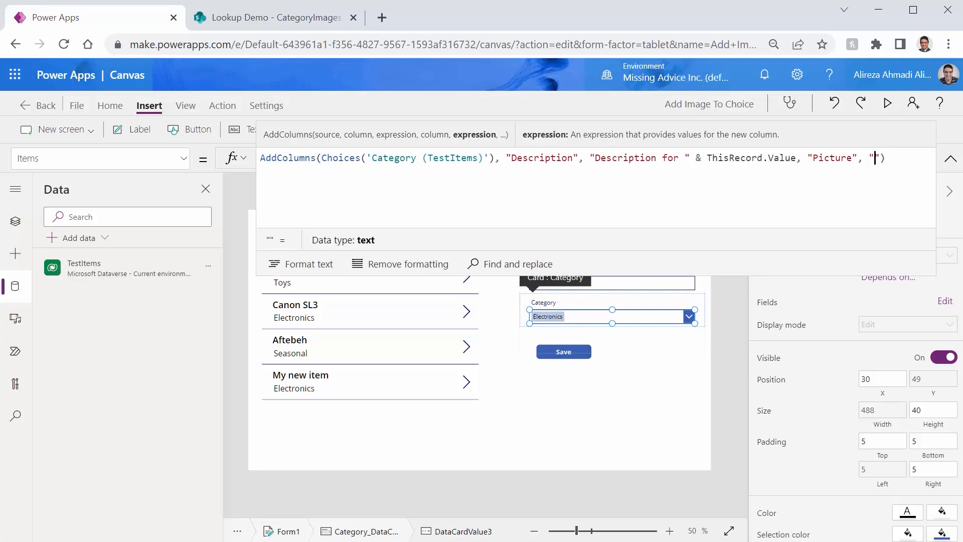
Bring up the empty CategoryImages library on the Lookup Demo SharePoint site.
{"action": "left_click", "coordinate": [269, 18]}
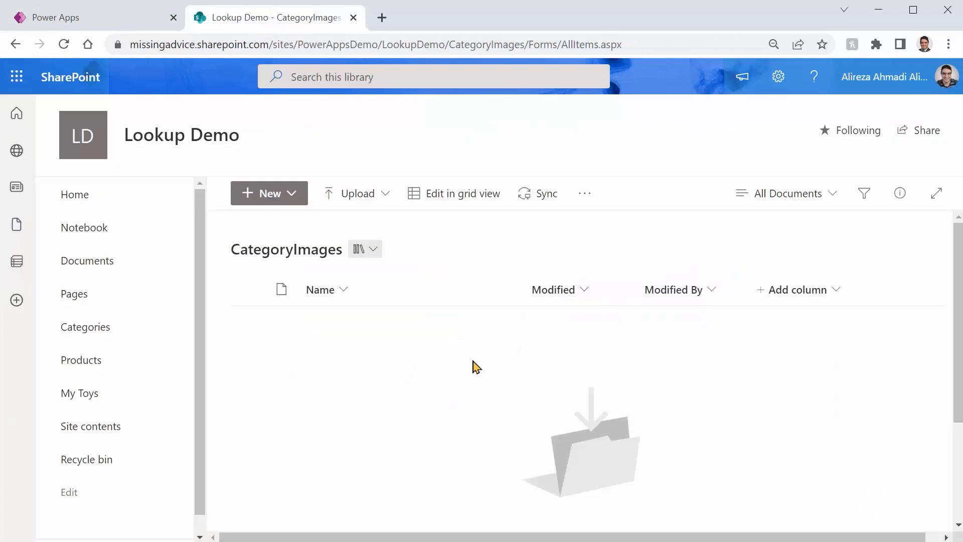
{"action": "mouse_move", "coordinate": [368, 407]}
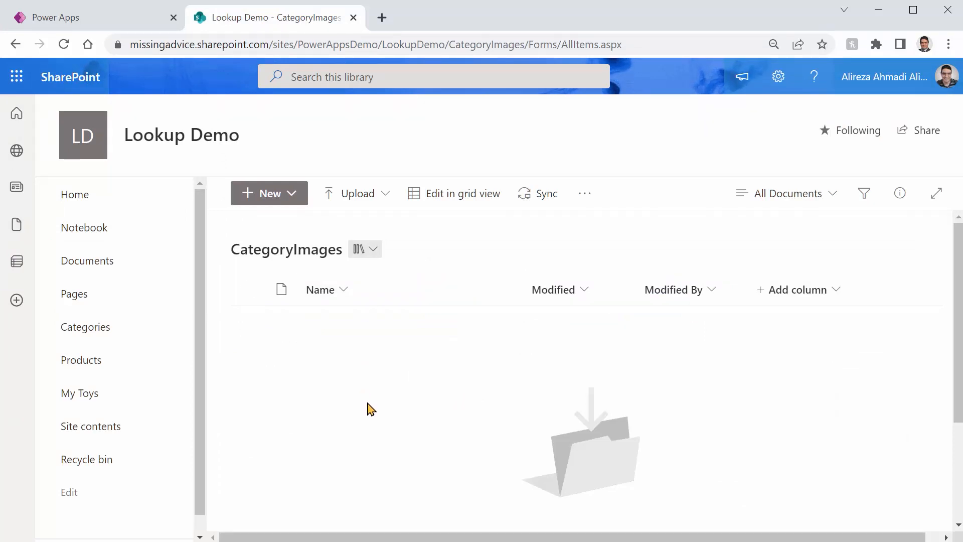
{"action": "mouse_move", "coordinate": [287, 124]}
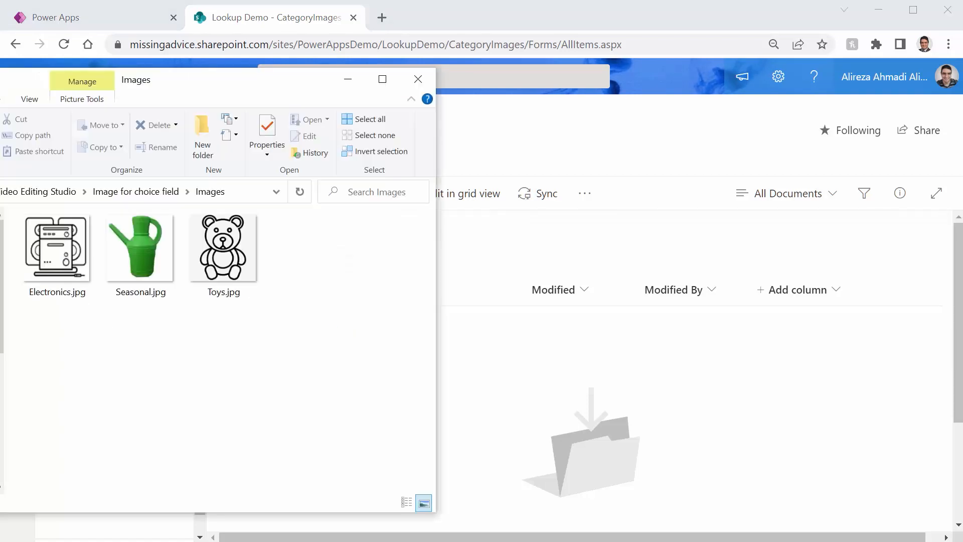
Select Electronics.jpg, Seasonal.jpg and Toys.jpg for upload to the CategoryImages library.
{"action": "left_click", "coordinate": [355, 118]}
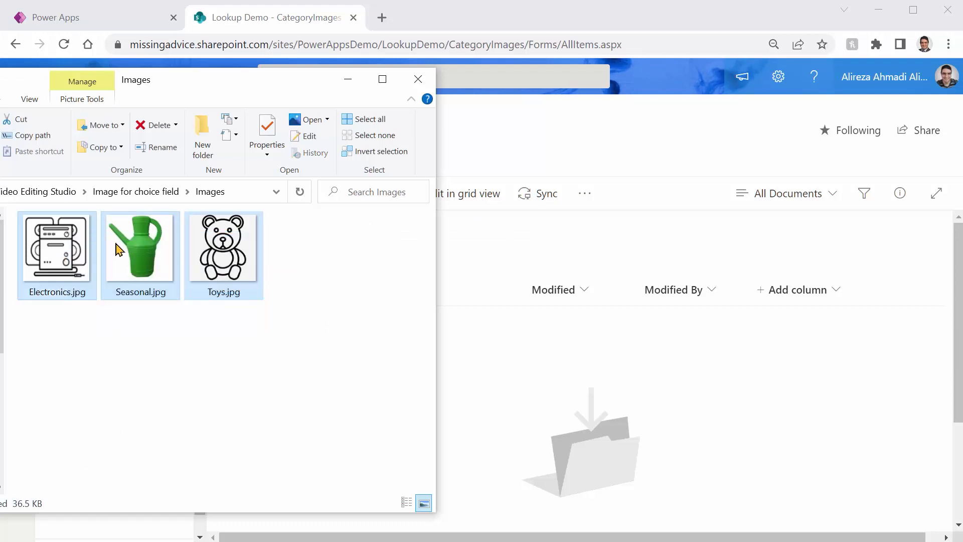
{"action": "left_click", "coordinate": [417, 78]}
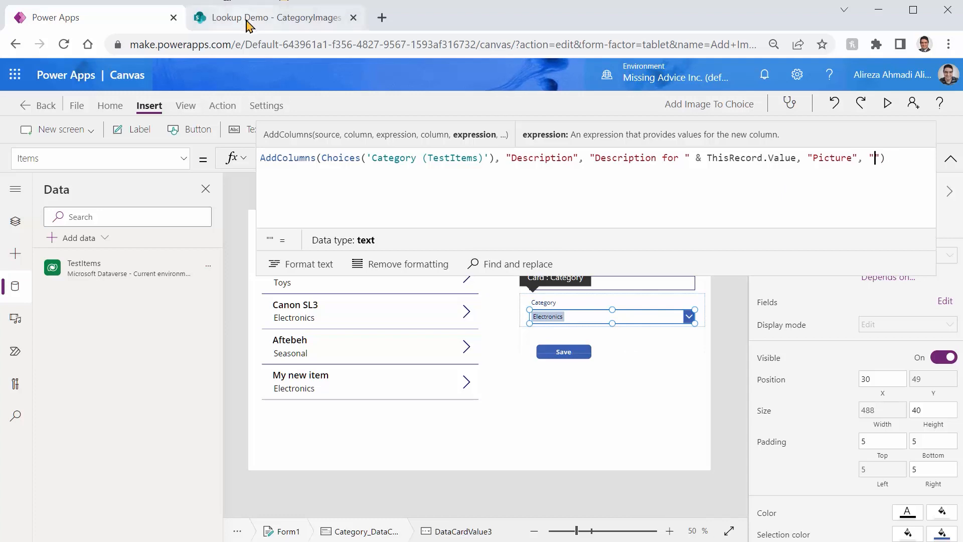
{"action": "mouse_move", "coordinate": [415, 346]}
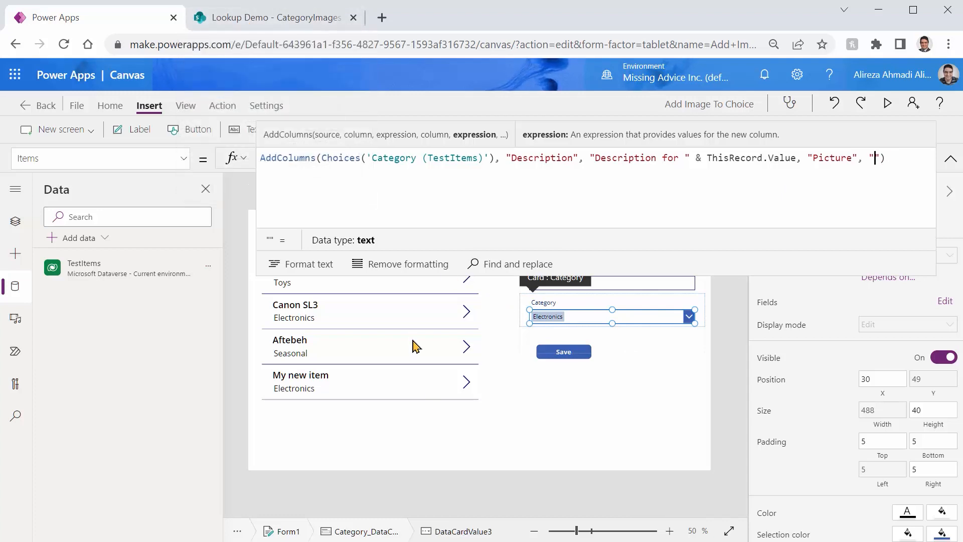
Switch to the SharePoint tab to confirm Toys.jpg, Electronics.jpg and Seasonal.jpg are in CategoryImages.
{"action": "left_click", "coordinate": [274, 17]}
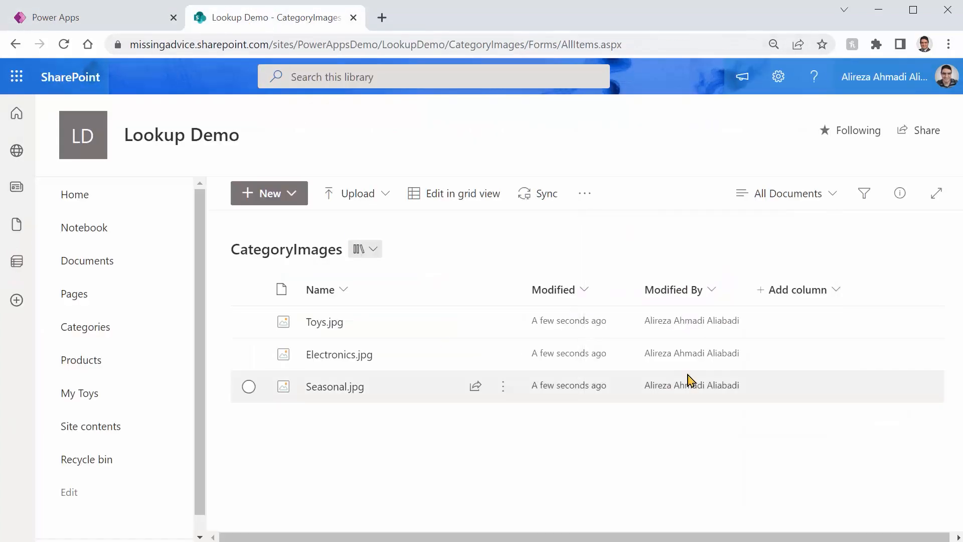
{"action": "mouse_move", "coordinate": [323, 322]}
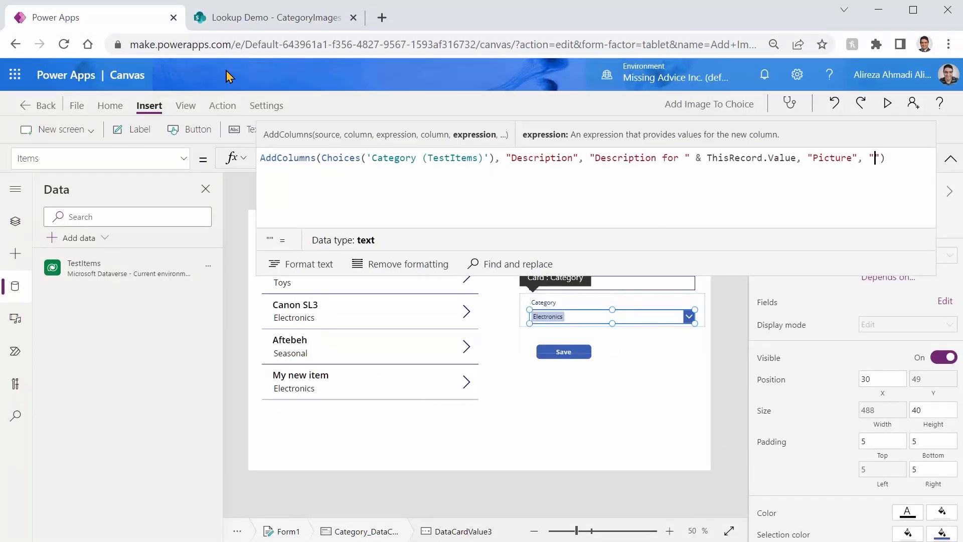
{"action": "left_click", "coordinate": [273, 18]}
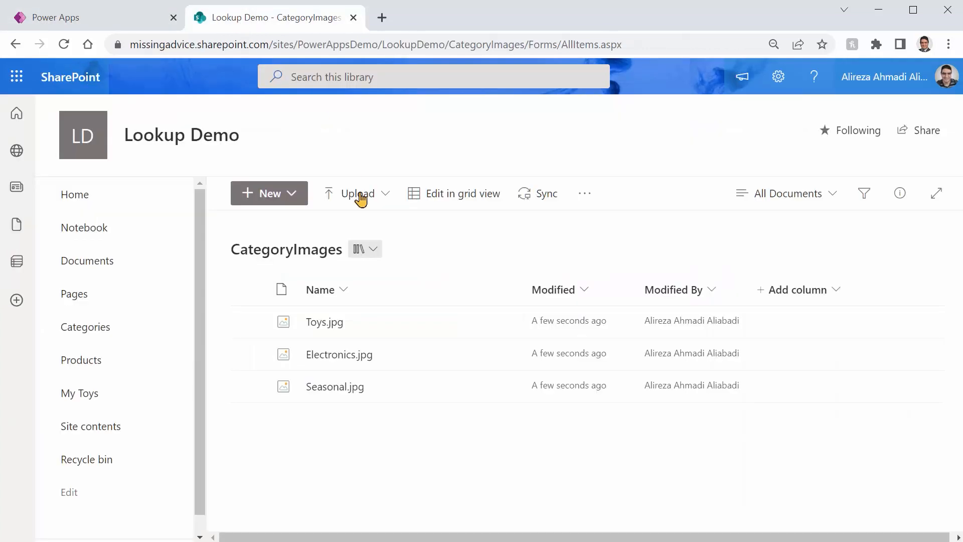
{"action": "mouse_move", "coordinate": [504, 324]}
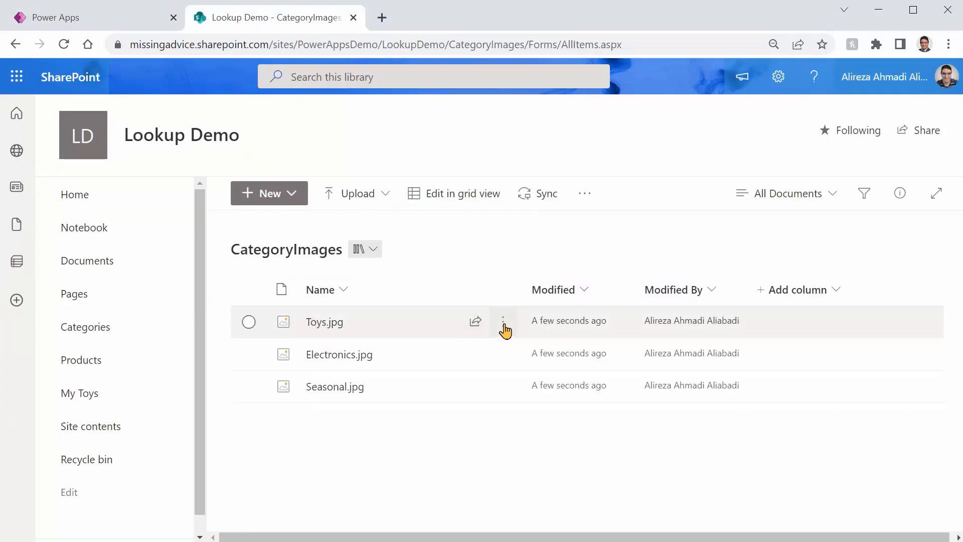
{"action": "left_click", "coordinate": [502, 321]}
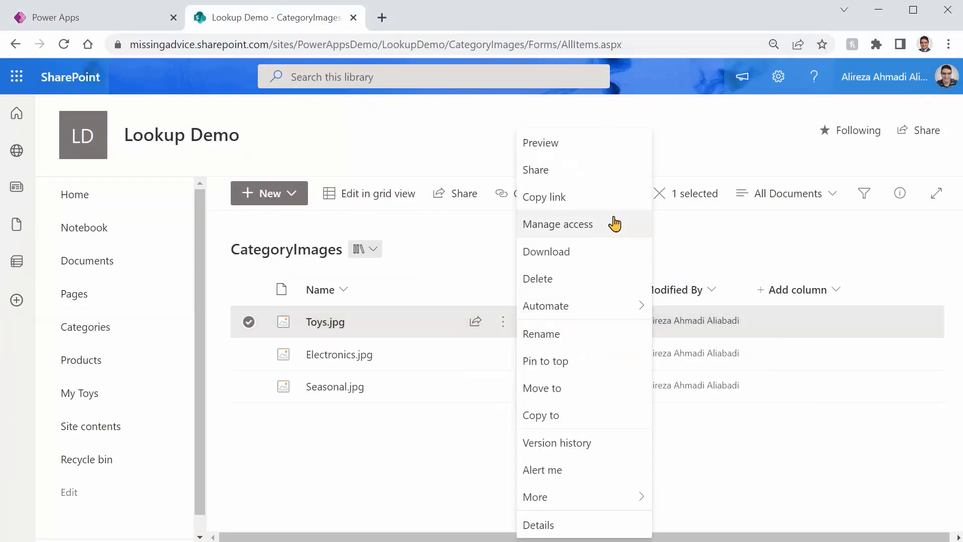
{"action": "mouse_move", "coordinate": [577, 203]}
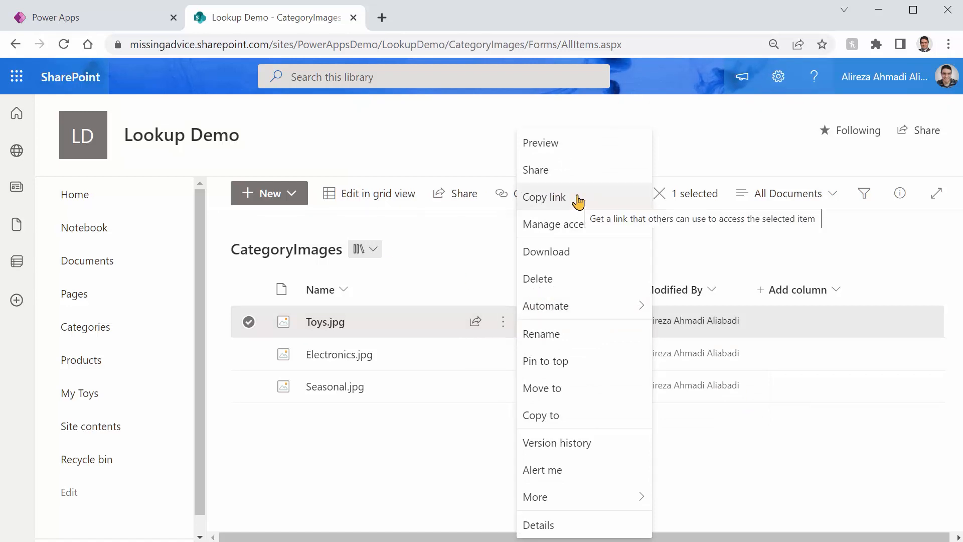
{"action": "mouse_move", "coordinate": [543, 265]}
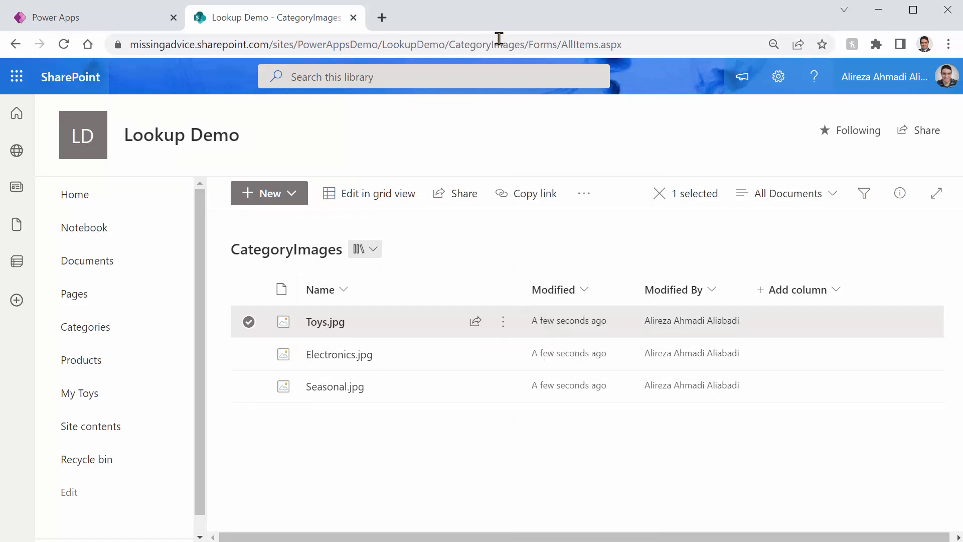
{"action": "left_click", "coordinate": [394, 44]}
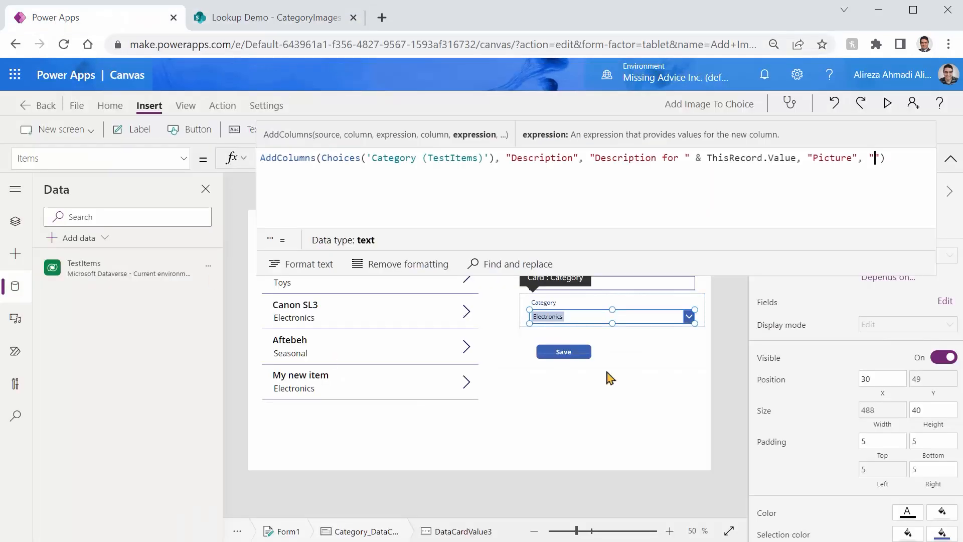
{"action": "mouse_move", "coordinate": [653, 411]}
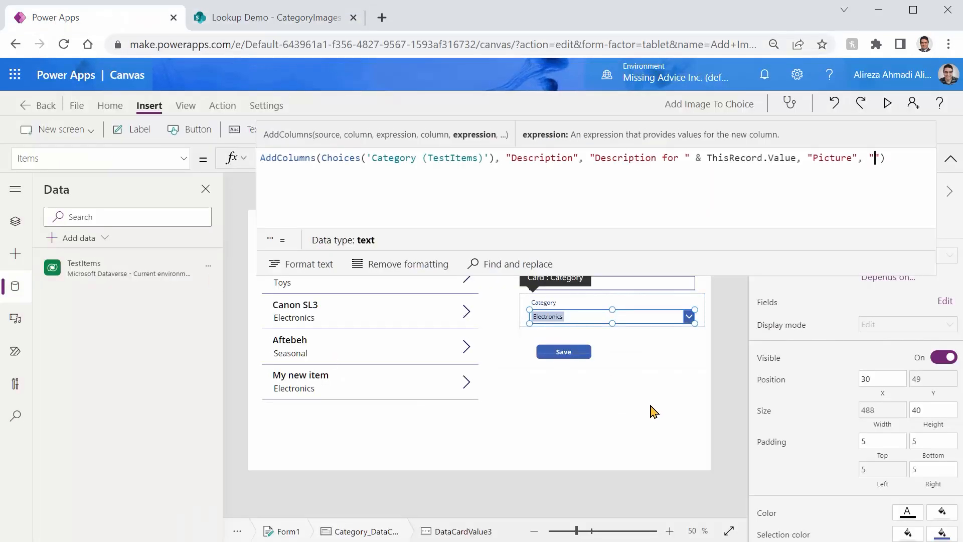
Build the Picture column as the CategoryImages library URL & ThisRecord.Value & ".jpg" in the Items formula.
{"action": "type", "text": "https://missingadvice.sharepoint.com/sites/PowerAppsDemo/LookupDemo/CategoryImages/"}
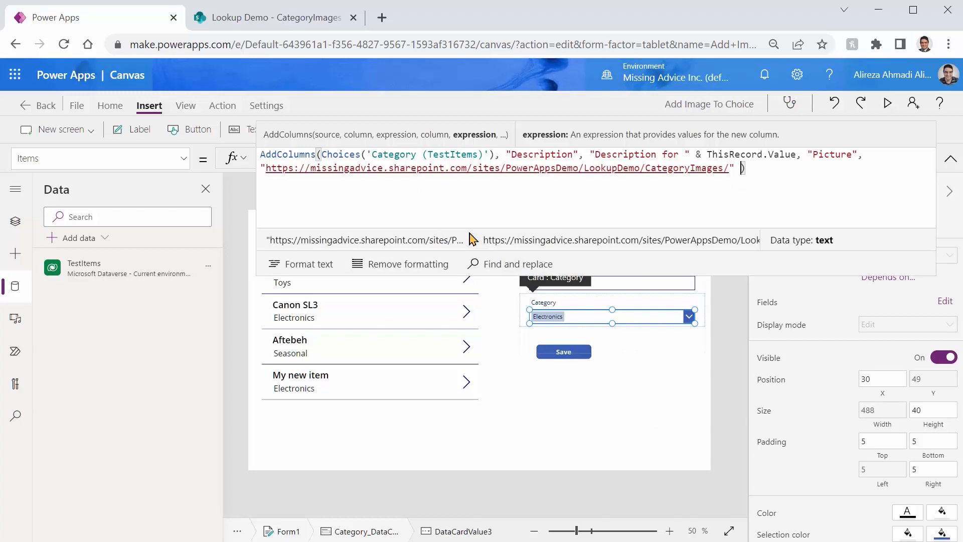
{"action": "type", "text": "& ThisRecord &"}
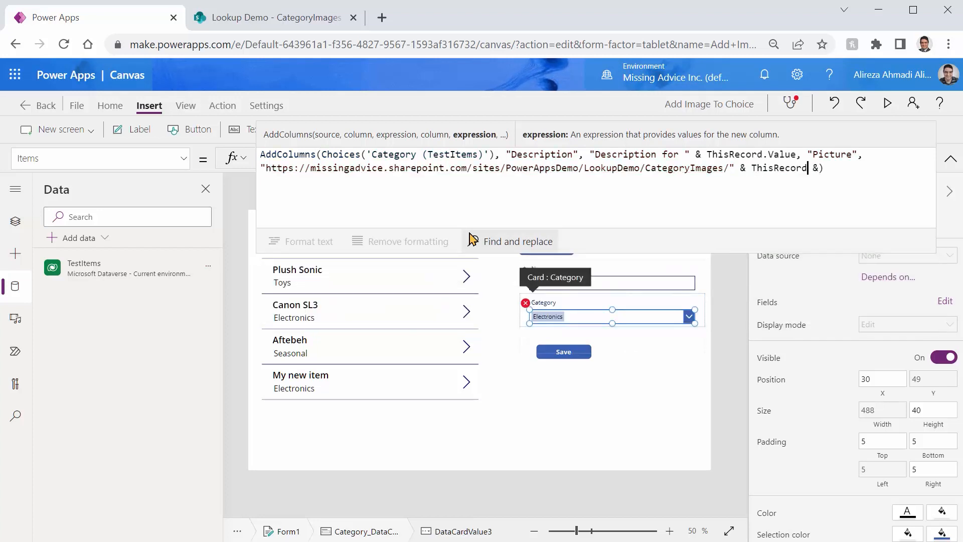
{"action": "type", "text": ".va"}
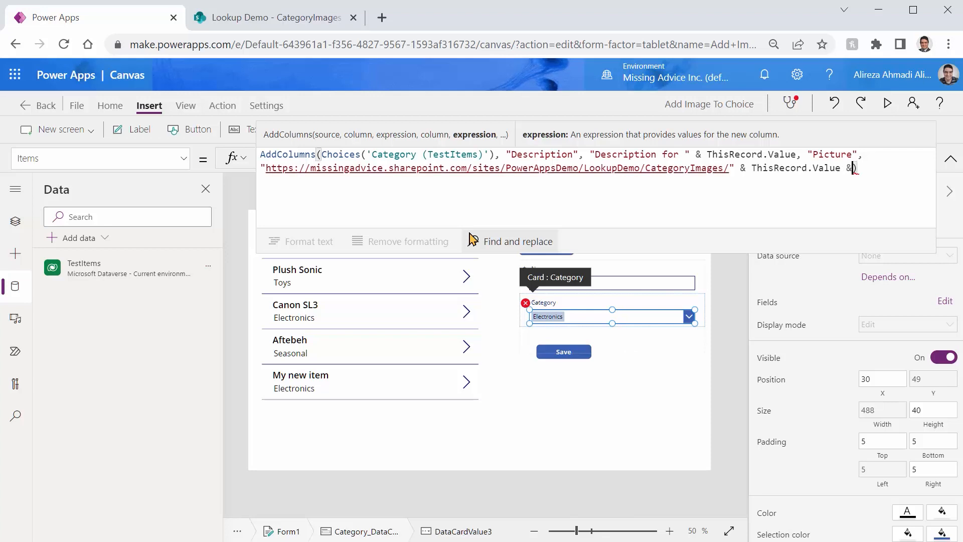
{"action": "type", "text": "\""}
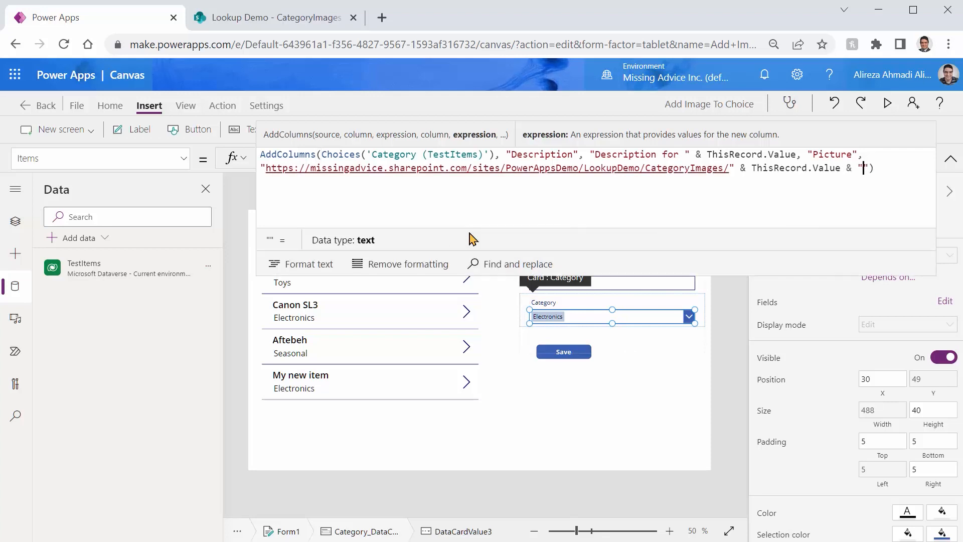
{"action": "type", "text": ".jpg"}
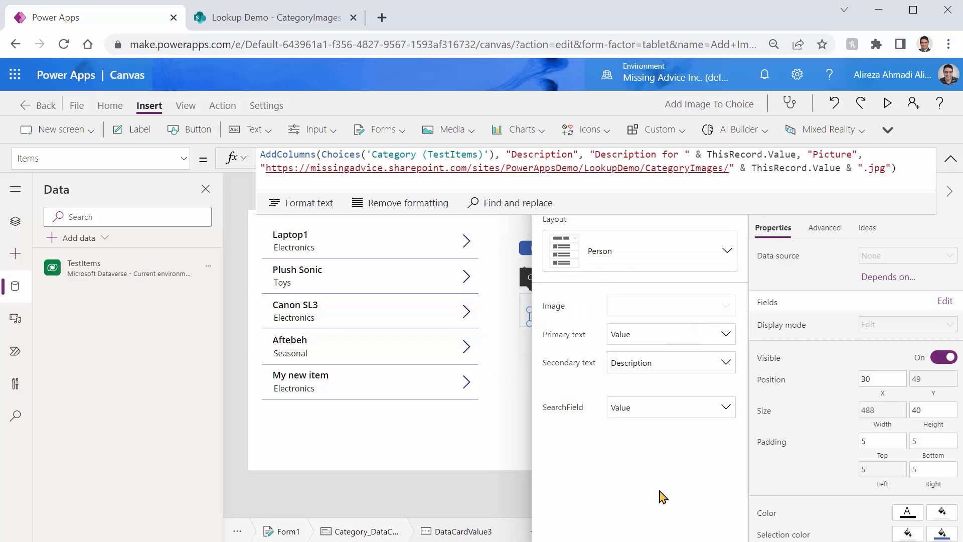
{"action": "mouse_move", "coordinate": [636, 315]}
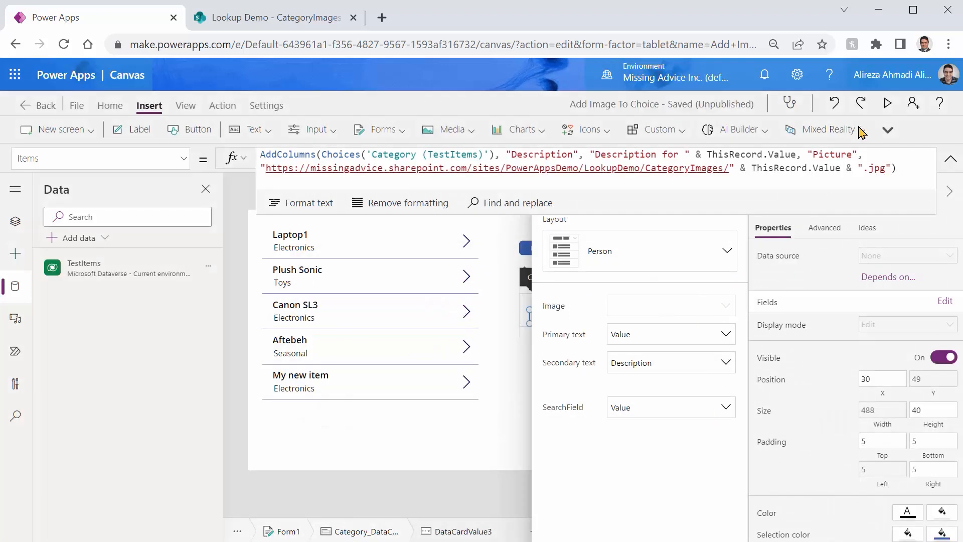
Run the saved app in preview showing My new item with its Electronics category.
{"action": "left_click", "coordinate": [887, 102]}
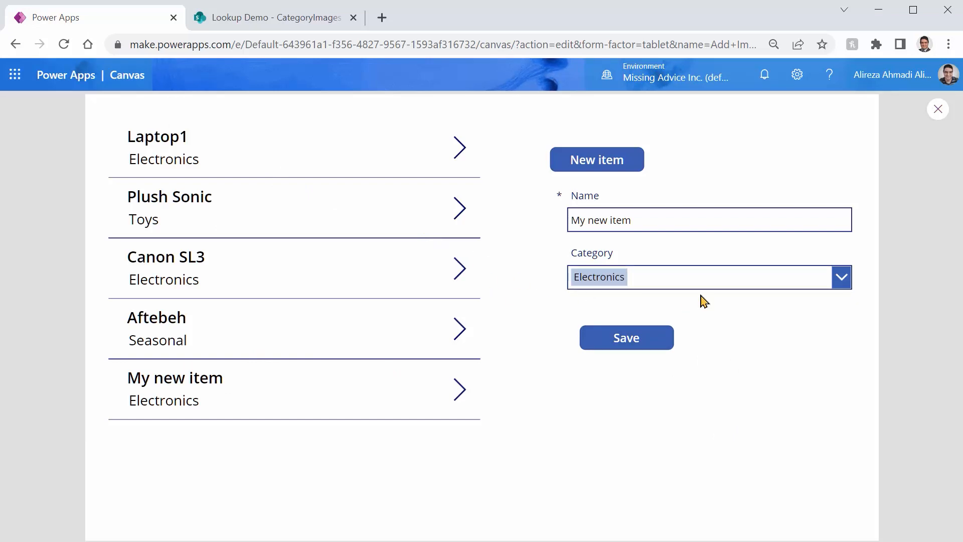
{"action": "mouse_move", "coordinate": [938, 108]}
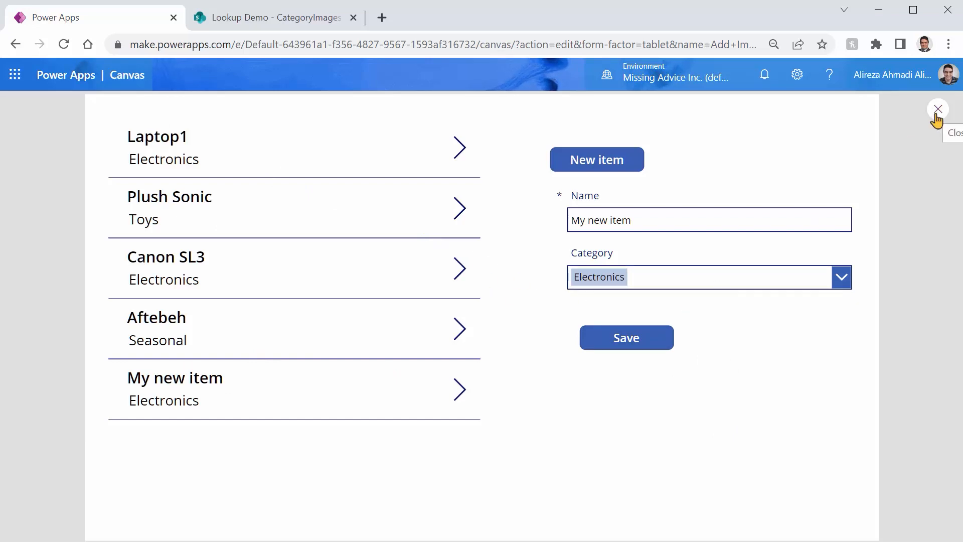
Leave the preview and return to the editor with the category combobox deselected.
{"action": "left_click", "coordinate": [936, 108]}
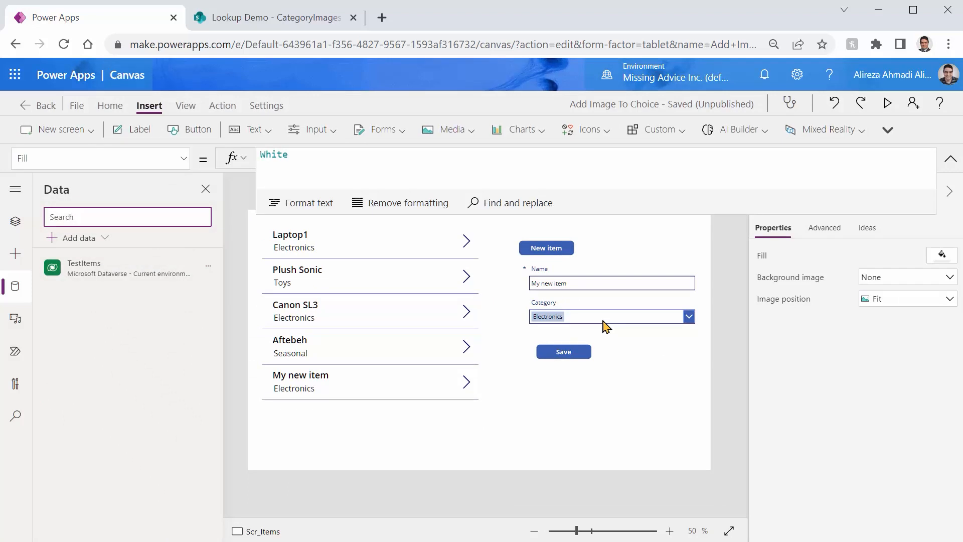
{"action": "left_click", "coordinate": [606, 316]}
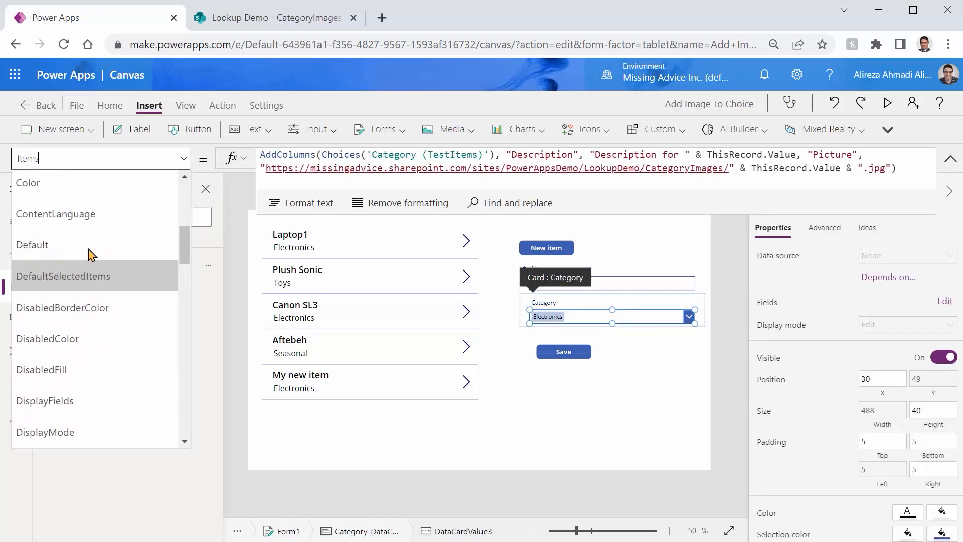
{"action": "left_click", "coordinate": [63, 276]}
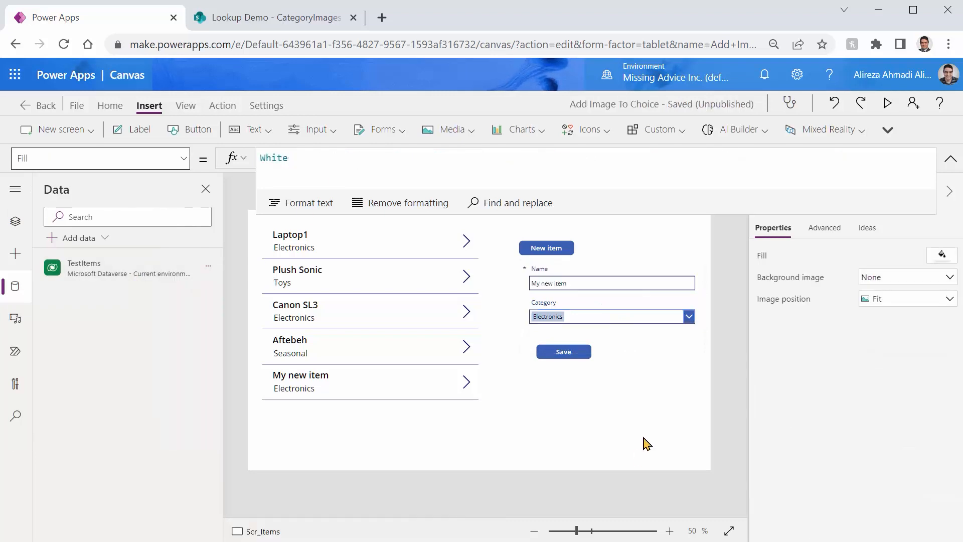
In preview, save a new item 'Another new item' with category Seasonal and find it at the gallery's bottom.
{"action": "left_click", "coordinate": [887, 102]}
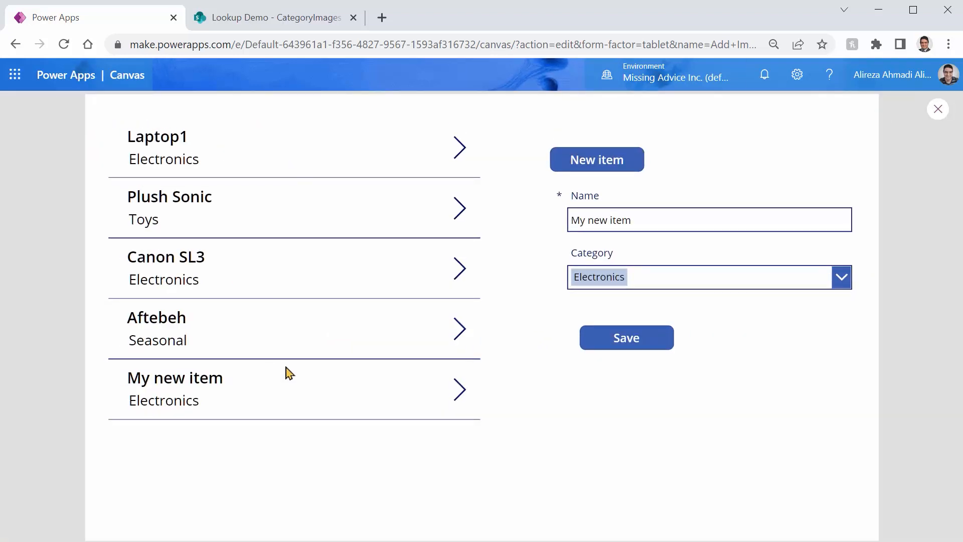
{"action": "left_click", "coordinate": [596, 160]}
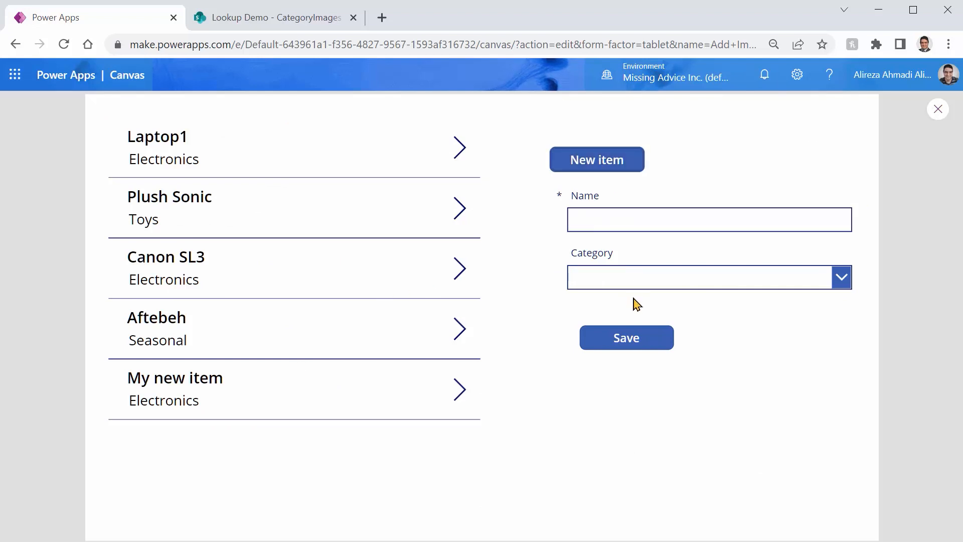
{"action": "type", "text": "A"}
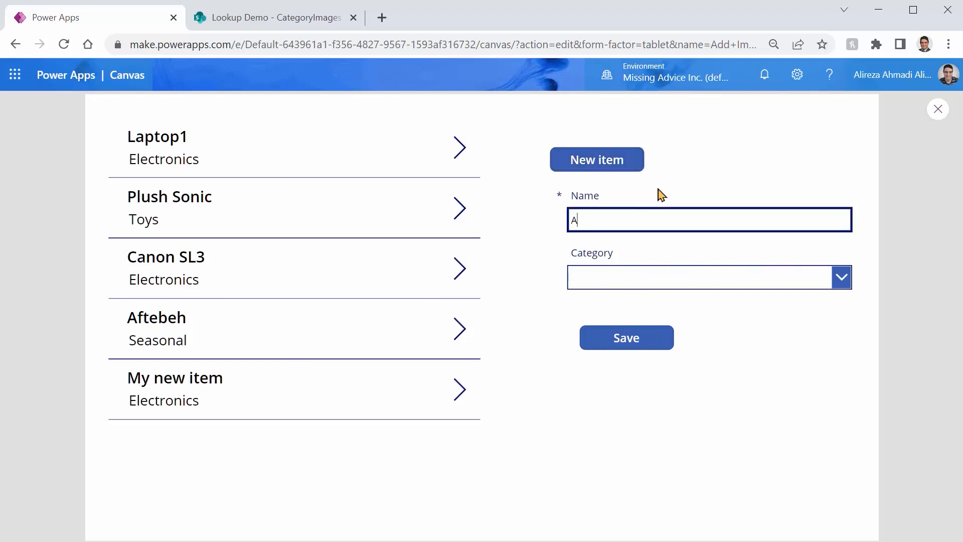
{"action": "type", "text": "nother new"}
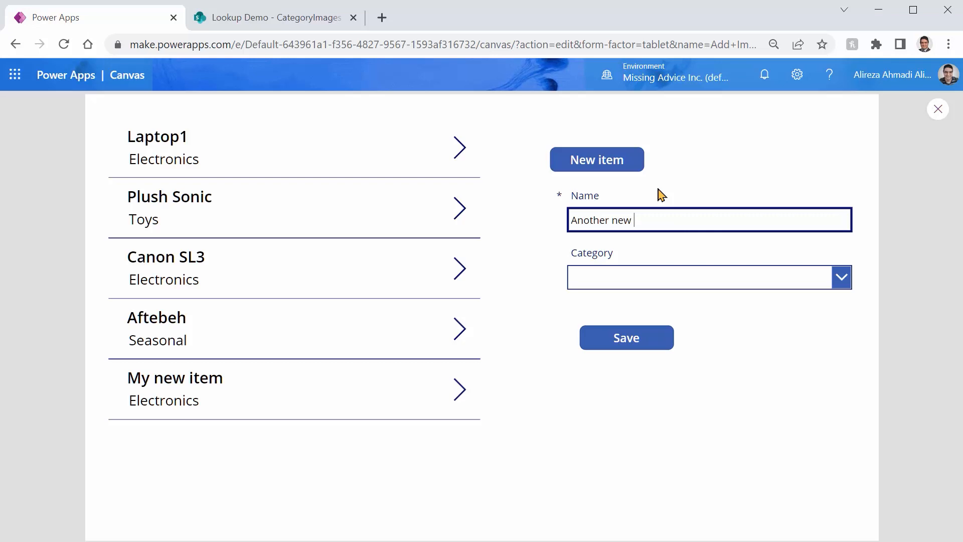
{"action": "type", "text": "item"}
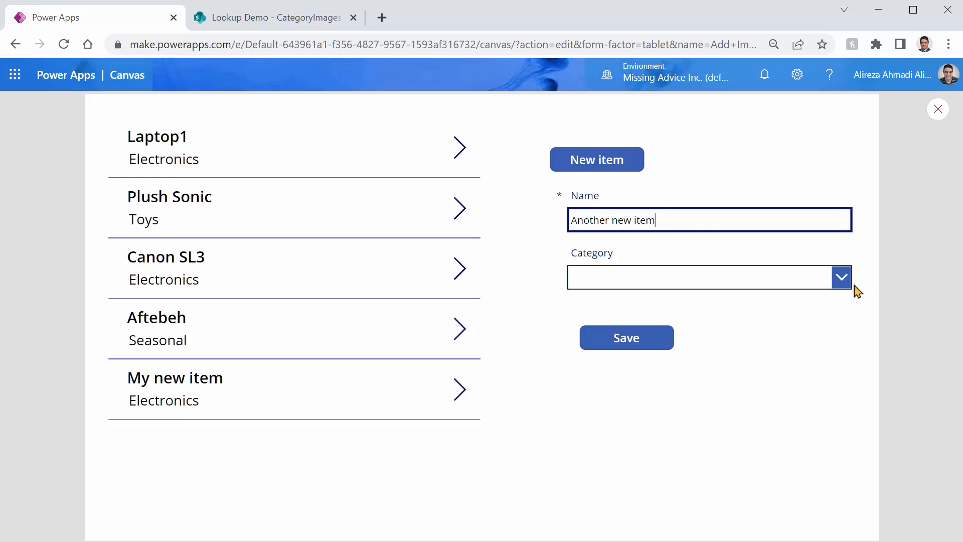
{"action": "left_click", "coordinate": [840, 276]}
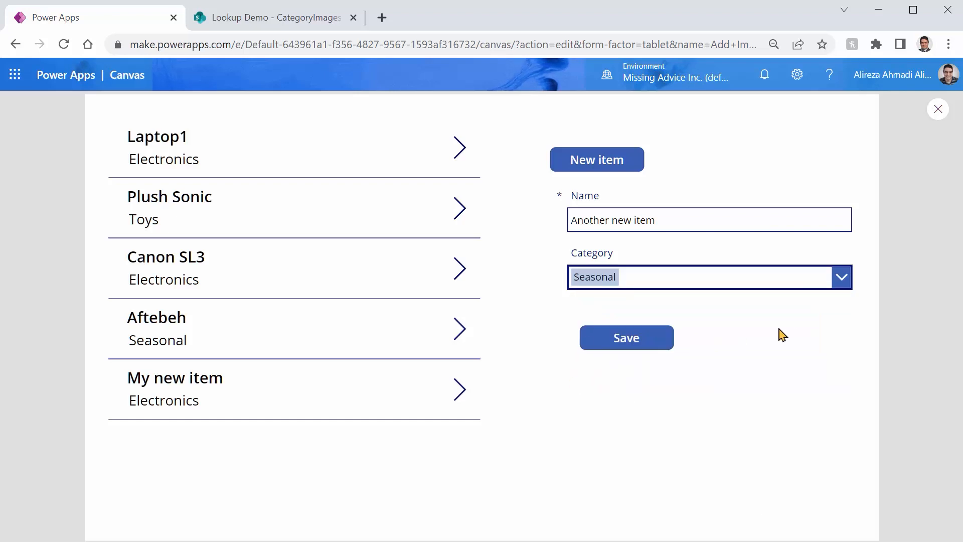
{"action": "left_click", "coordinate": [626, 337]}
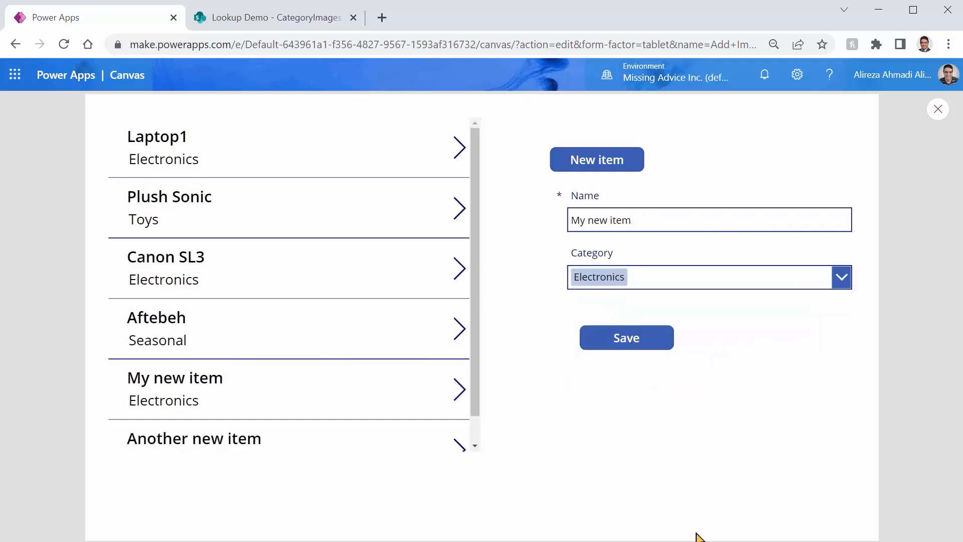
{"action": "scroll", "scroll_direction": "down", "scroll_amount": 3}
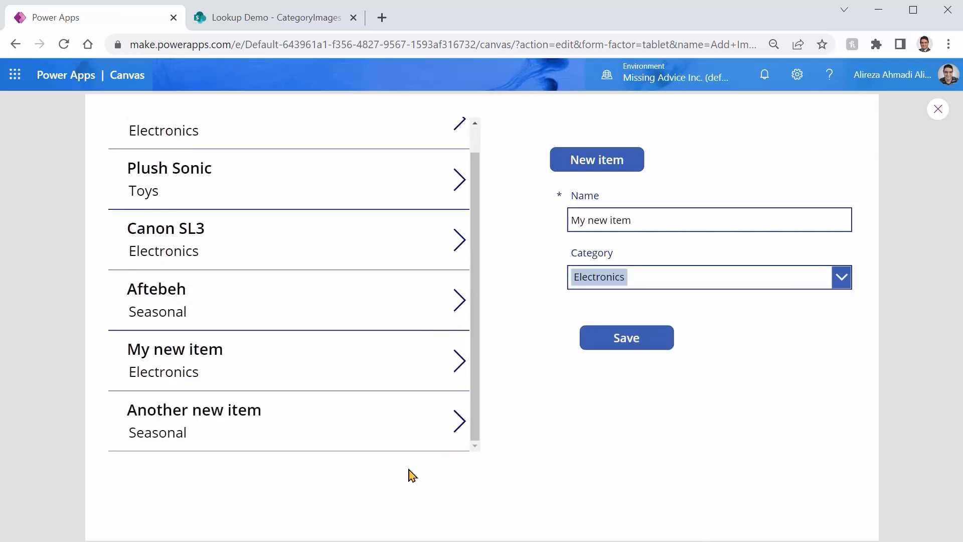
{"action": "mouse_move", "coordinate": [411, 444]}
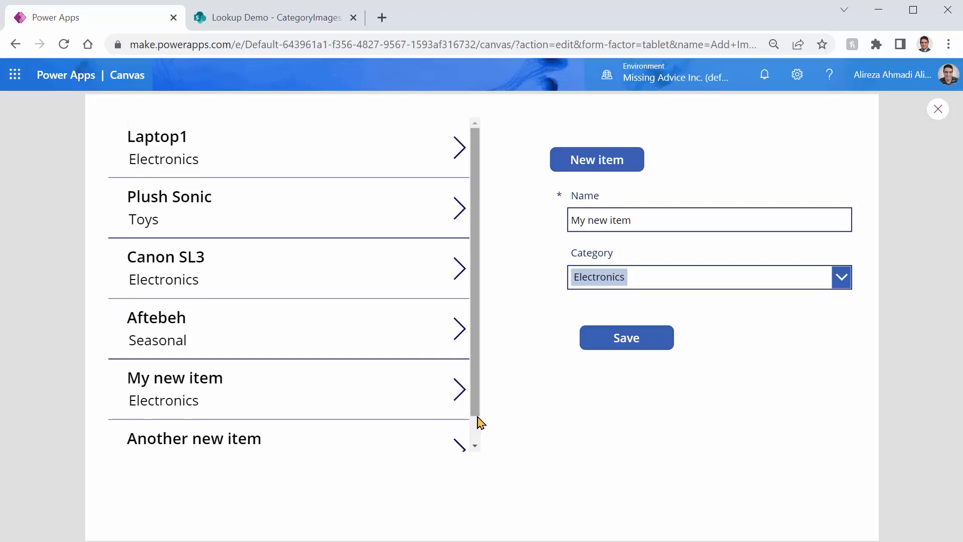
{"action": "mouse_move", "coordinate": [676, 332]}
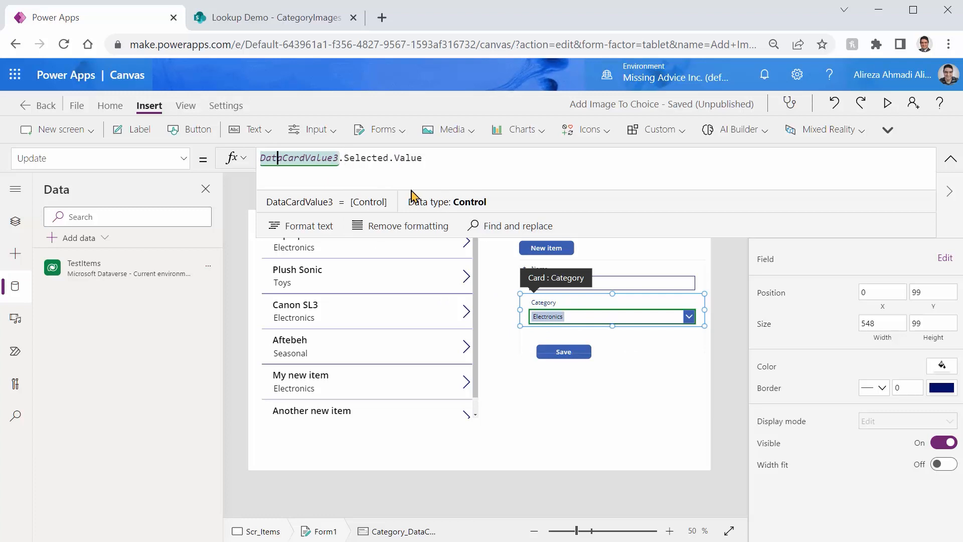
{"action": "mouse_move", "coordinate": [429, 195]}
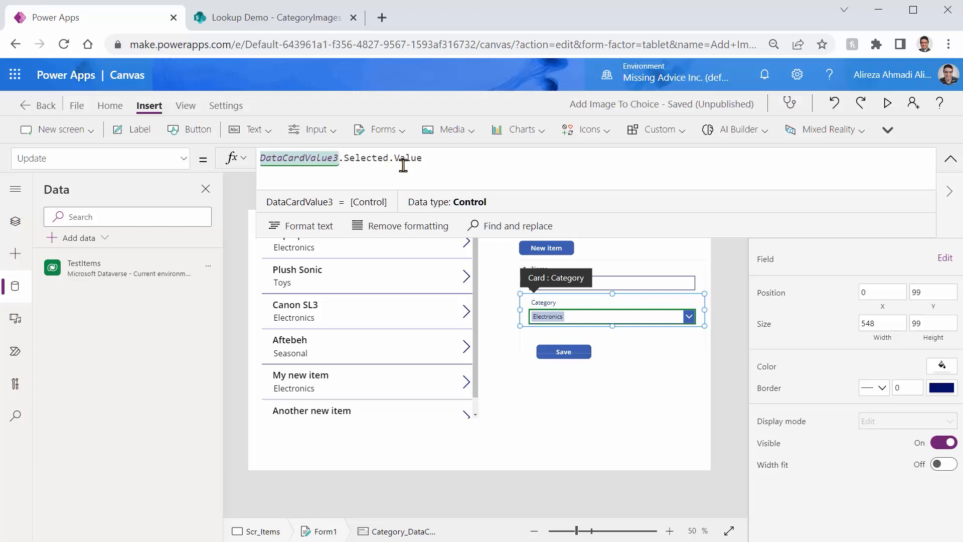
{"action": "mouse_move", "coordinate": [315, 201]}
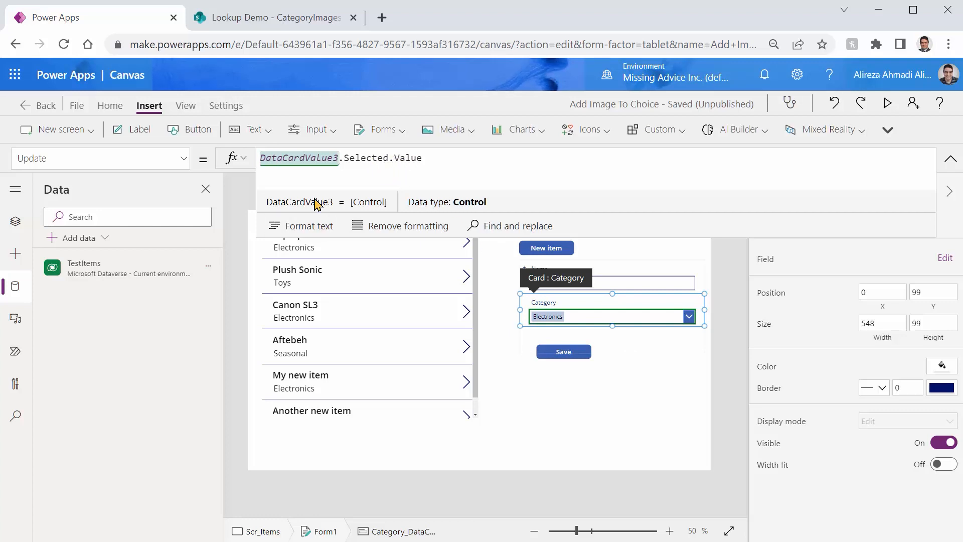
{"action": "mouse_move", "coordinate": [329, 172]}
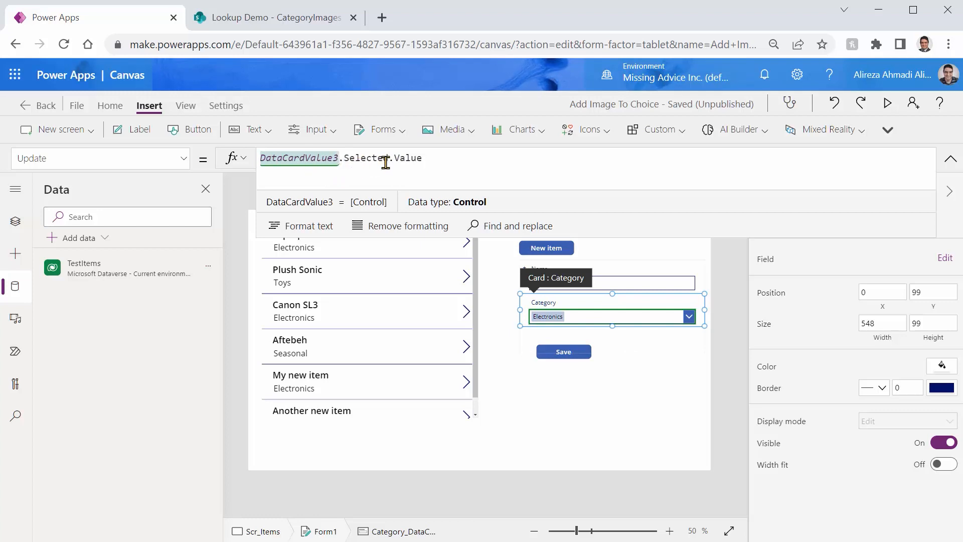
{"action": "mouse_move", "coordinate": [399, 177]}
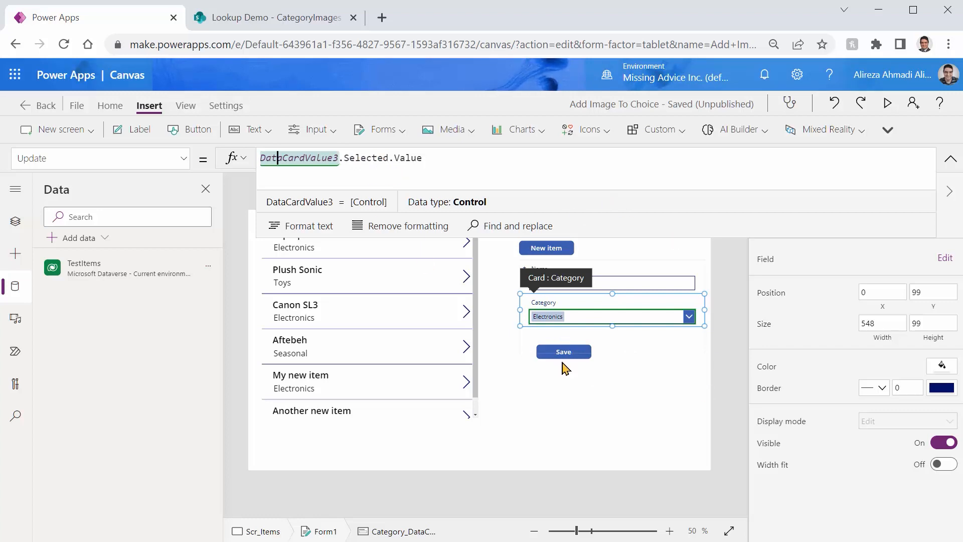
{"action": "mouse_move", "coordinate": [577, 457]}
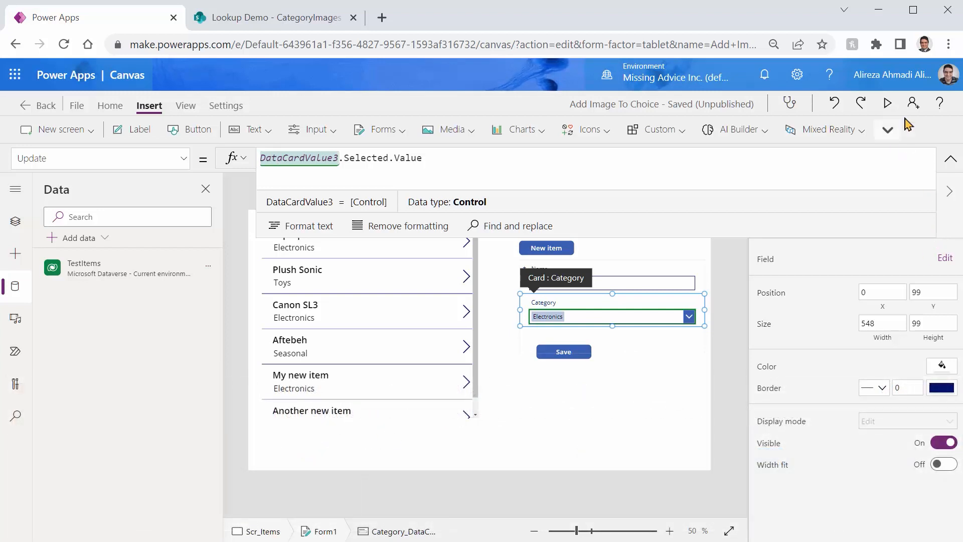
Run the app and show the Category list with Toys, Electronics and Seasonal pictures and descriptions.
{"action": "left_click", "coordinate": [887, 102]}
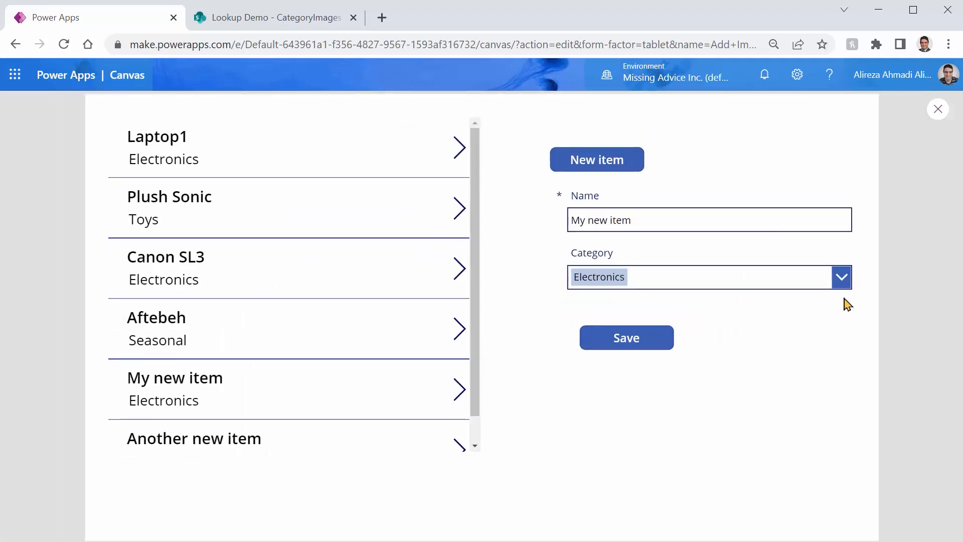
{"action": "left_click", "coordinate": [841, 277]}
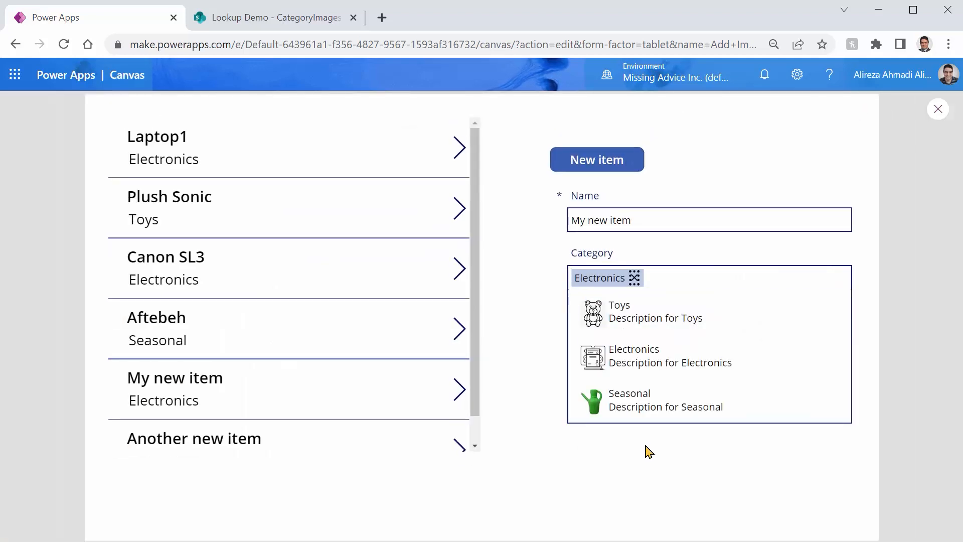